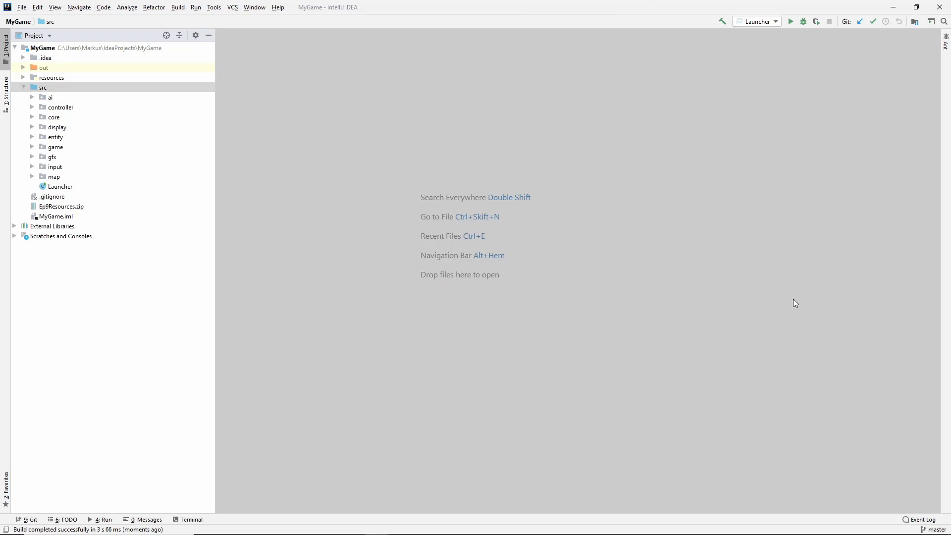
Run the game to check its current state, then create a 'ui' package under src.
left_click(791, 22)
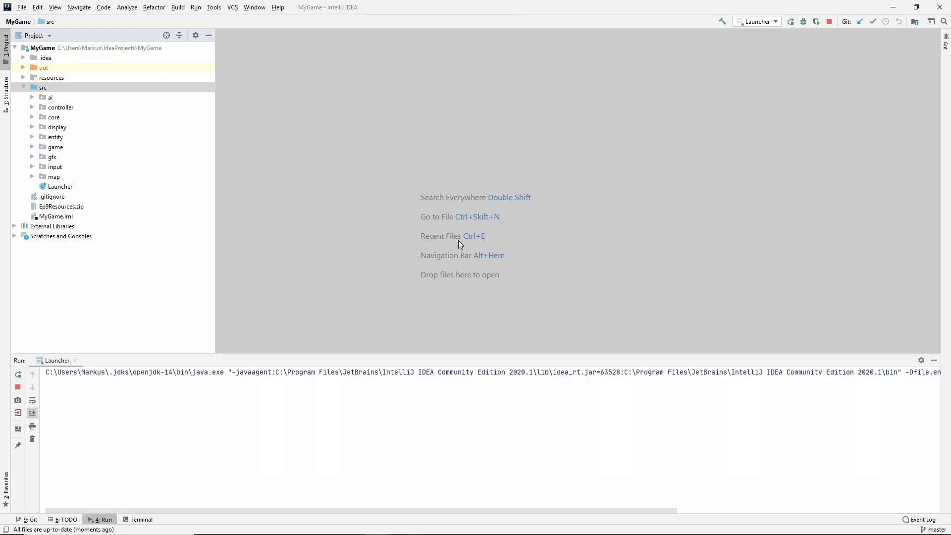
left_click(790, 22)
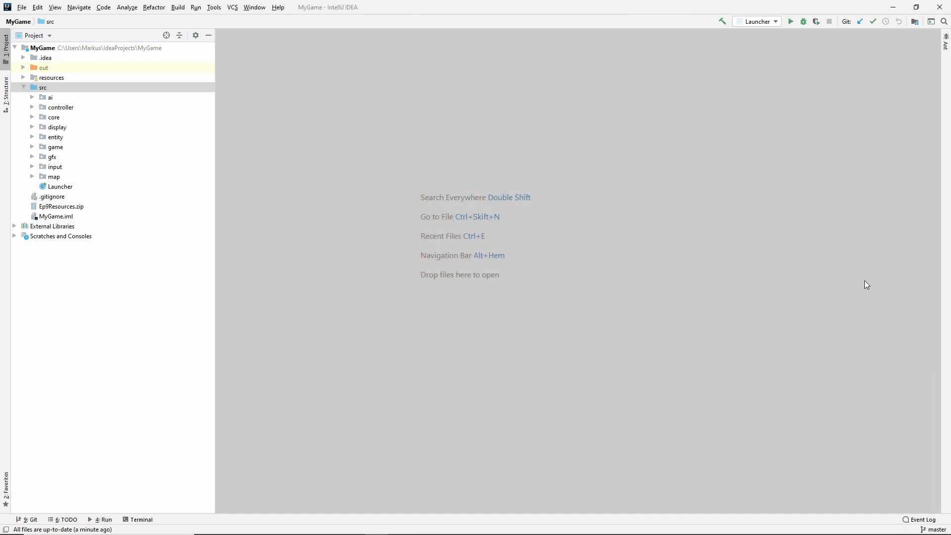
right_click(43, 87)
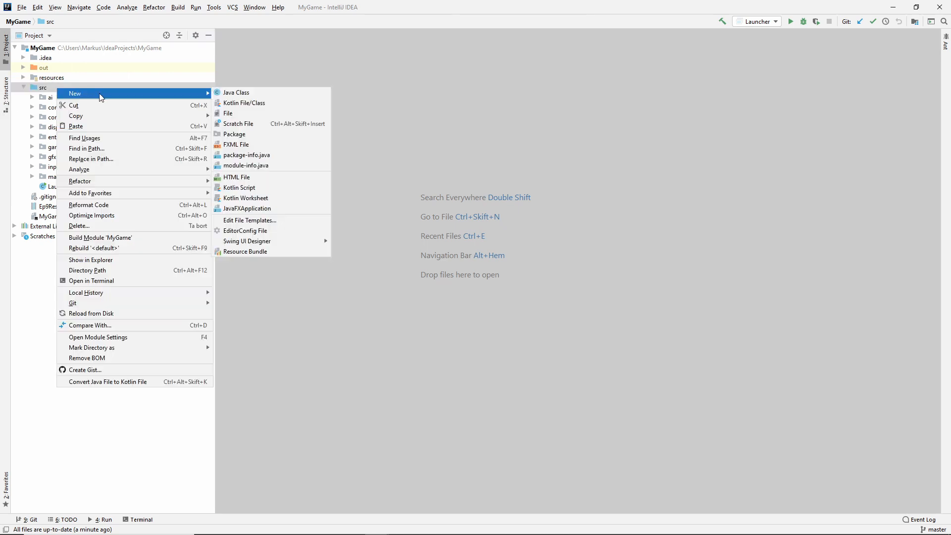
left_click(235, 134)
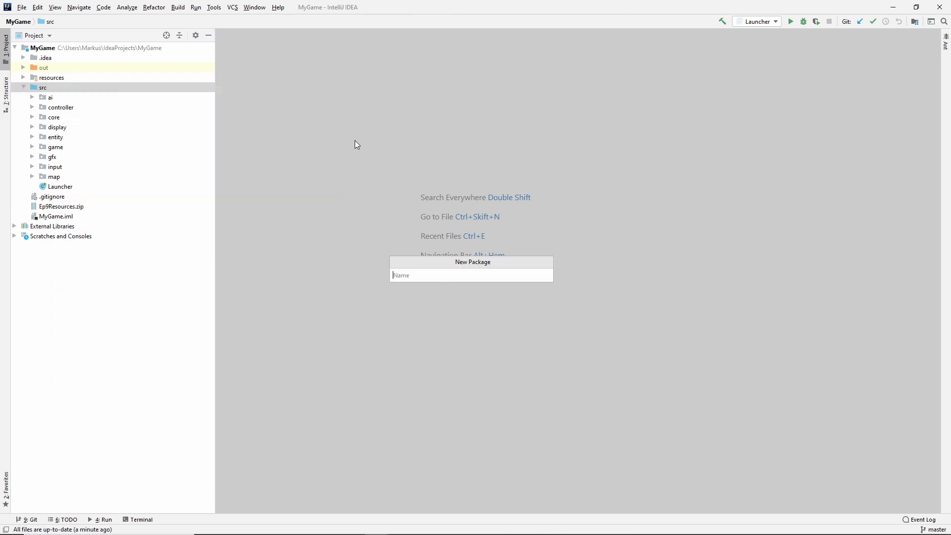
type("ui")
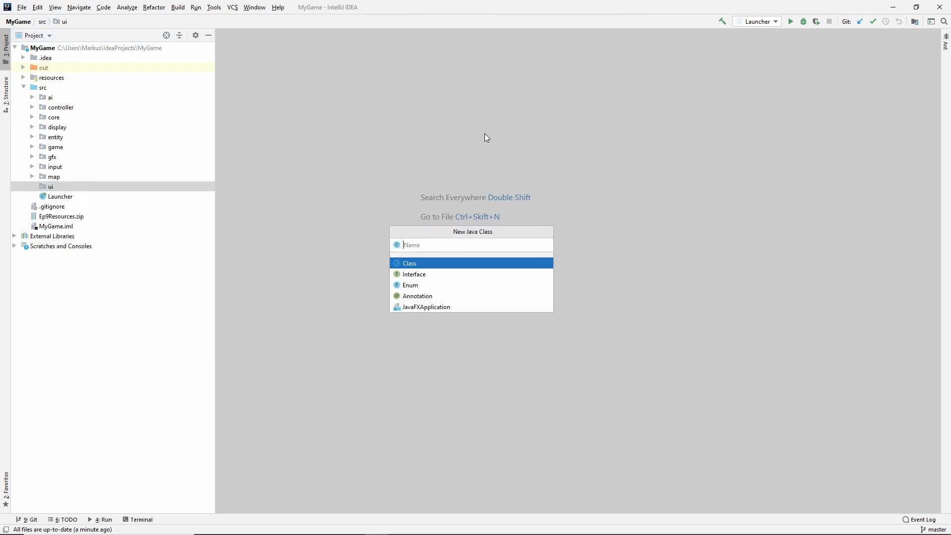
Create the UIComponent class in ui, add it to Git, and declare it abstract.
type("UIComp")
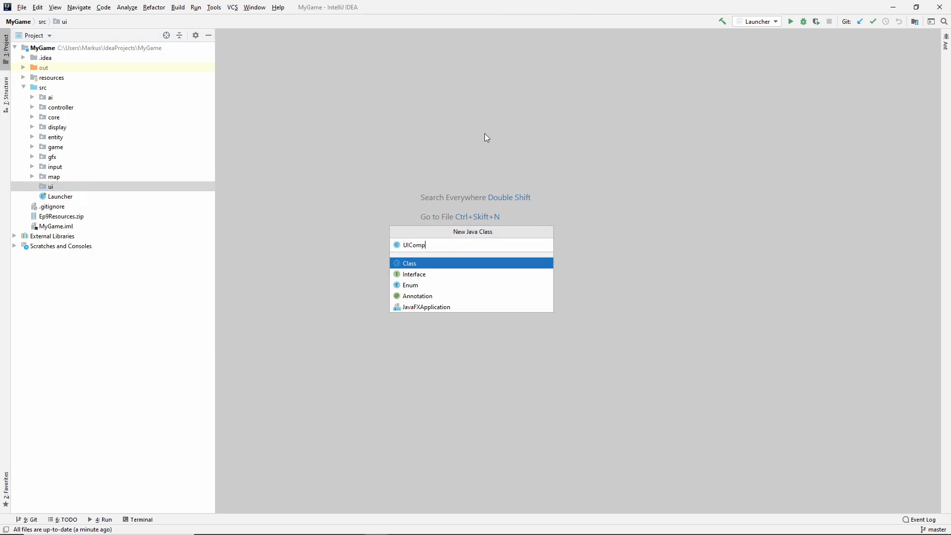
key("Enter")
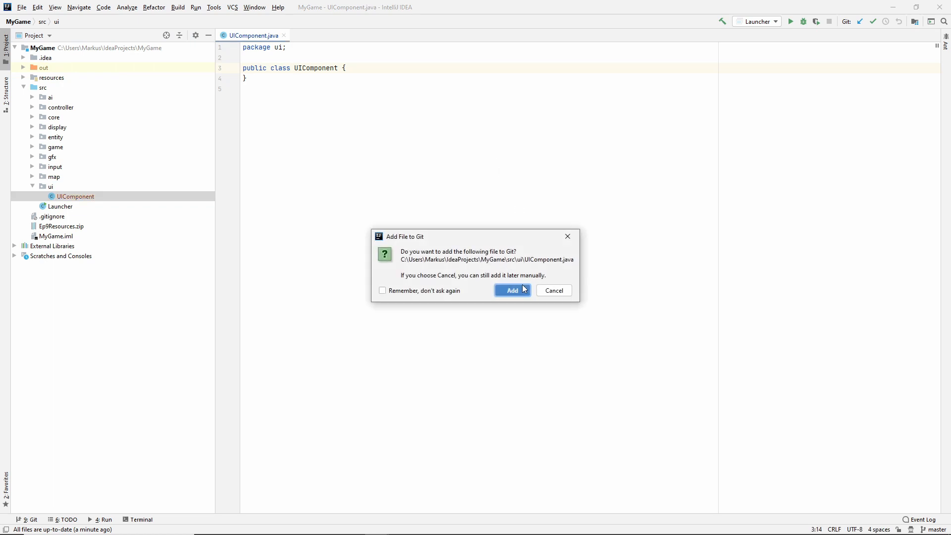
left_click(511, 290)
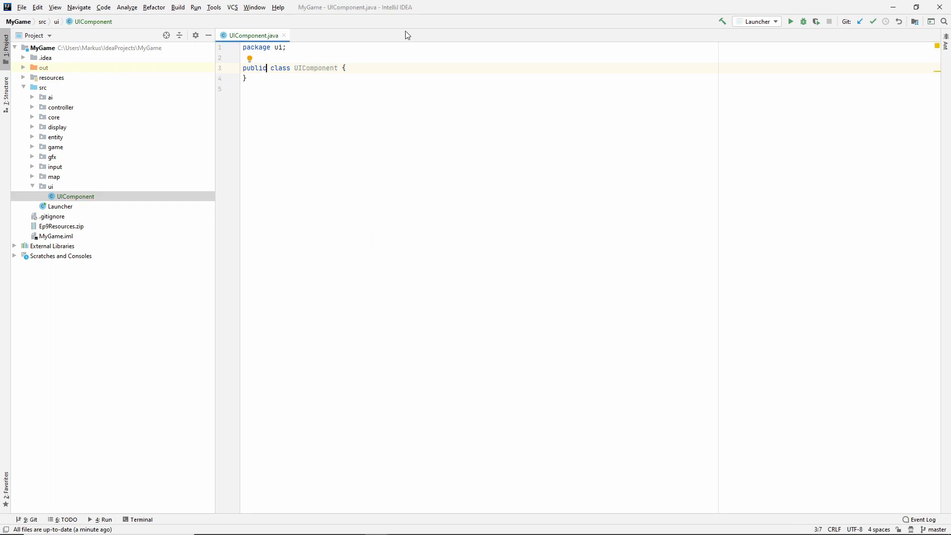
type("abstract")
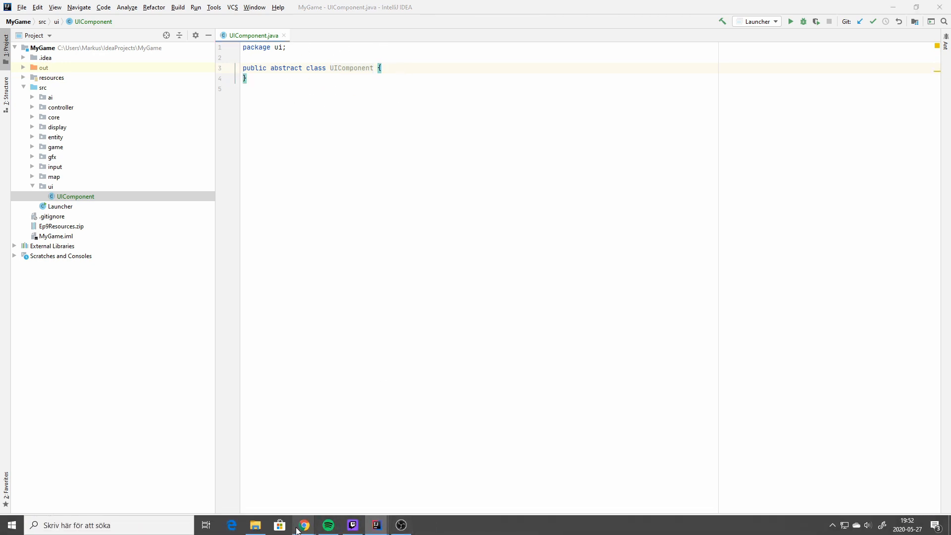
Switch to Chrome to view the GeeksforGeeks margin and padding diagram.
left_click(303, 525)
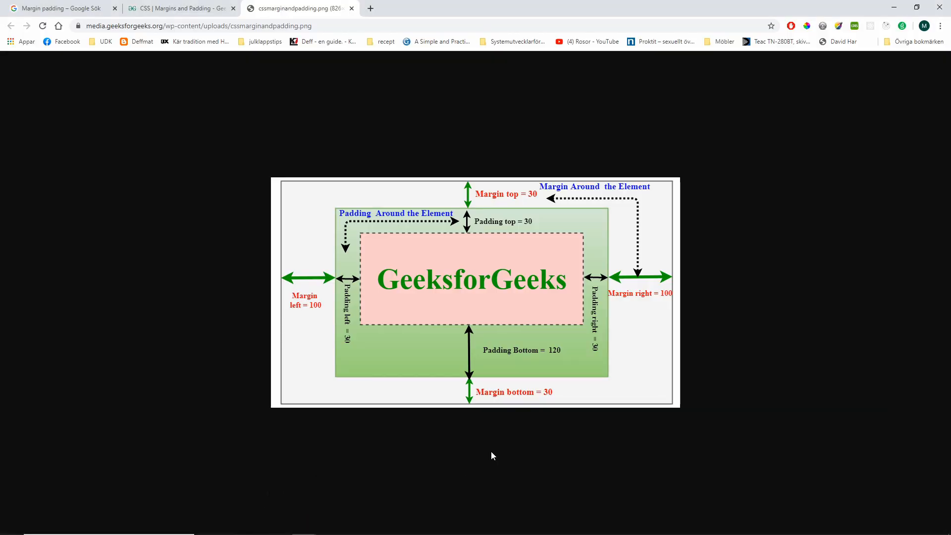
mouse_move(376, 405)
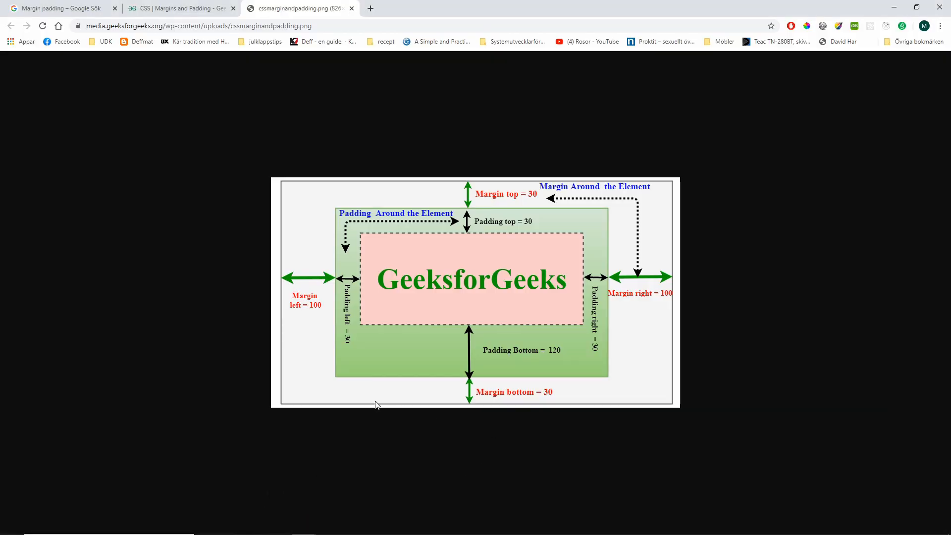
mouse_move(712, 416)
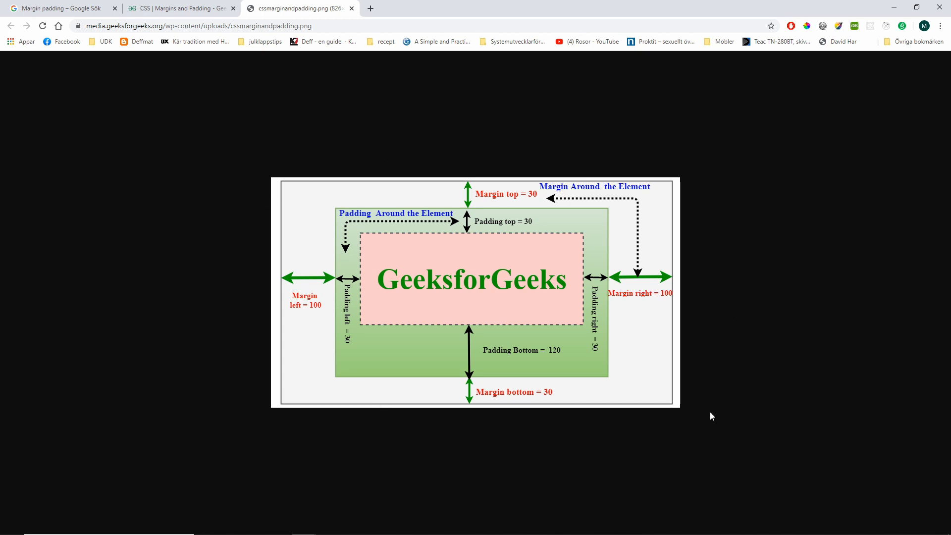
mouse_move(652, 119)
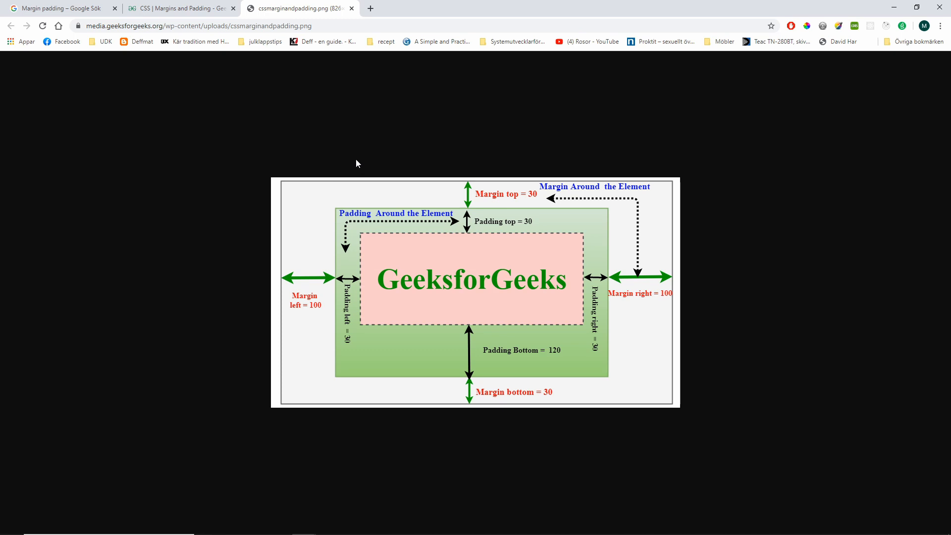
mouse_move(452, 162)
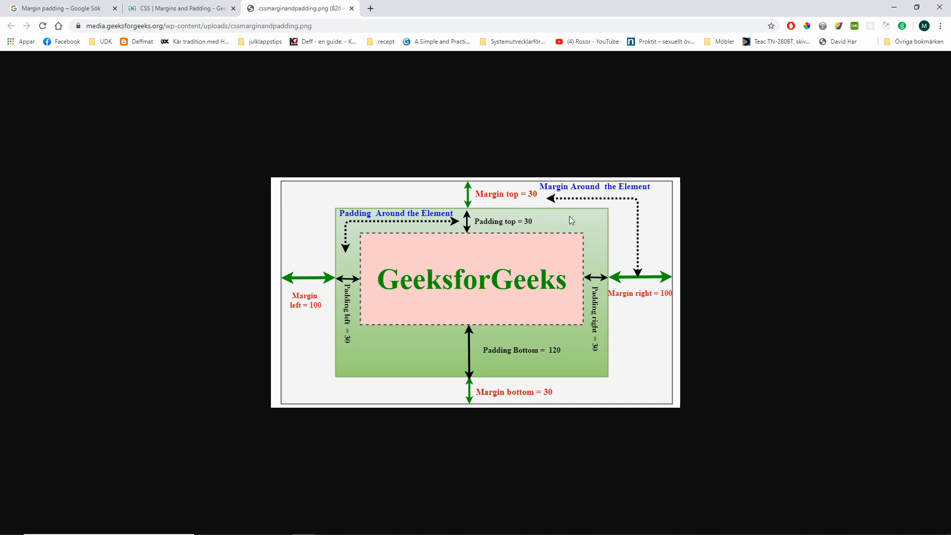
mouse_move(611, 185)
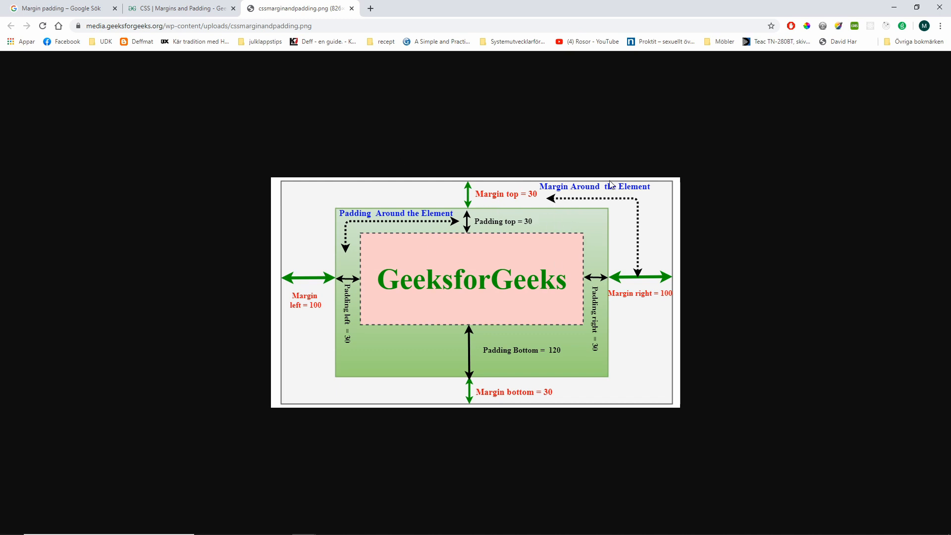
mouse_move(489, 212)
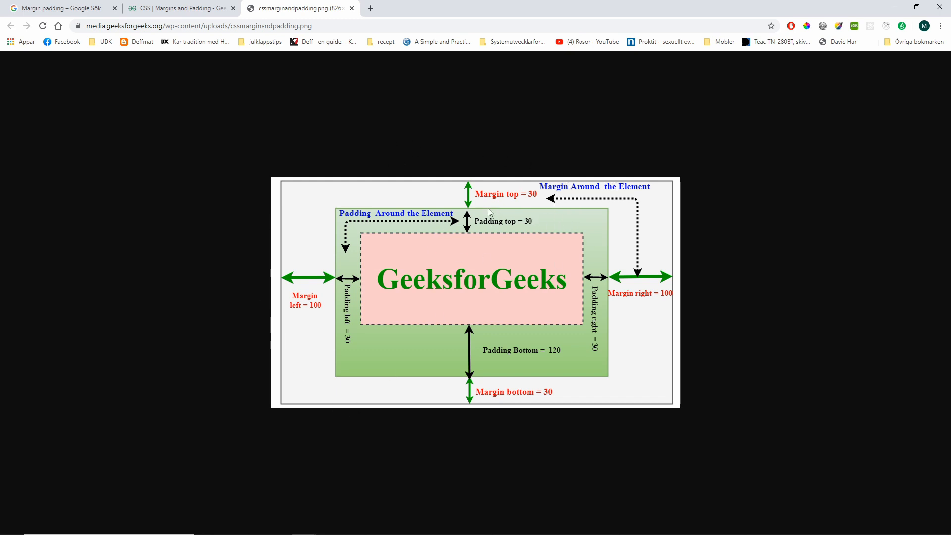
mouse_move(331, 285)
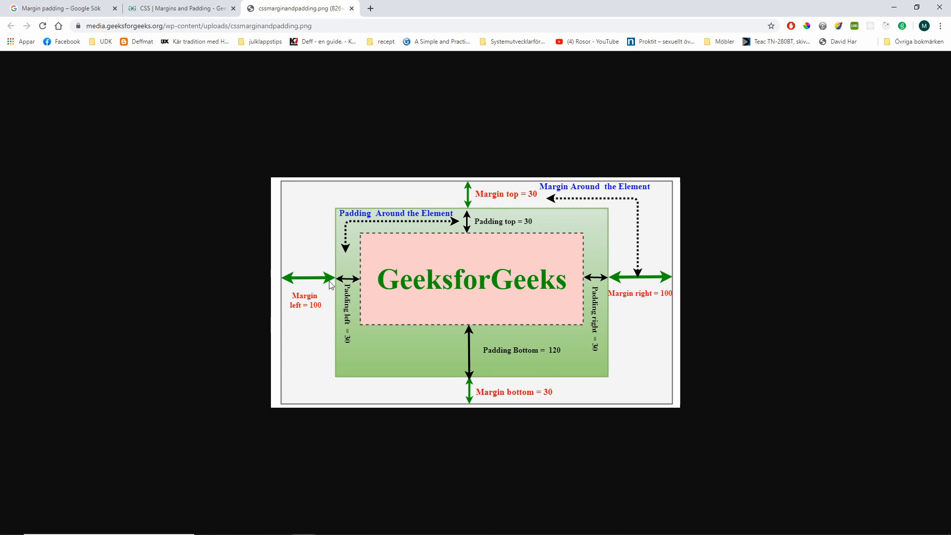
mouse_move(280, 310)
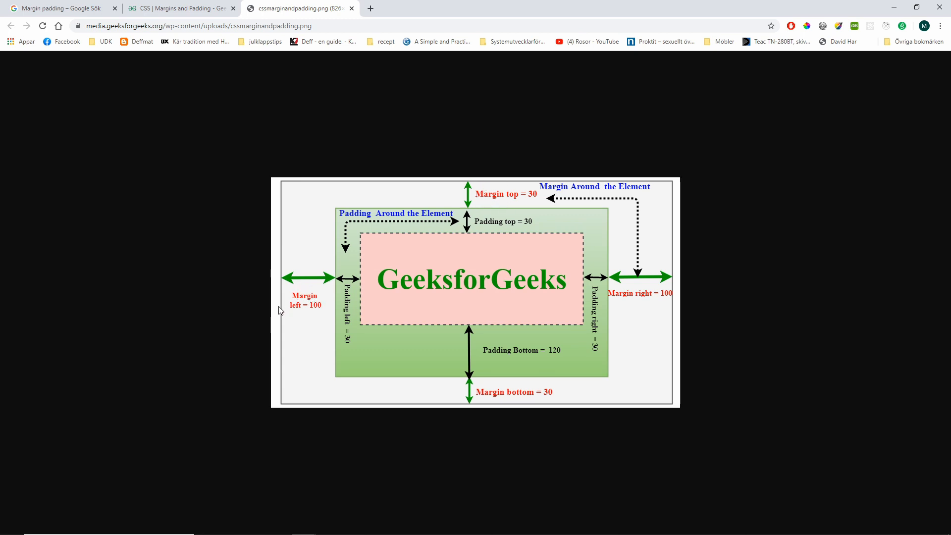
mouse_move(305, 302)
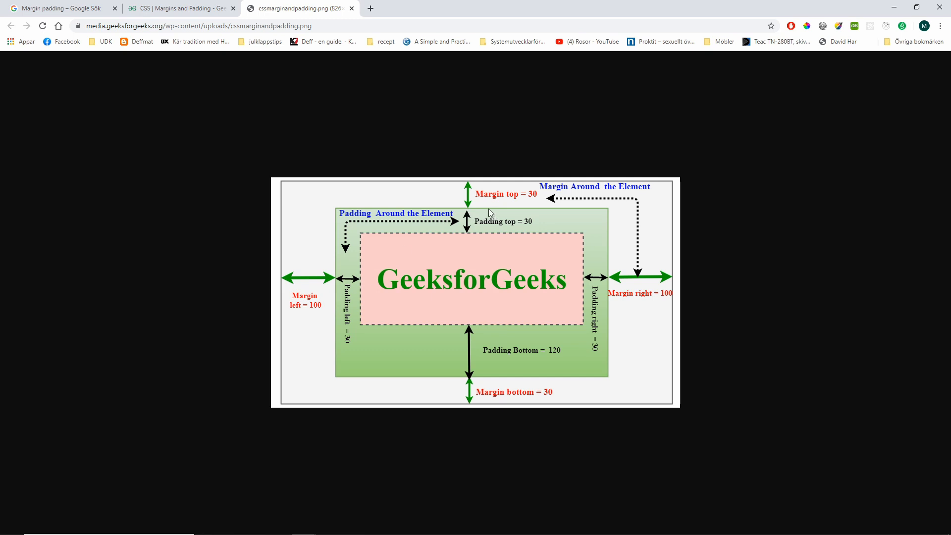
mouse_move(446, 389)
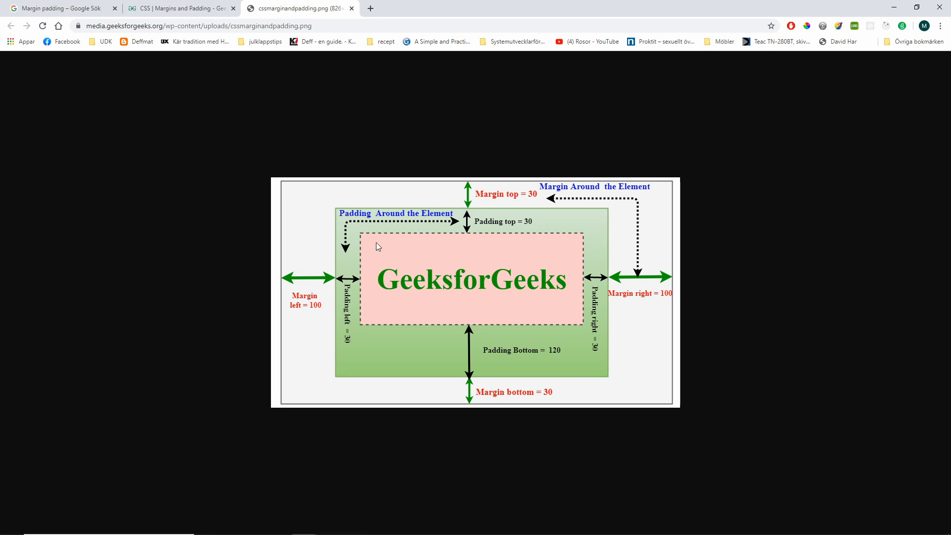
mouse_move(429, 222)
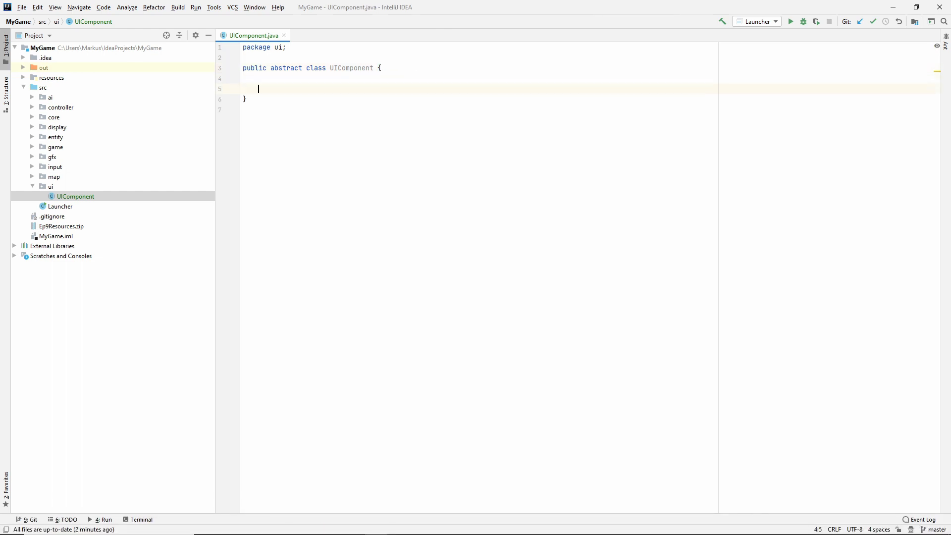
Declare private Position, Size, and Spacing margin/padding fields in UIComponent, importing Position.
type("private")
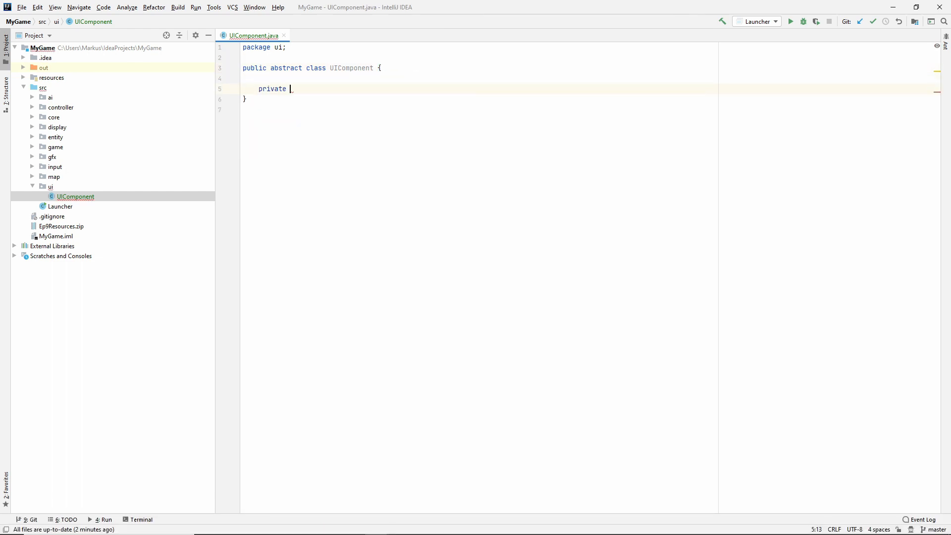
type("Position position;")
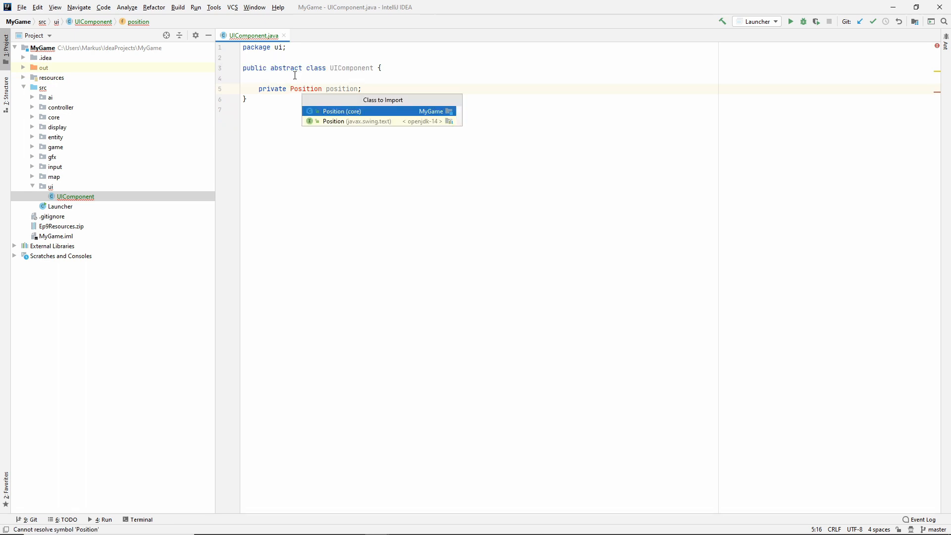
left_click(341, 111)
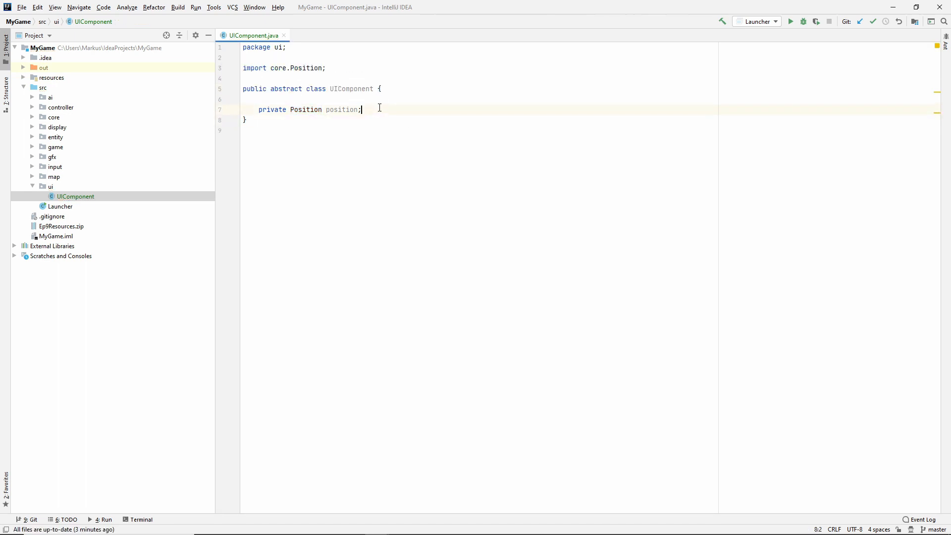
type("private Size size;")
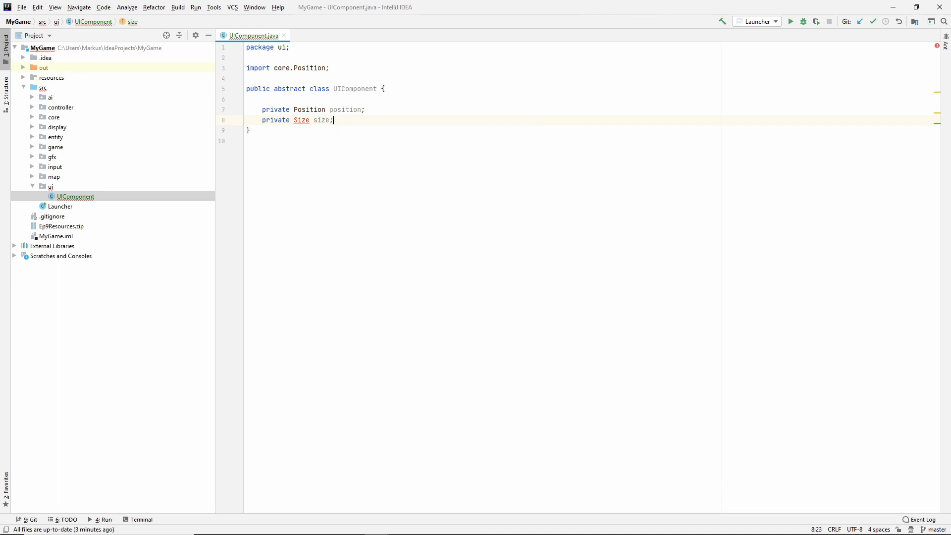
type("private Spacing margin;")
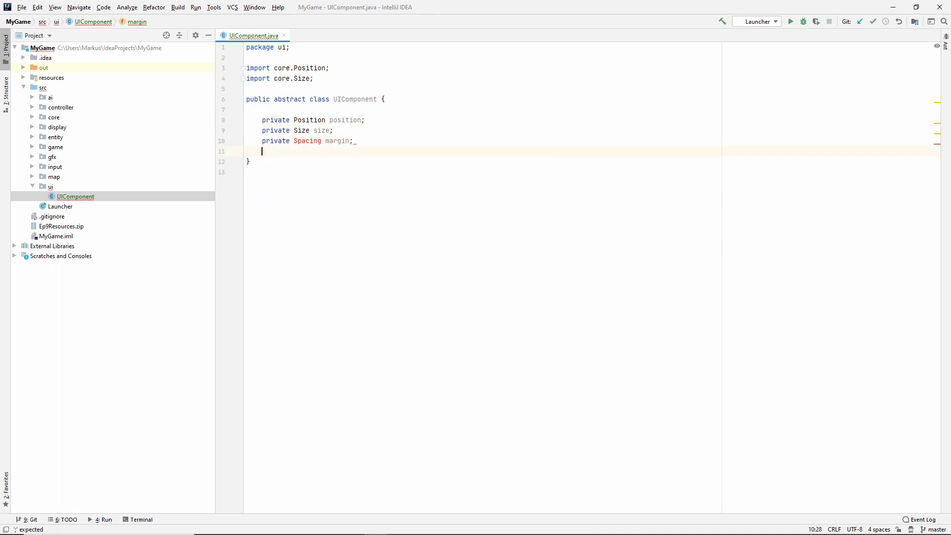
type("private S")
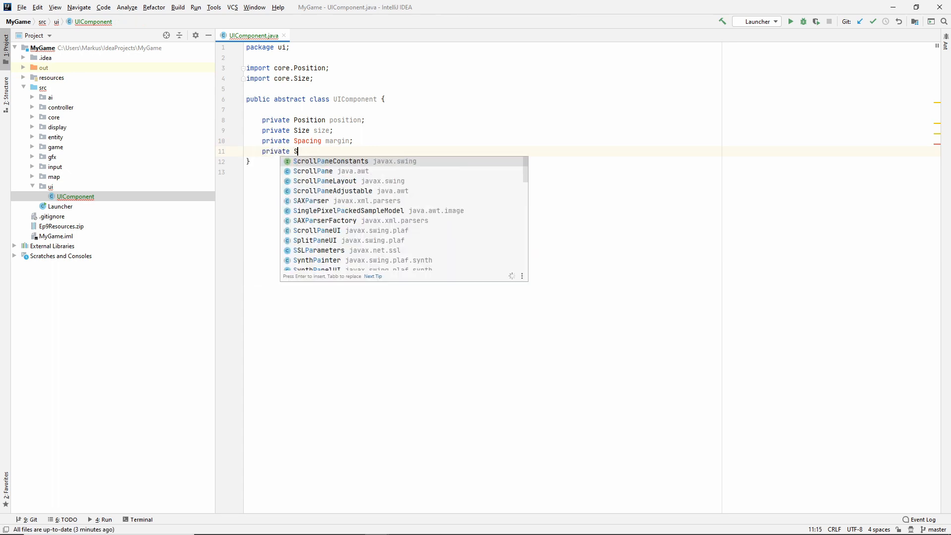
type("pacing_padding;")
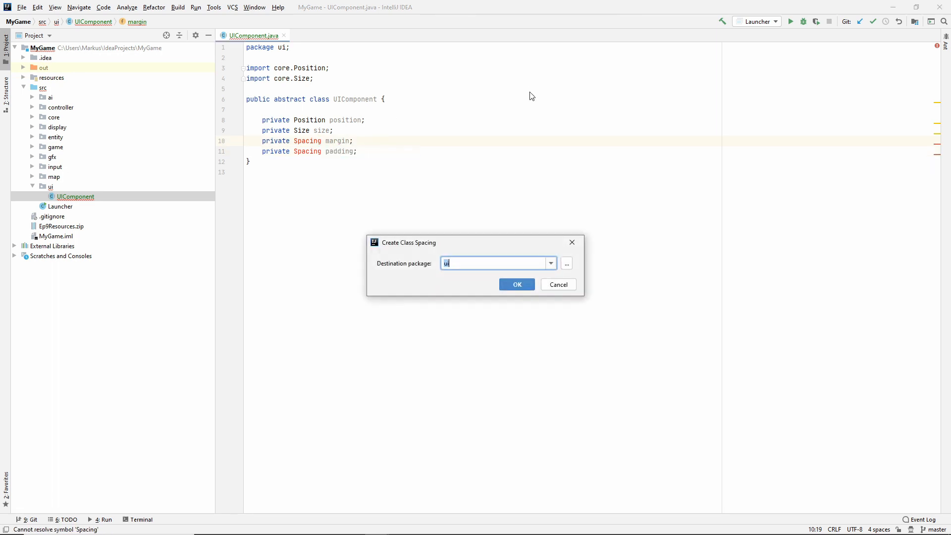
Create Spacing in ui, add it to Git, and declare int top, right, bottom, left fields.
left_click(516, 284)
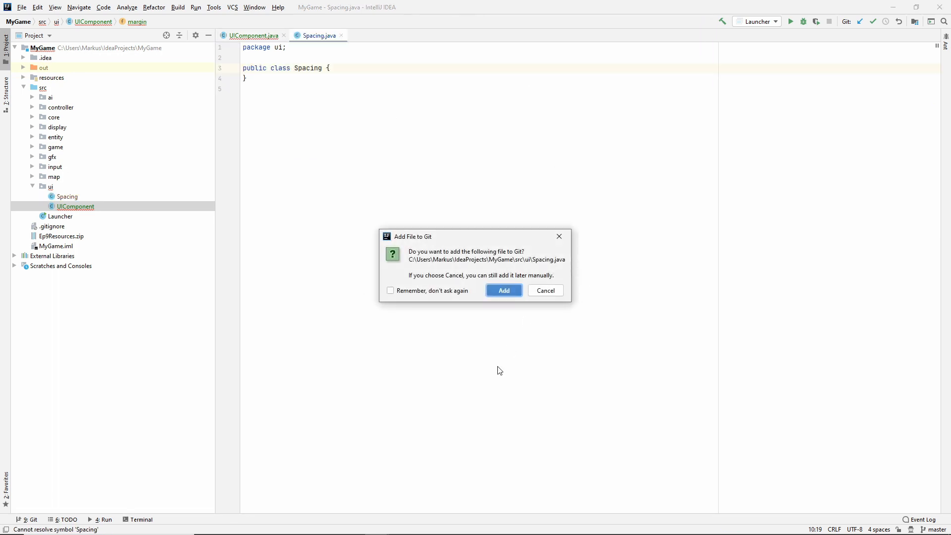
left_click(503, 290)
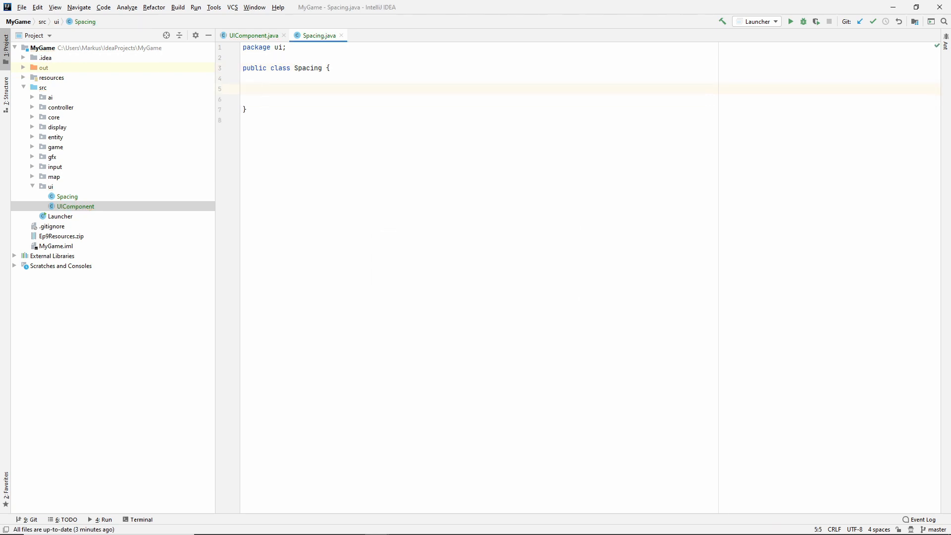
type("private int")
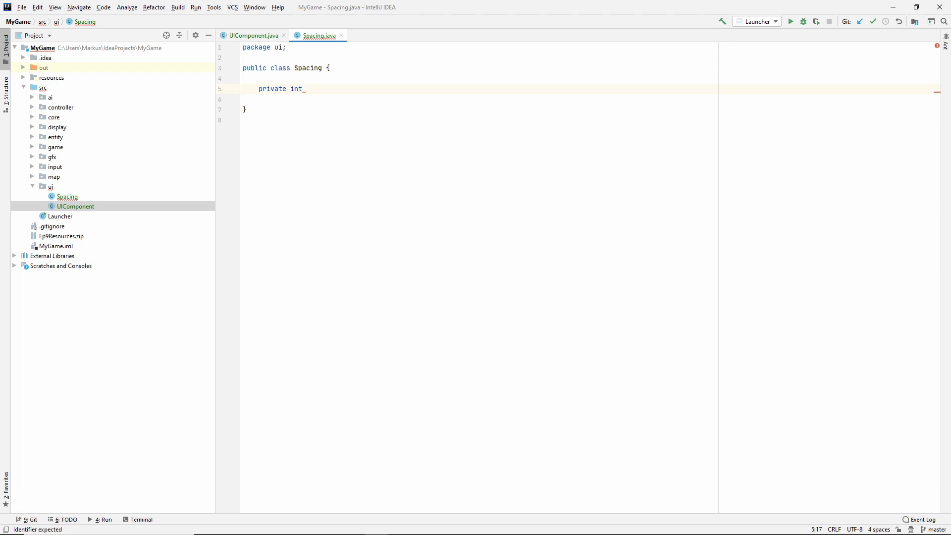
type("top;")
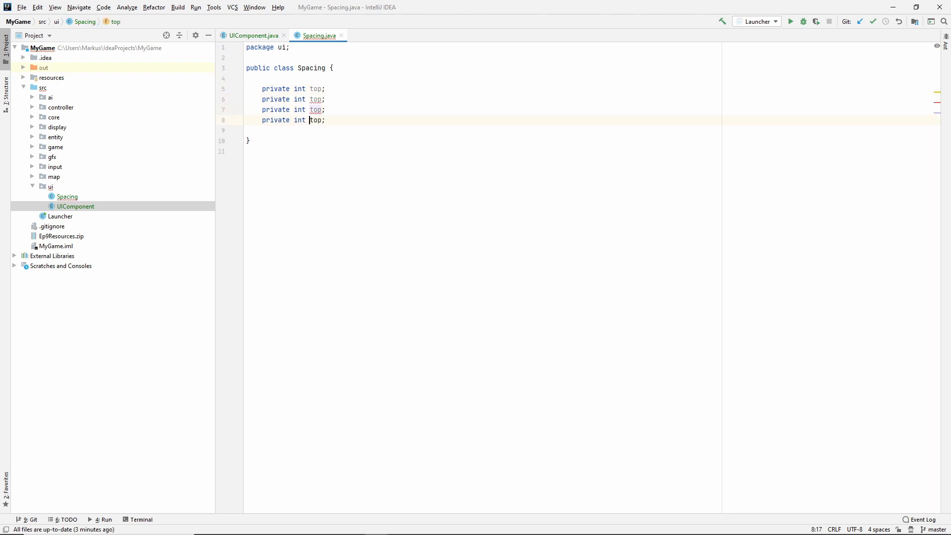
type("righ")
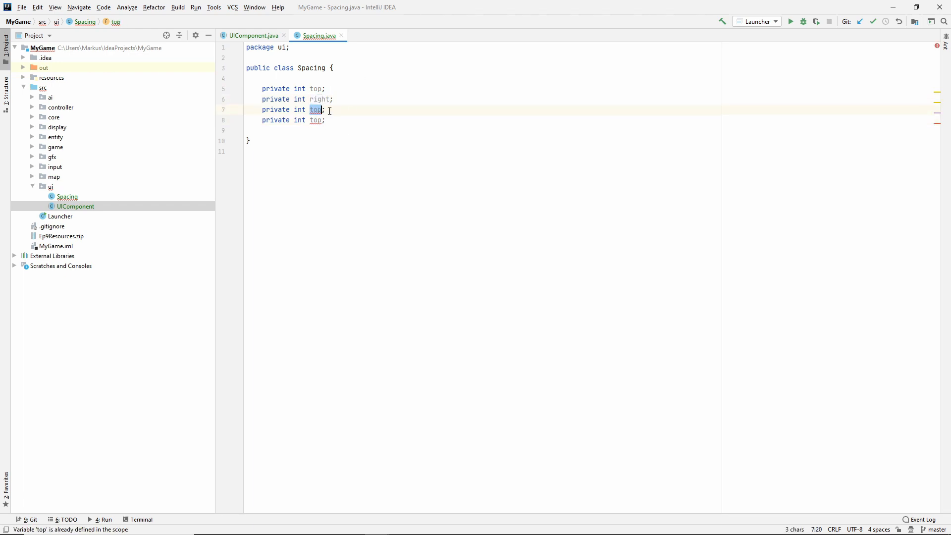
type("bottom")
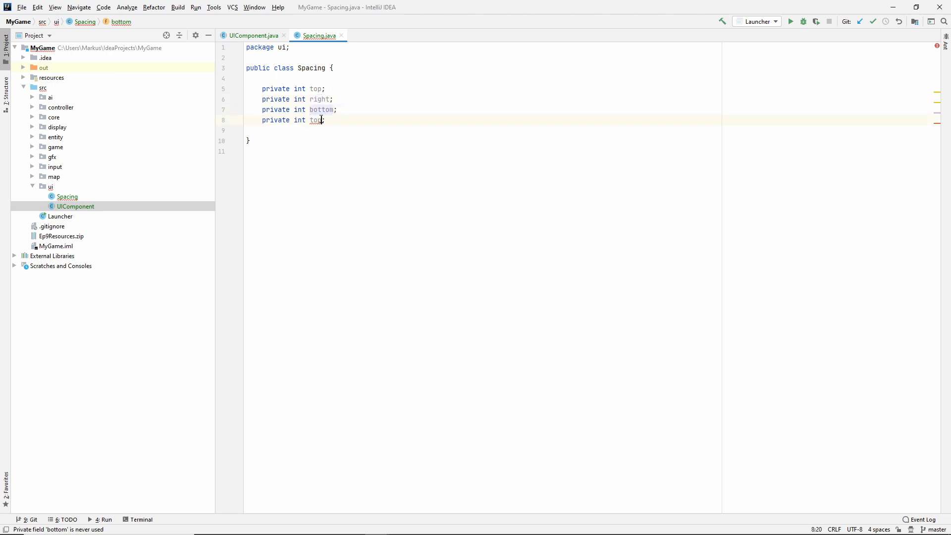
type("left")
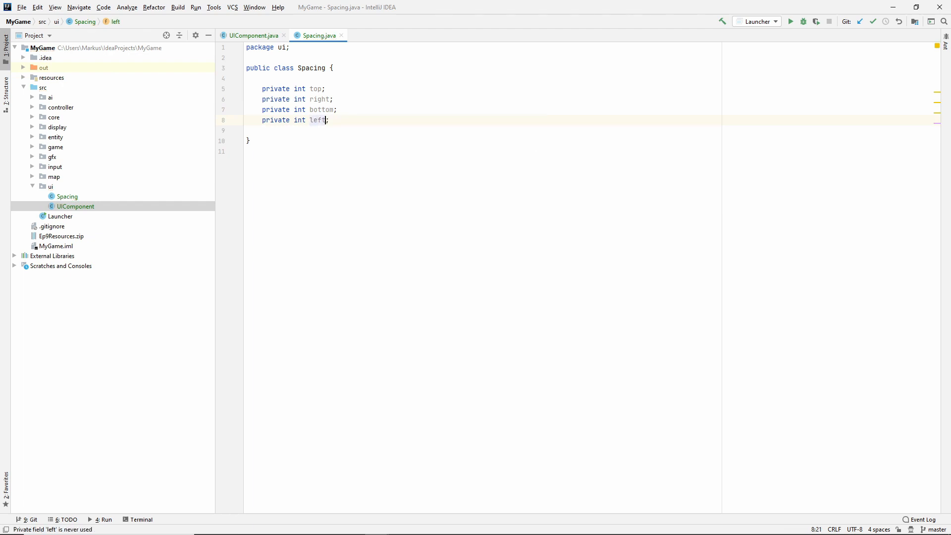
key("enter")
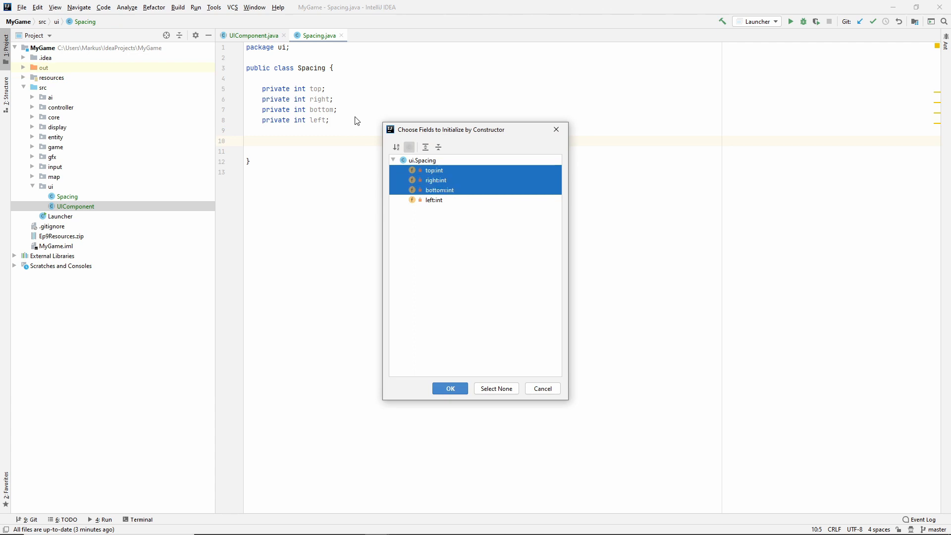
Add a four-field constructor, a horizontal/vertical constructor, and a single-spacing constructor to Spacing.
left_click(449, 389)
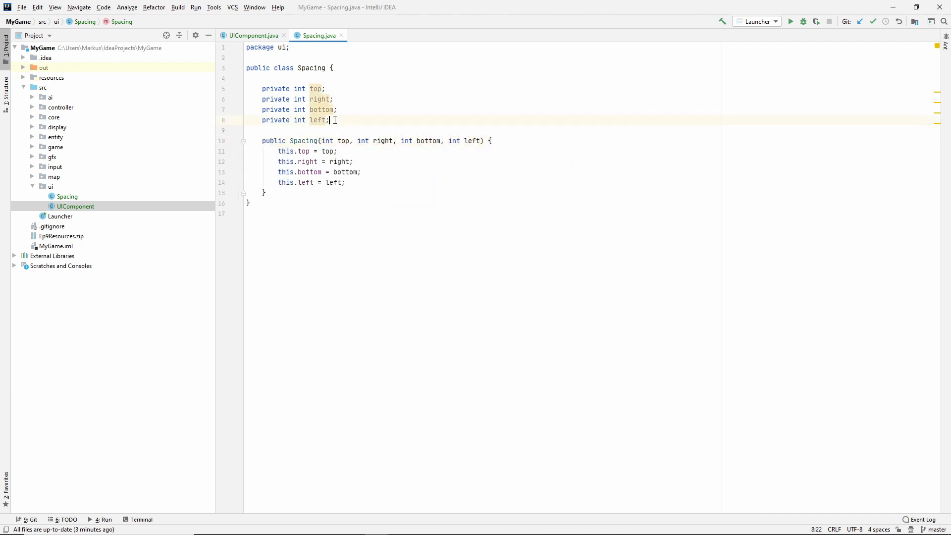
type("public Spacing(")
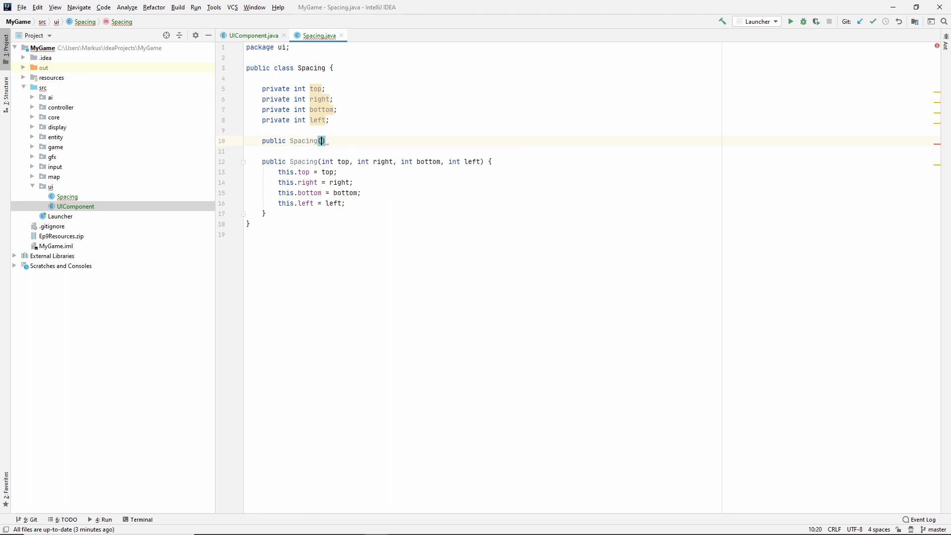
type("int")
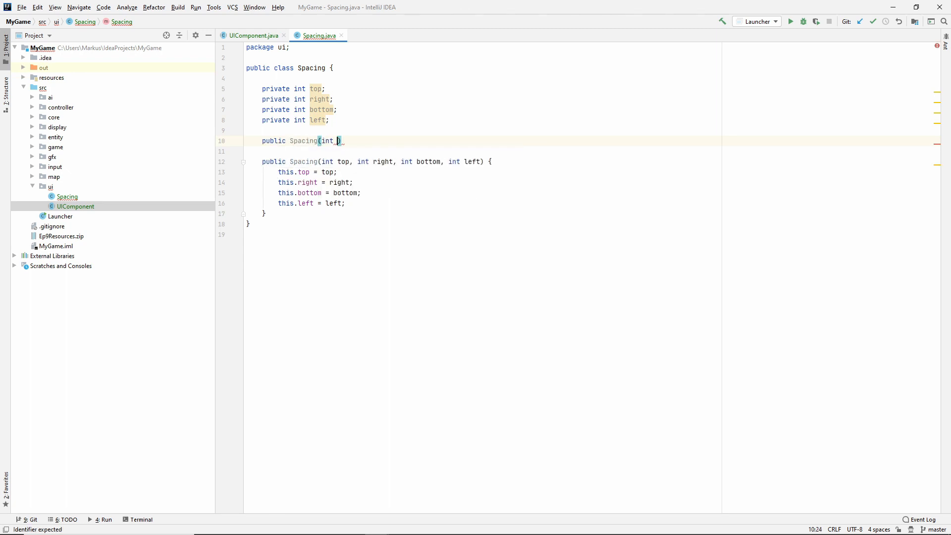
type("horizontal,")
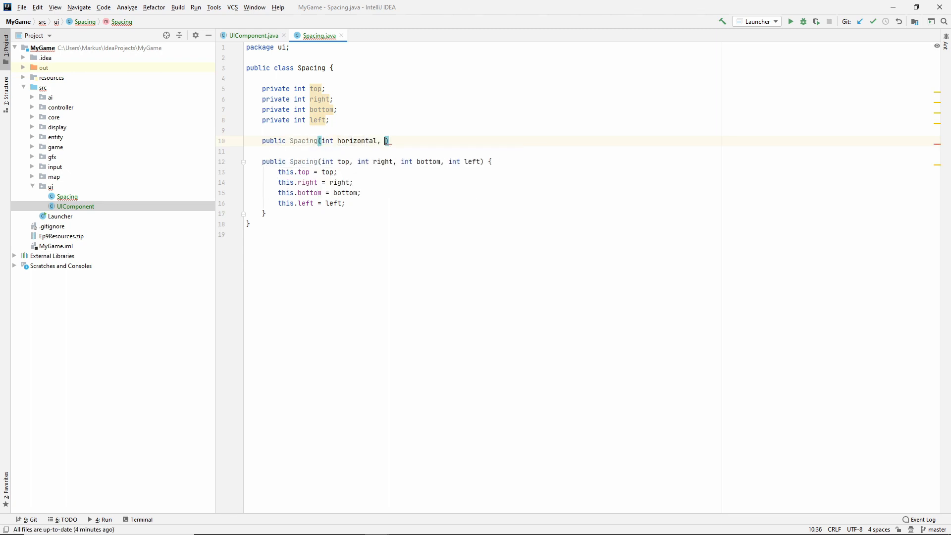
type("int vertical")
type("this(v")
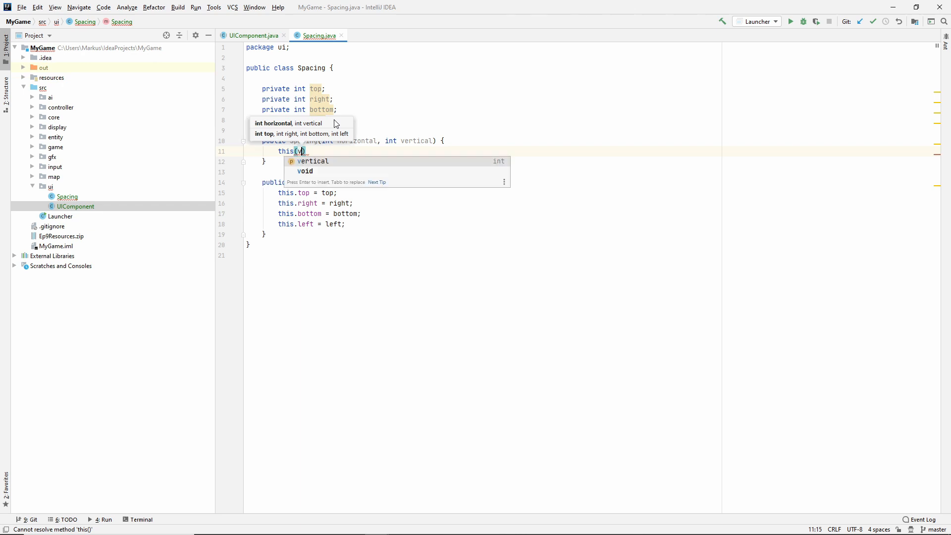
type("vertical,")
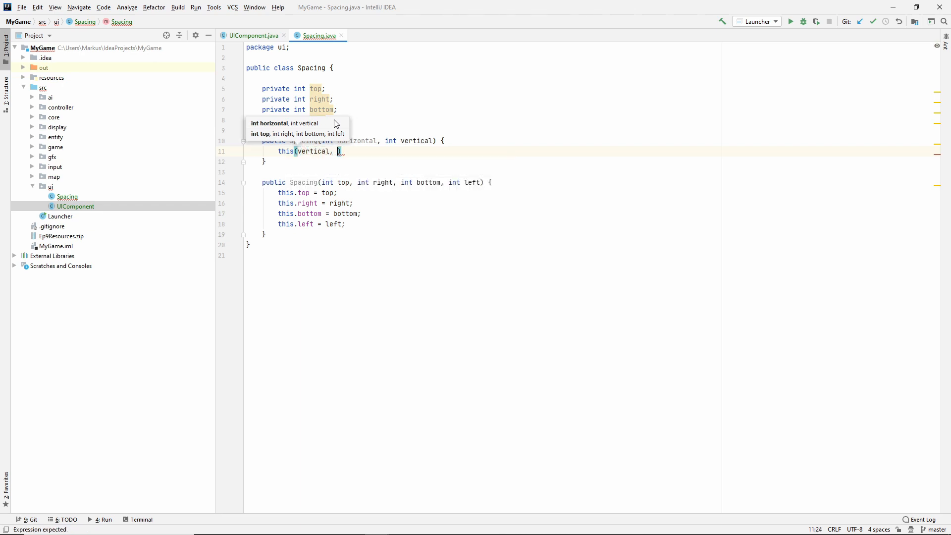
type("horizontal, vertical,")
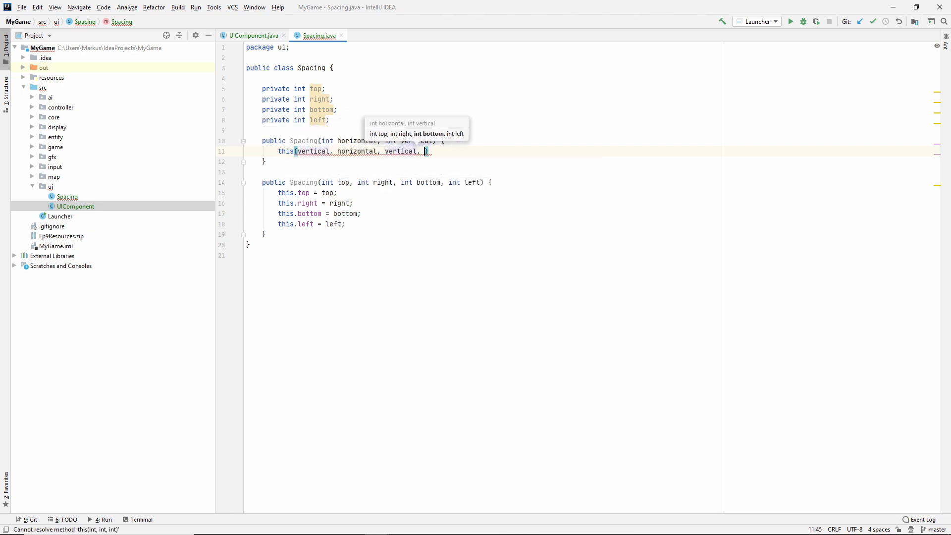
type("horizontal);")
left_click(482, 130)
type("p")
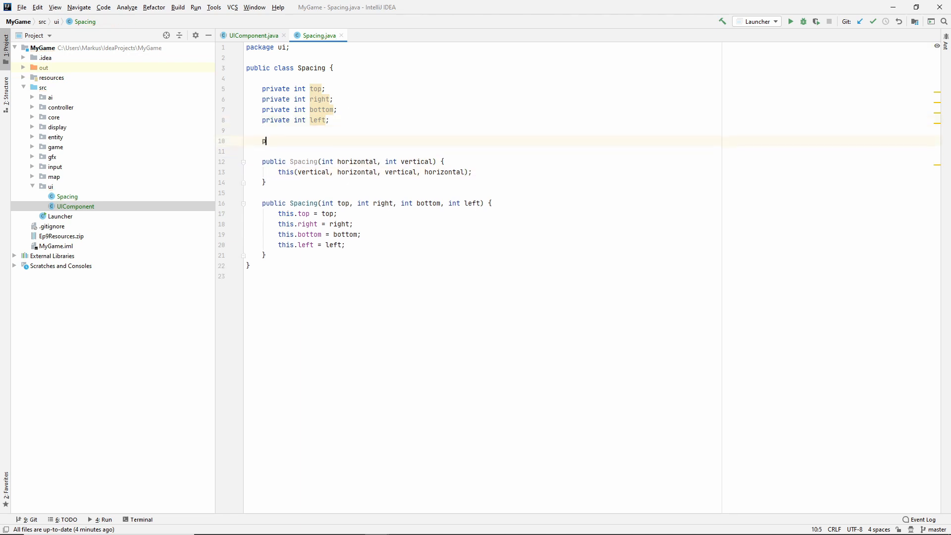
type("ublic Spacing()")
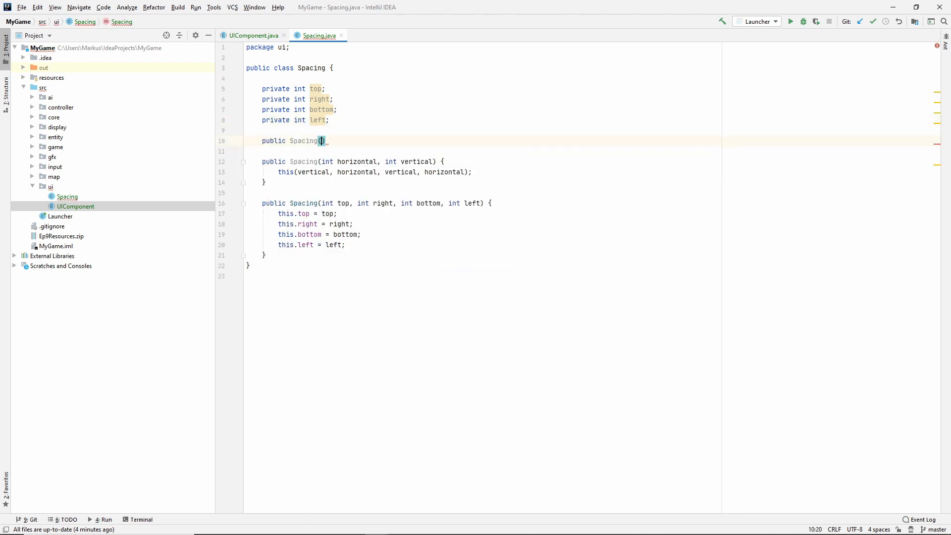
type("int spacing")
left_click(482, 151)
type("this(spacing, spacing);")
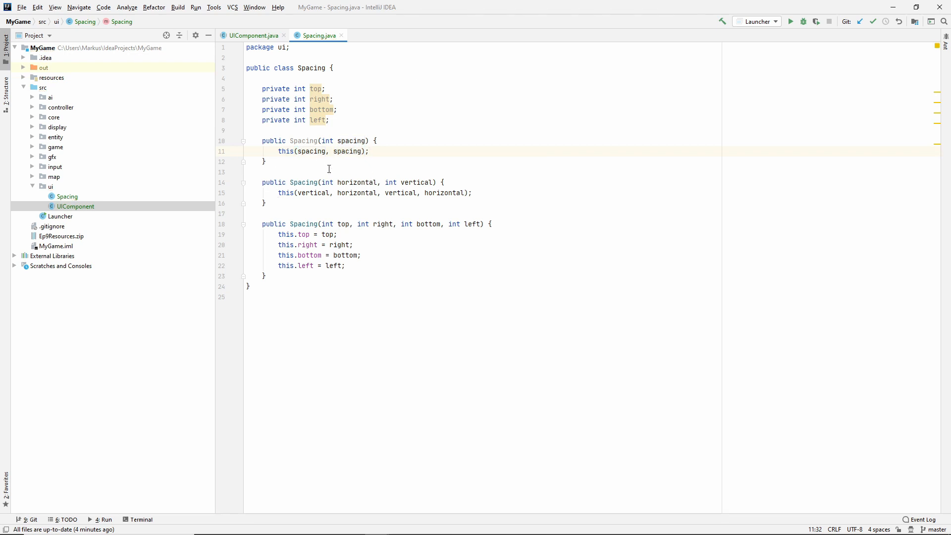
mouse_move(322, 278)
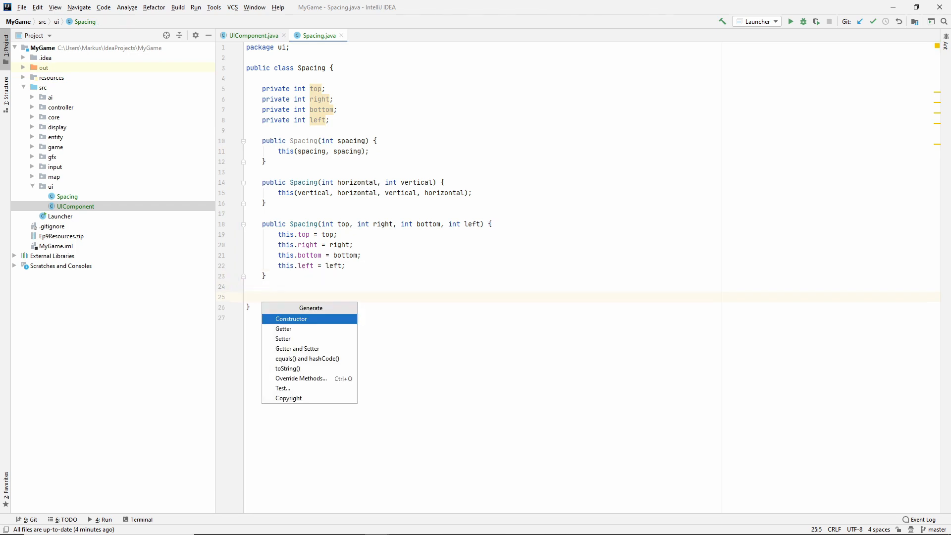
Generate getters, then add getVertical (top + bottom) and getHorizontal (right + left).
left_click(283, 329)
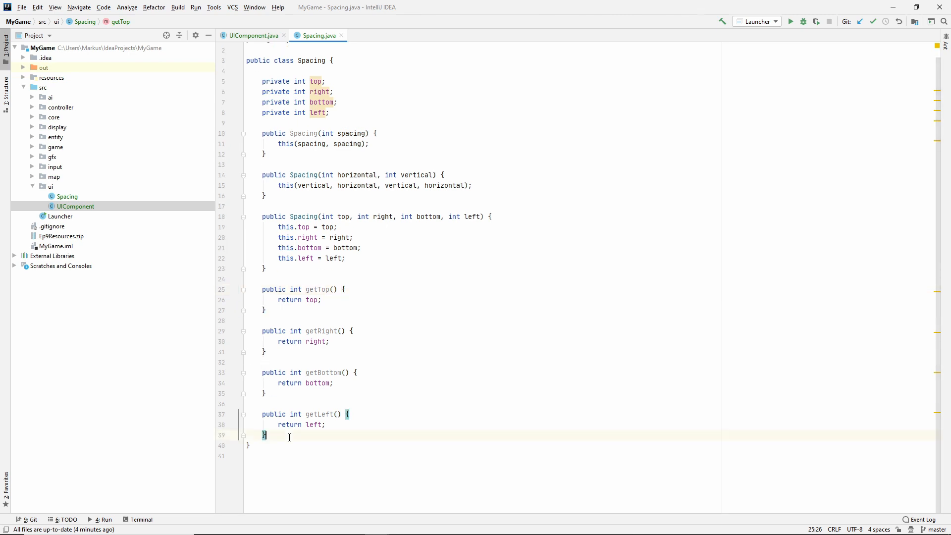
key("enter")
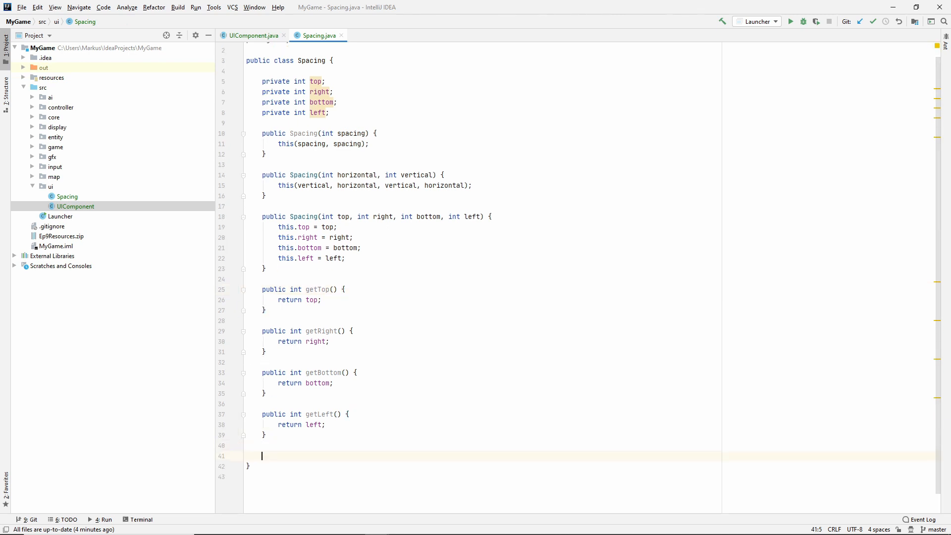
type("public")
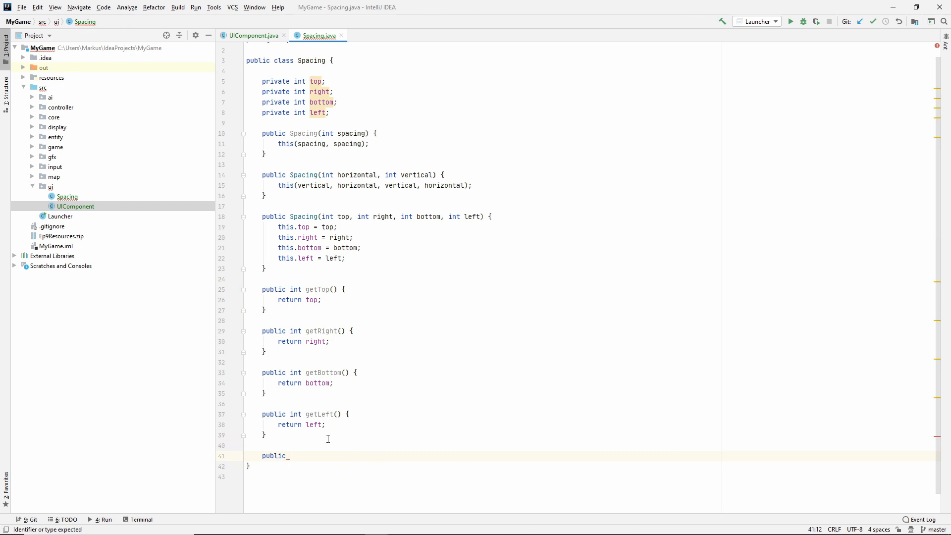
type("int getVertical() {")
type("retur")
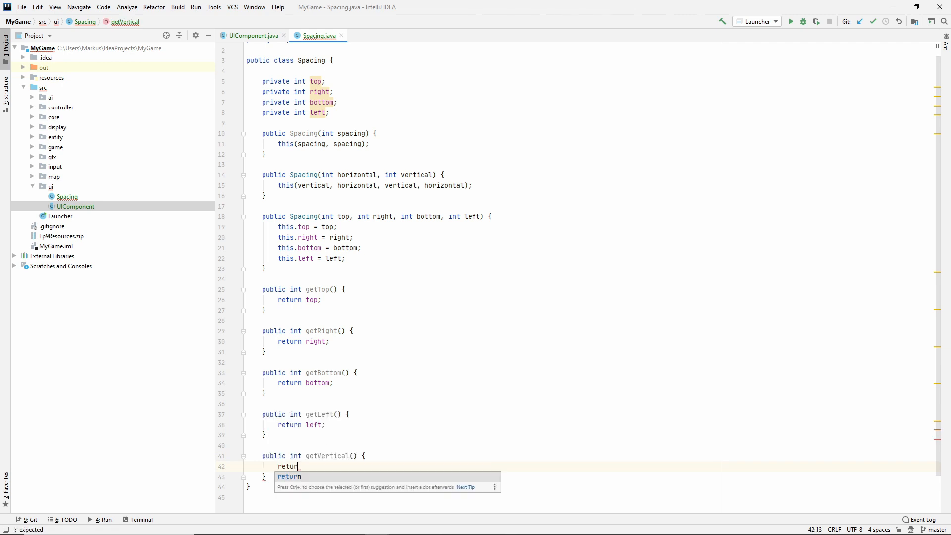
type("top + bottom;")
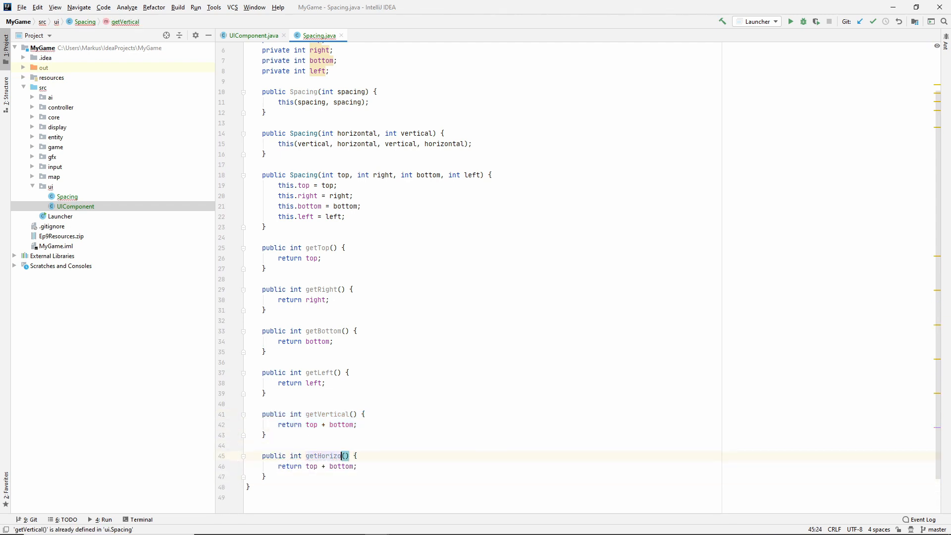
type("ontal")
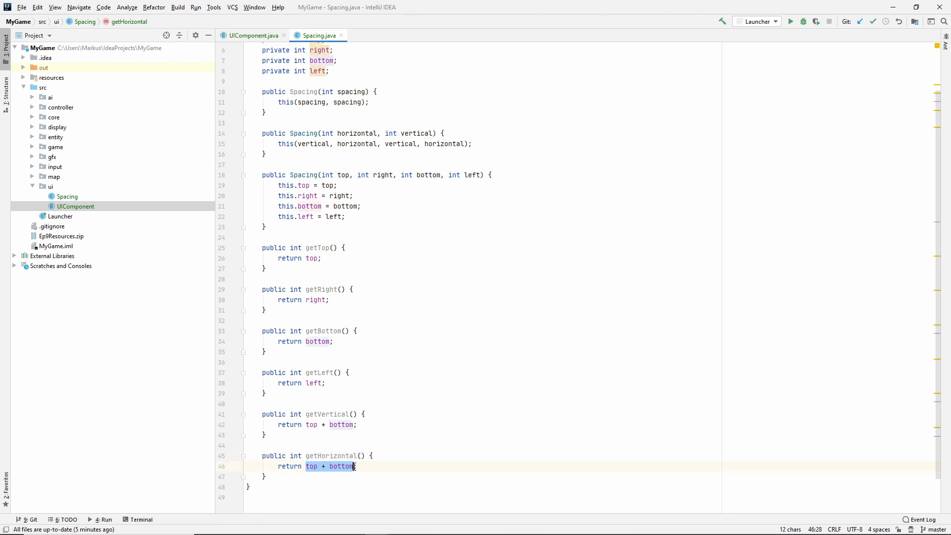
type("right + lef")
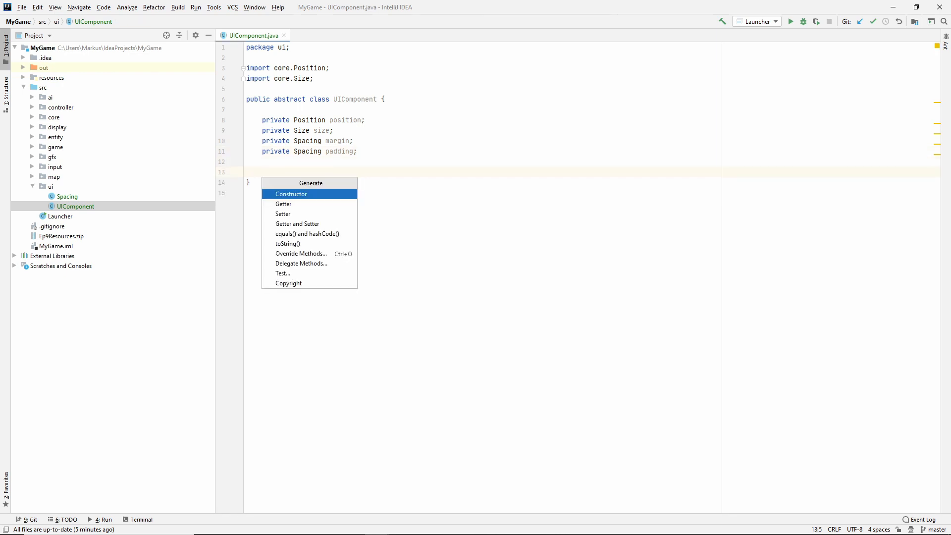
Add a UIComponent constructor setting position (0,0), size (1,1), margin Spacing(0), padding Spacing(5).
left_click(291, 195)
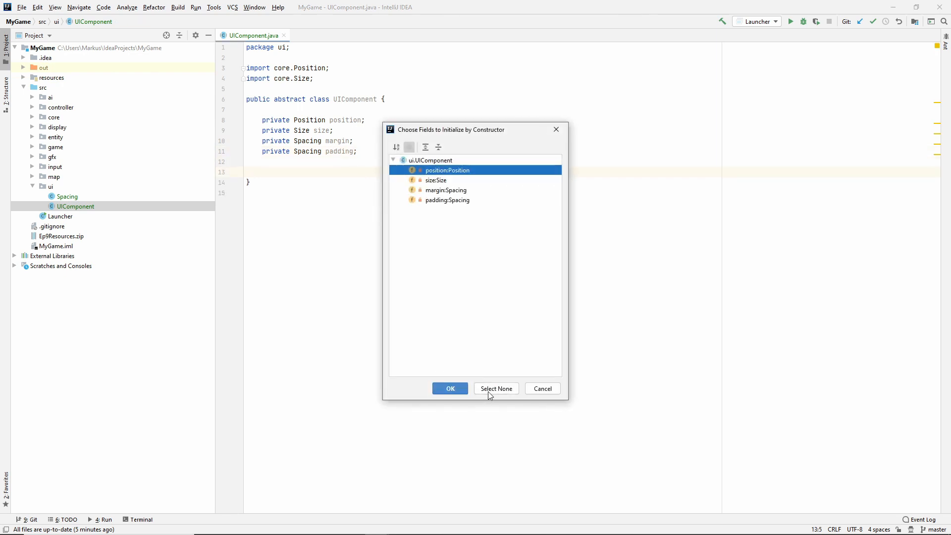
left_click(450, 388)
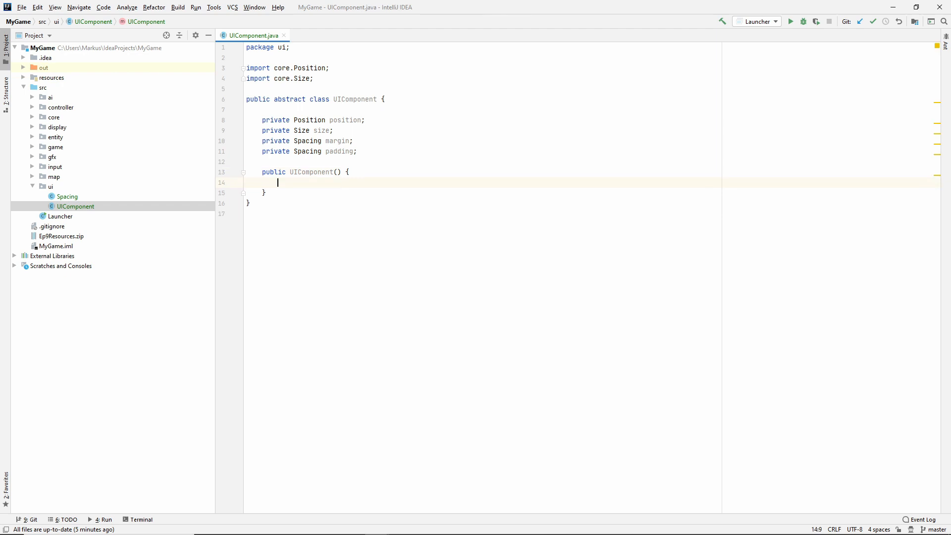
type("position = new Position(")
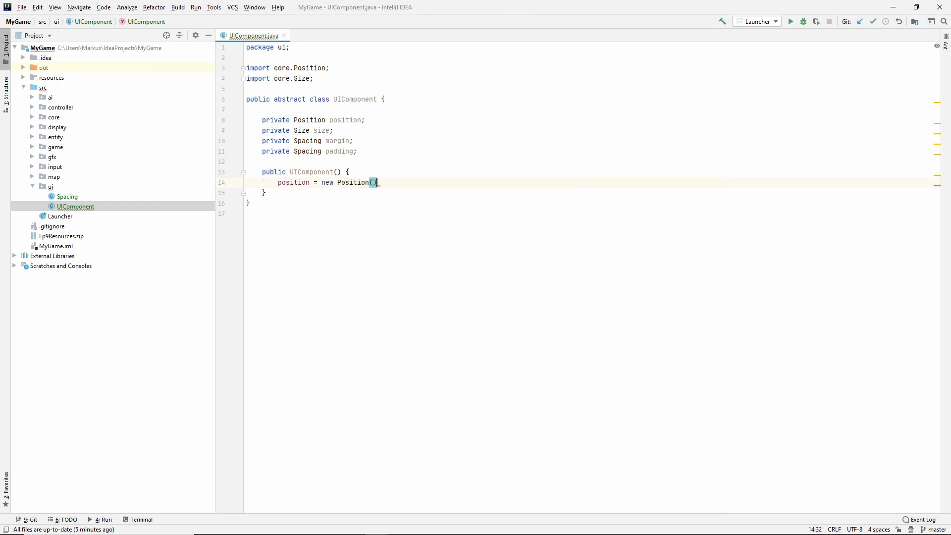
type("0, 0")
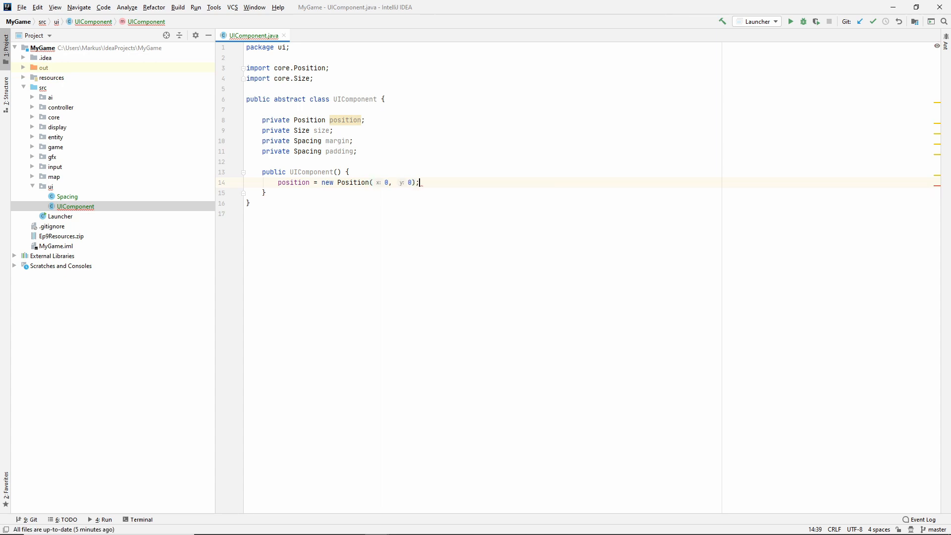
type("size =")
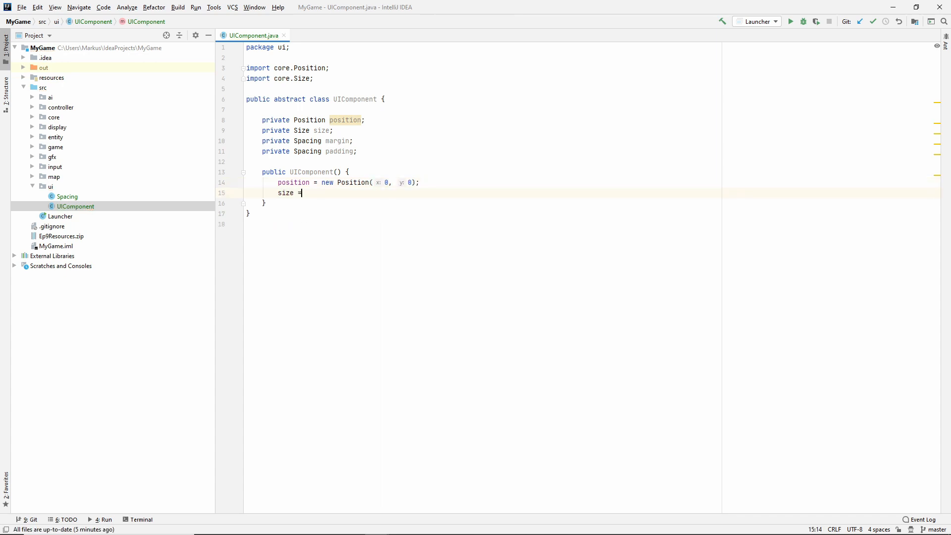
type("new Size()")
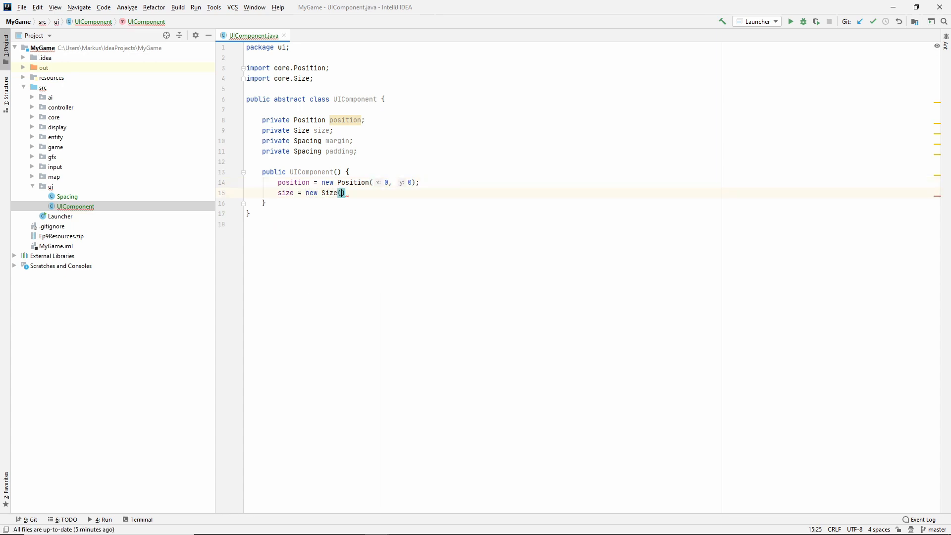
type("1, 1")
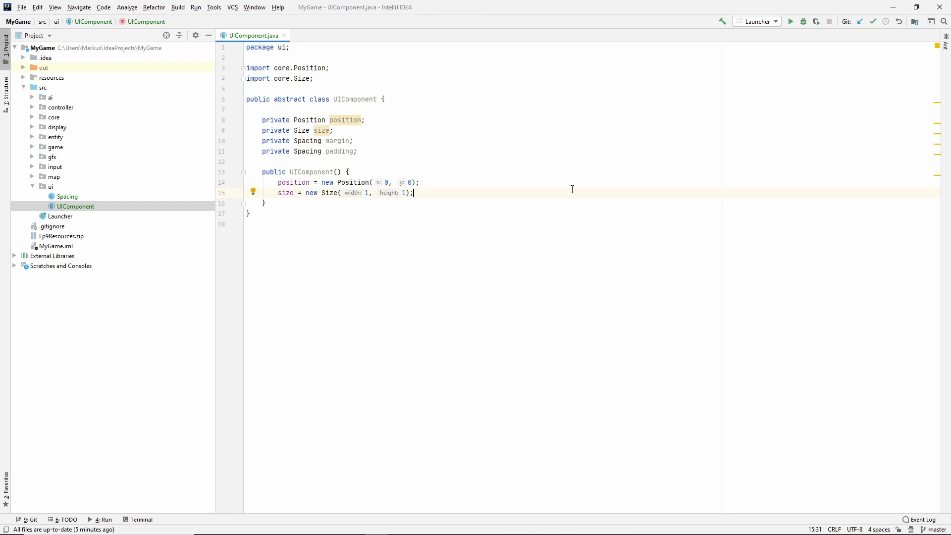
type("margin = new Spacin")
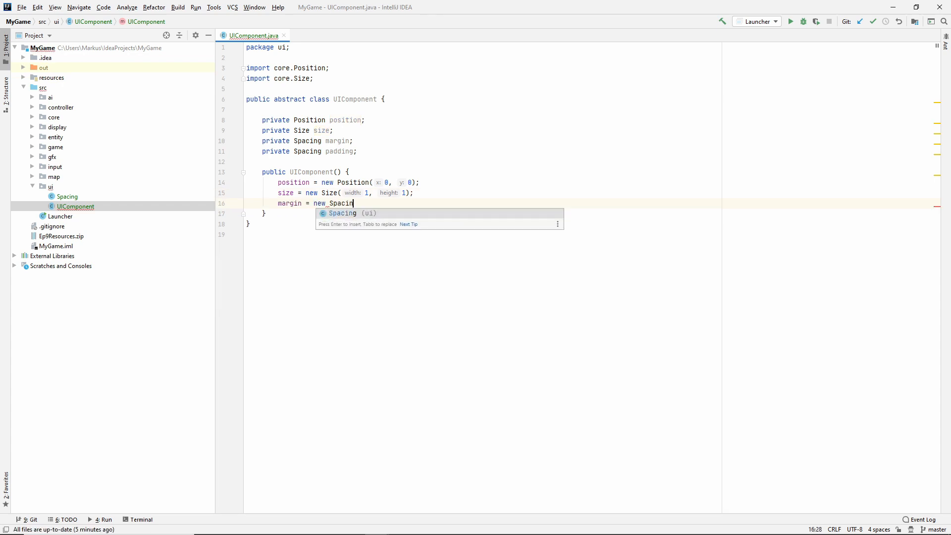
key("Enter")
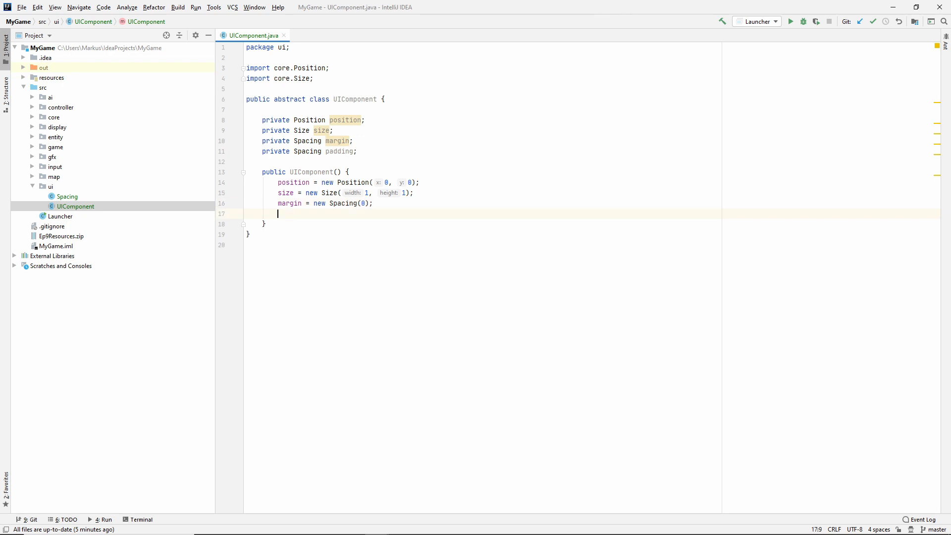
type("padding = ne")
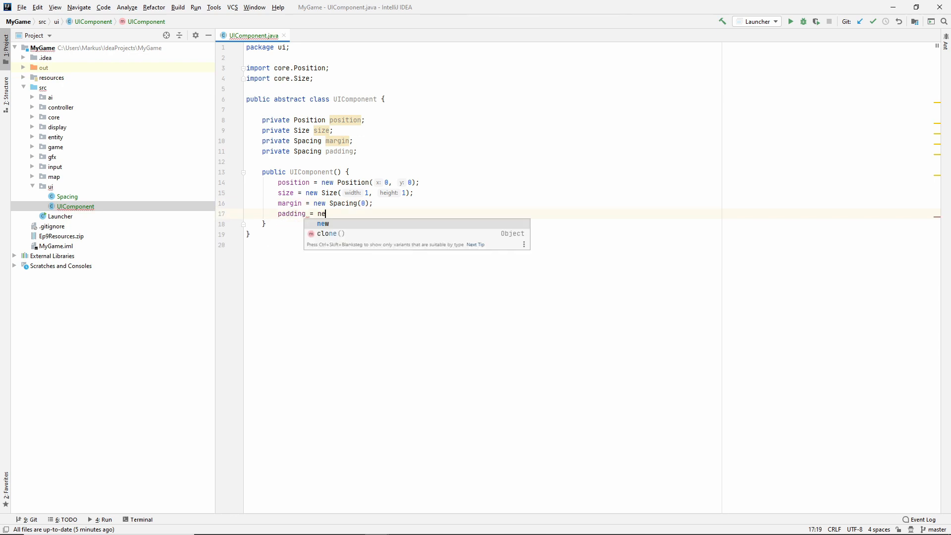
type("w Spacing(5)")
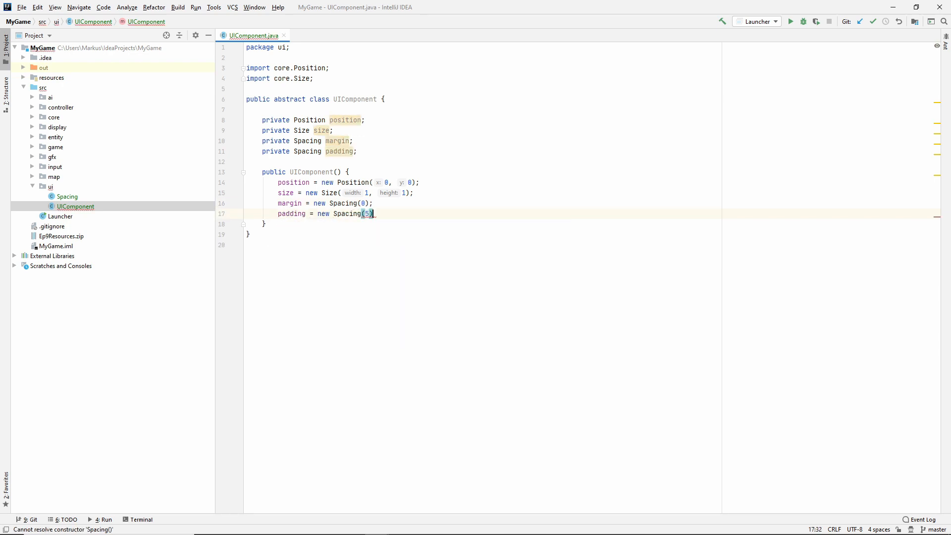
type(";")
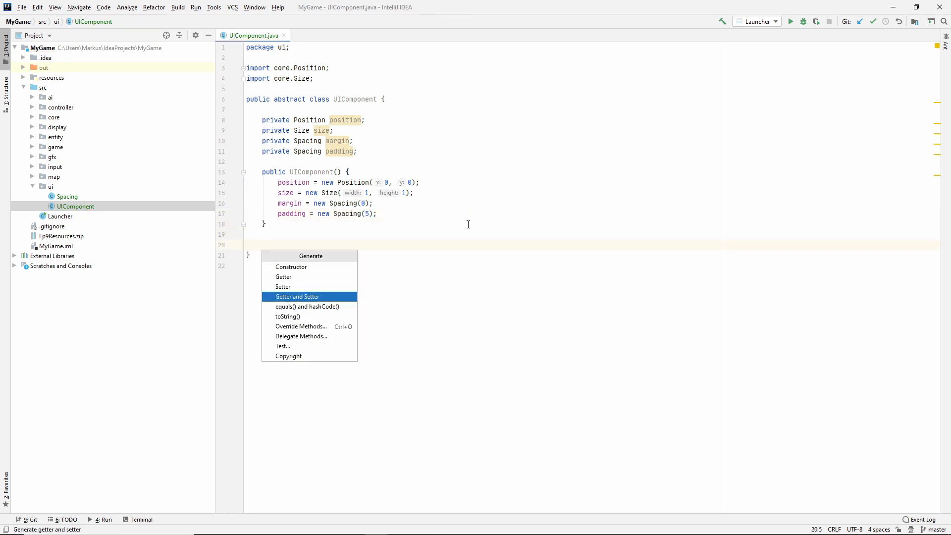
Generate getters and setters for position, size, margin and padding in UIComponent.
left_click(297, 296)
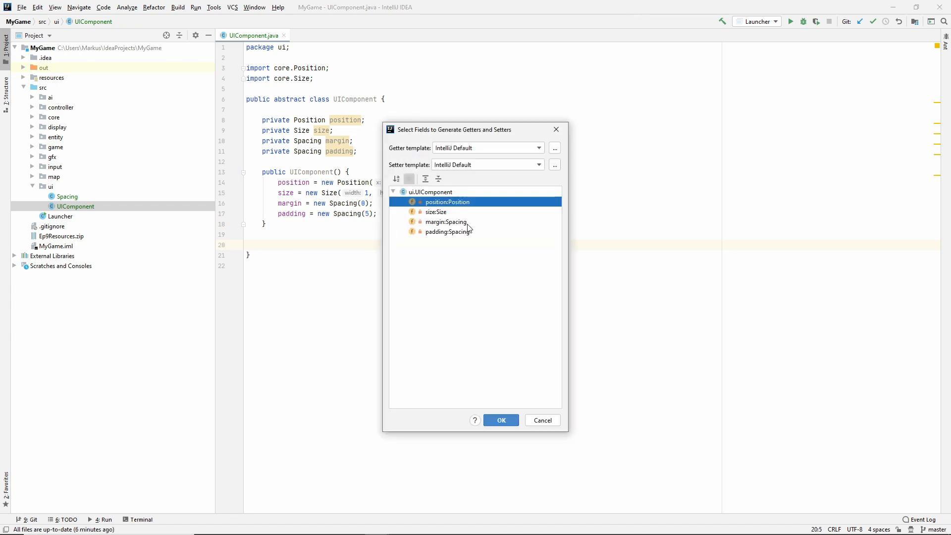
left_click(500, 420)
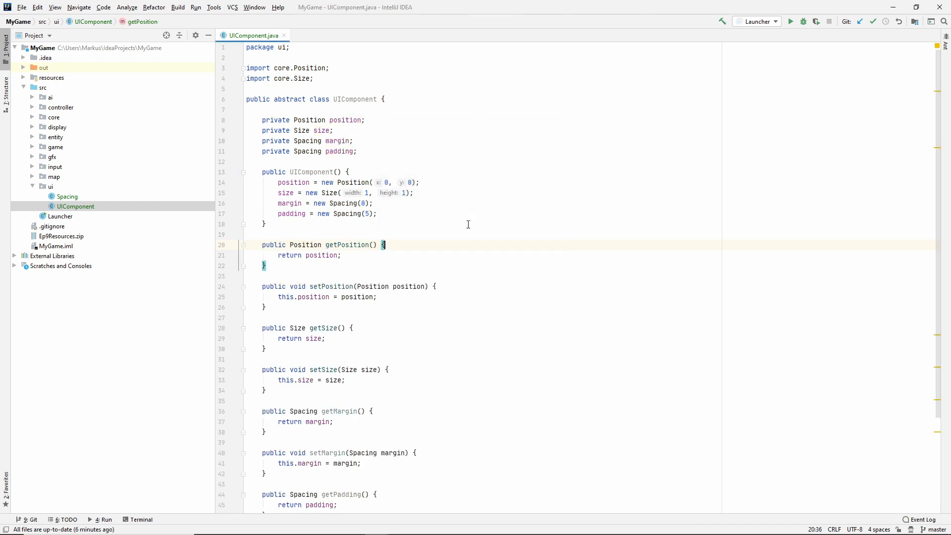
scroll("down", 3)
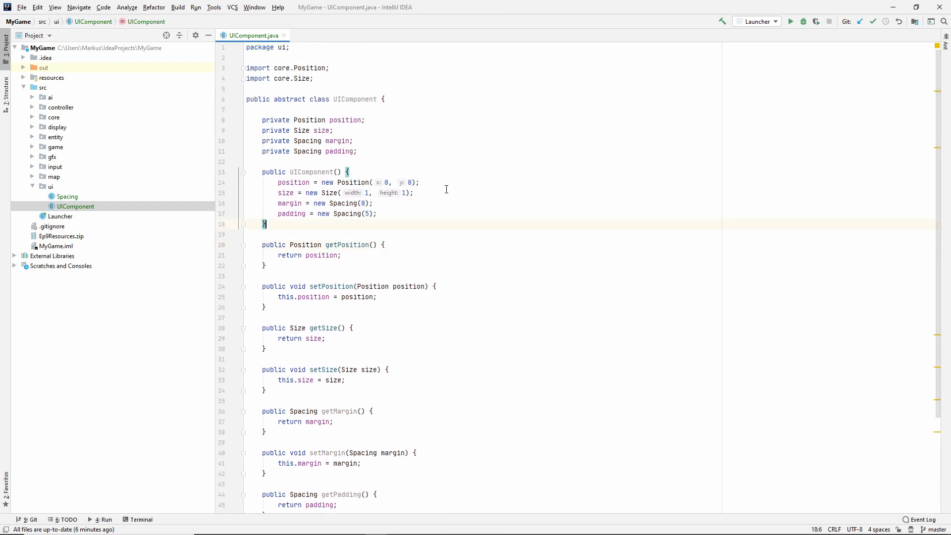
Declare abstract Image getSprite() and abstract void update(State state) using game.state.State.
type("public")
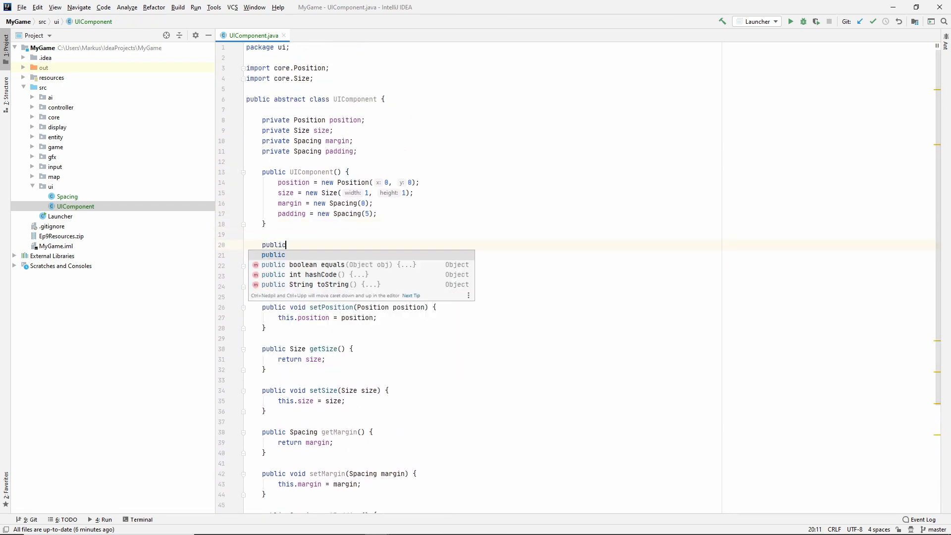
type("a")
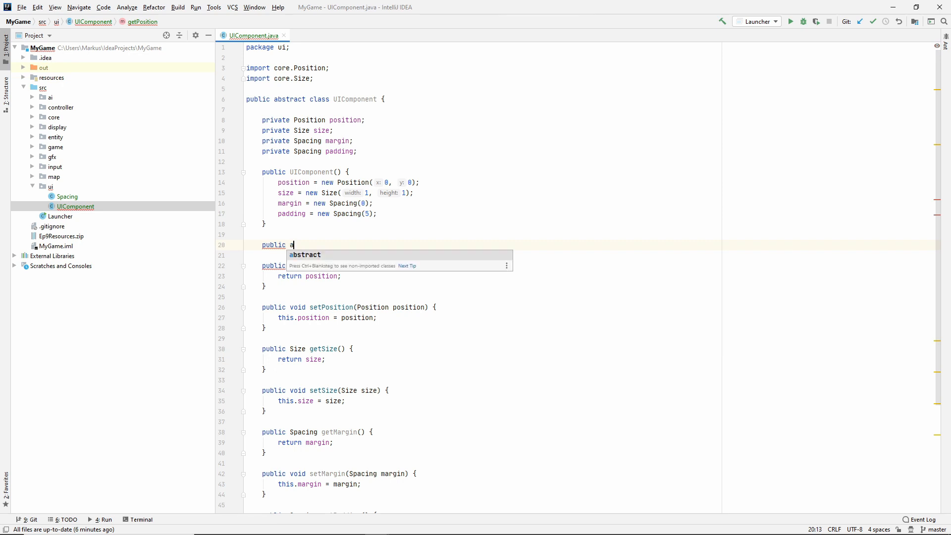
type("bstract Image ge")
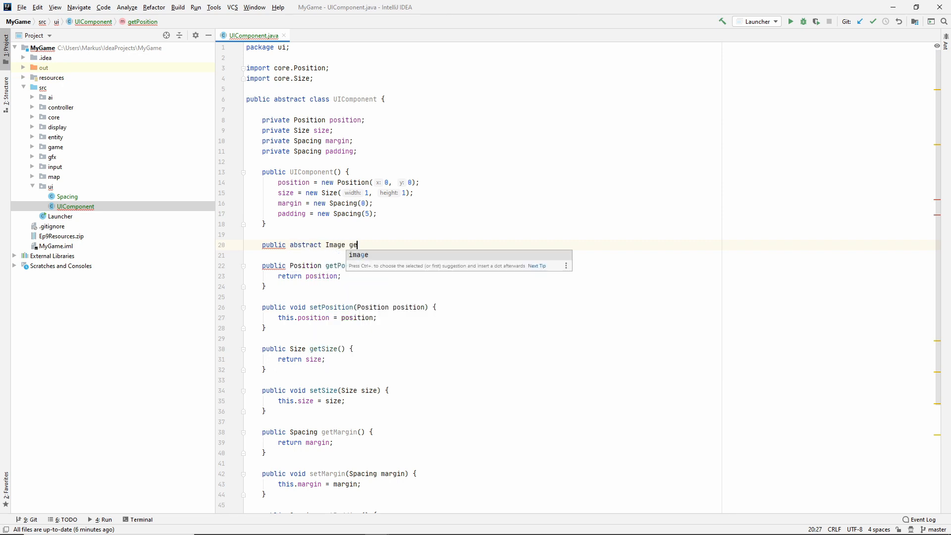
type("tSprite();")
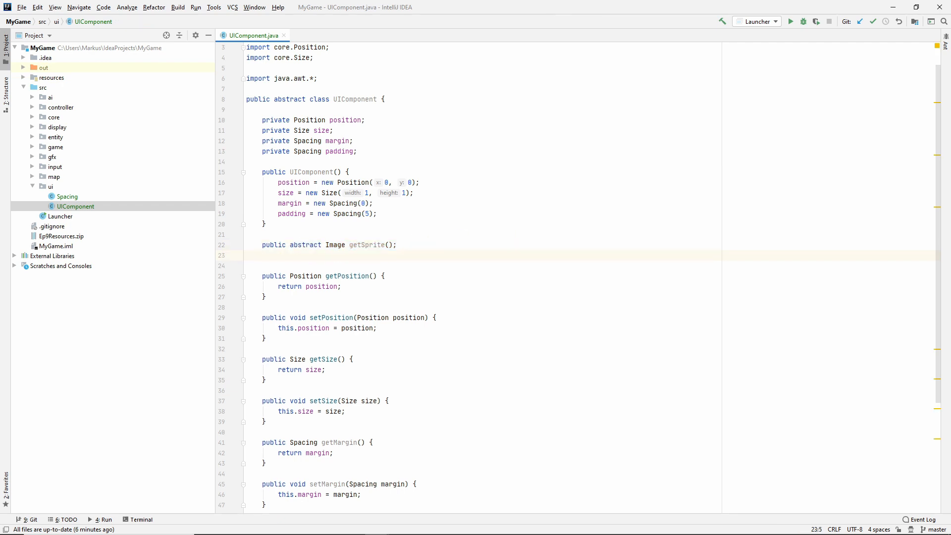
type("publi")
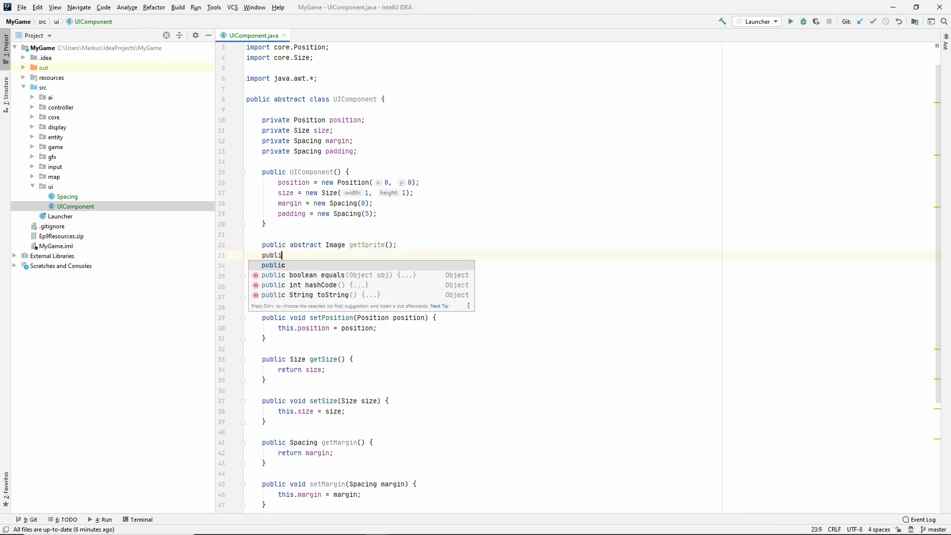
type("abstract")
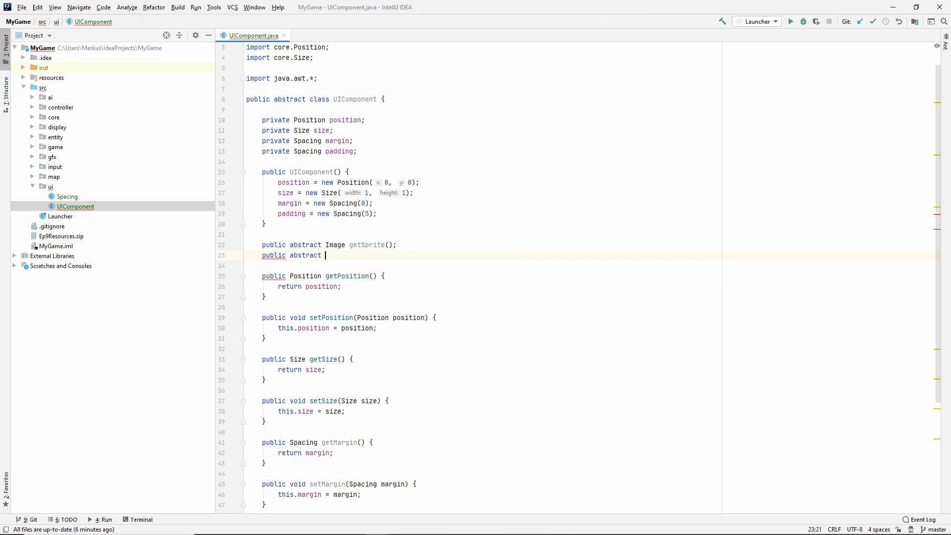
type("void update(Stat")
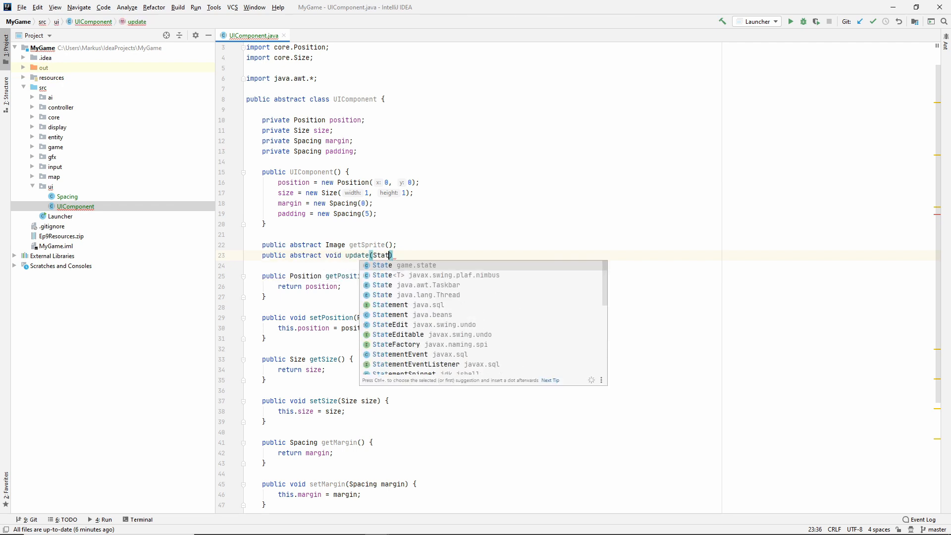
left_click(405, 265)
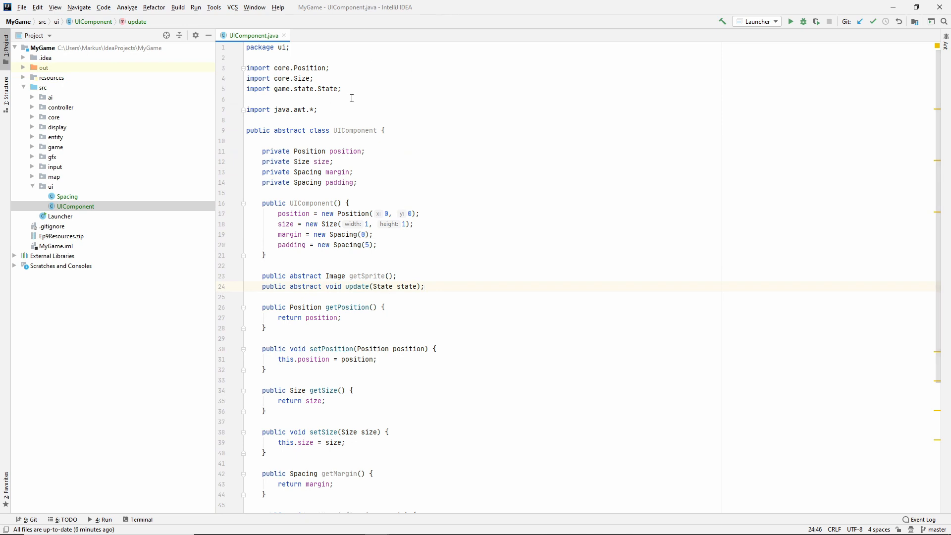
left_click(283, 34)
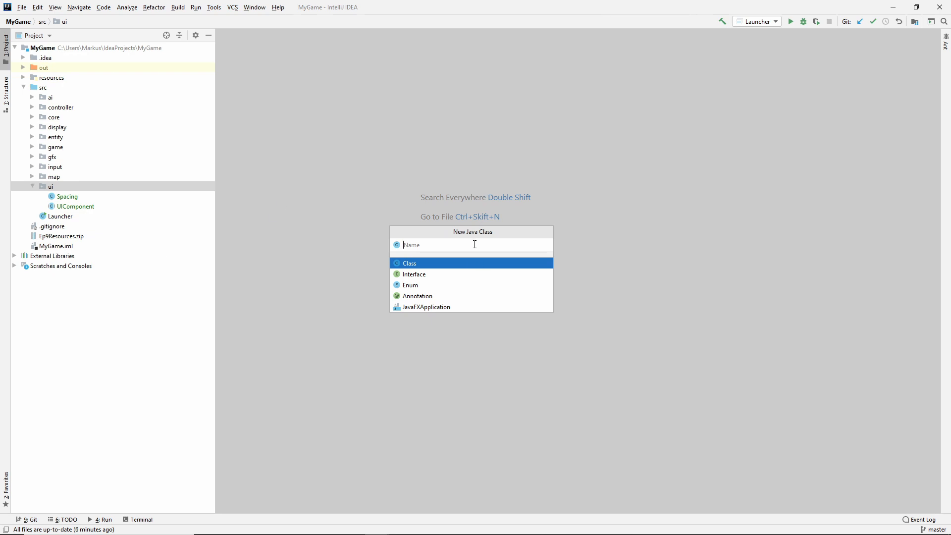
Name the new ui class UIContainer and make it extend UIComponent.
type("UIContainer")
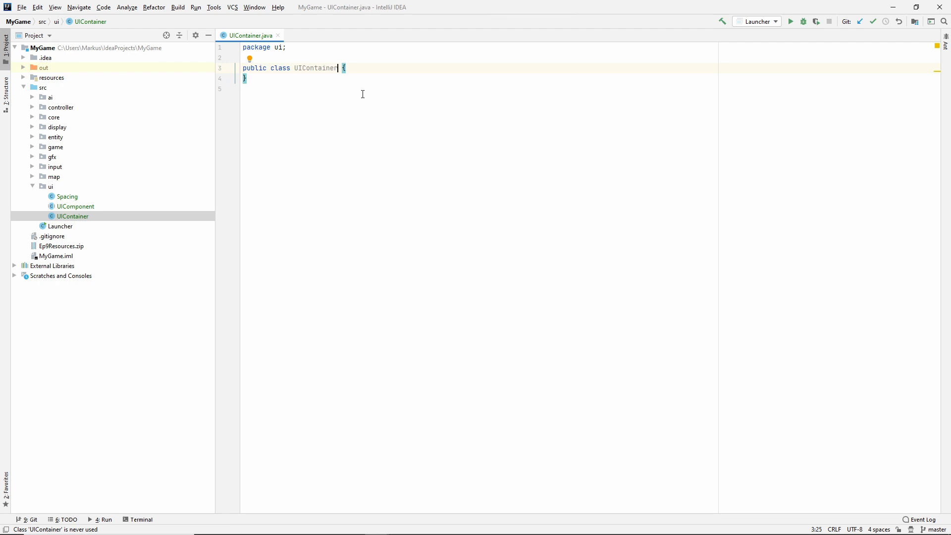
type("extends")
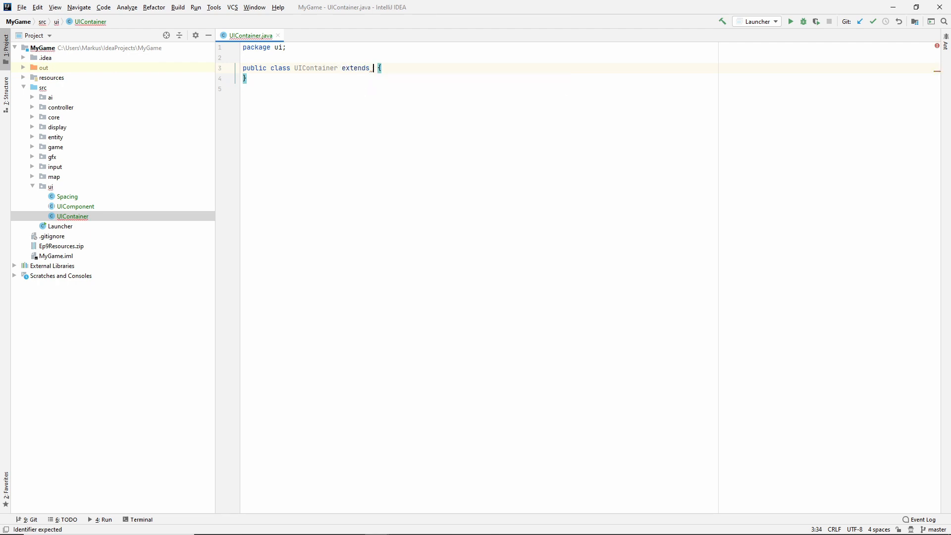
type("UIComponent")
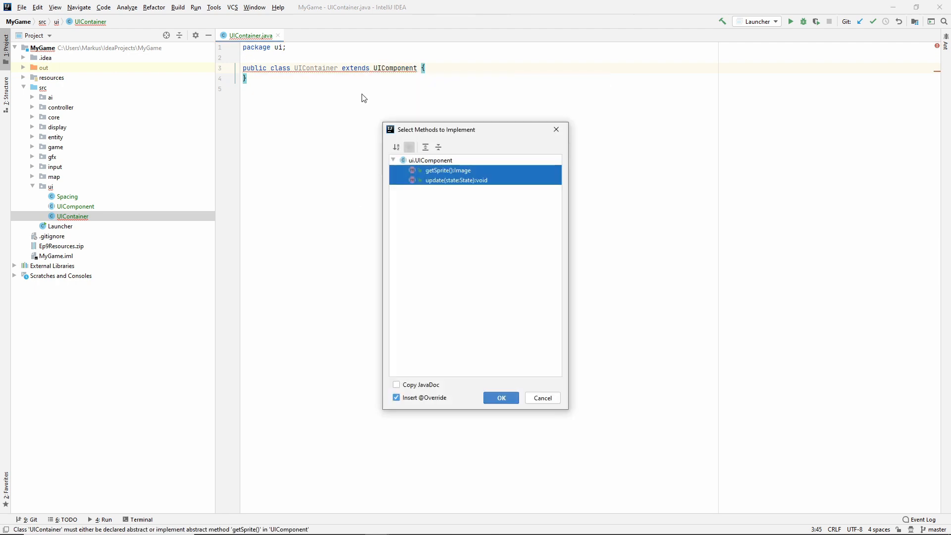
Implement getSprite and update in UIContainer and add a private Color backgroundColor field.
left_click(500, 398)
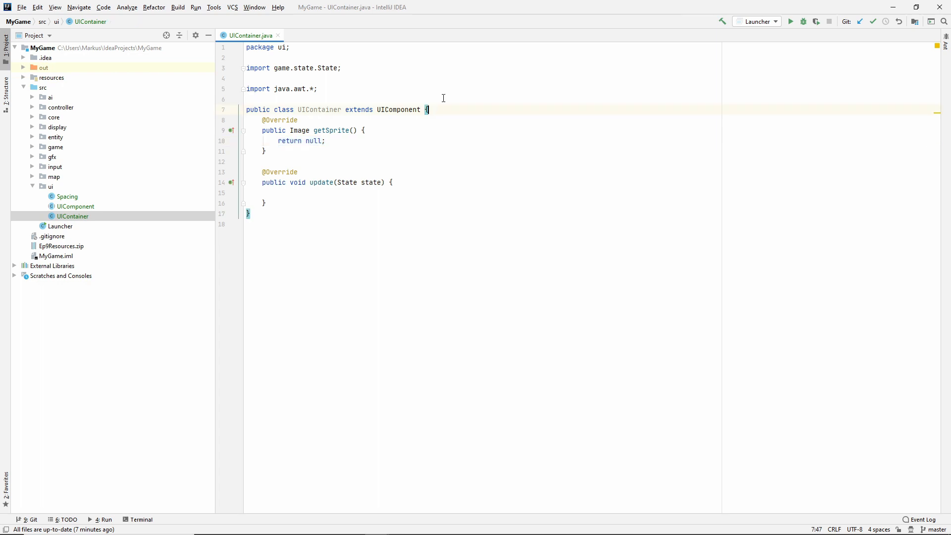
key("Enter")
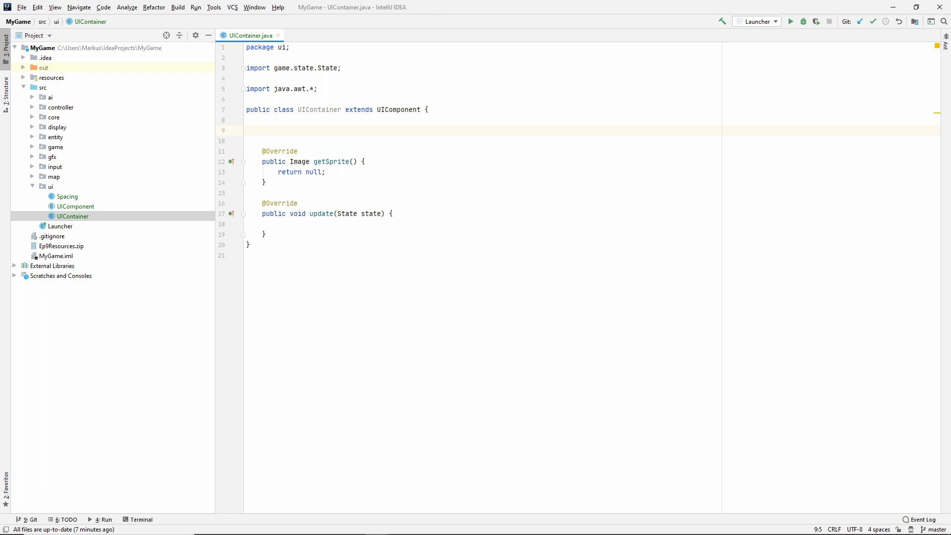
type("private Color backgroundColor;")
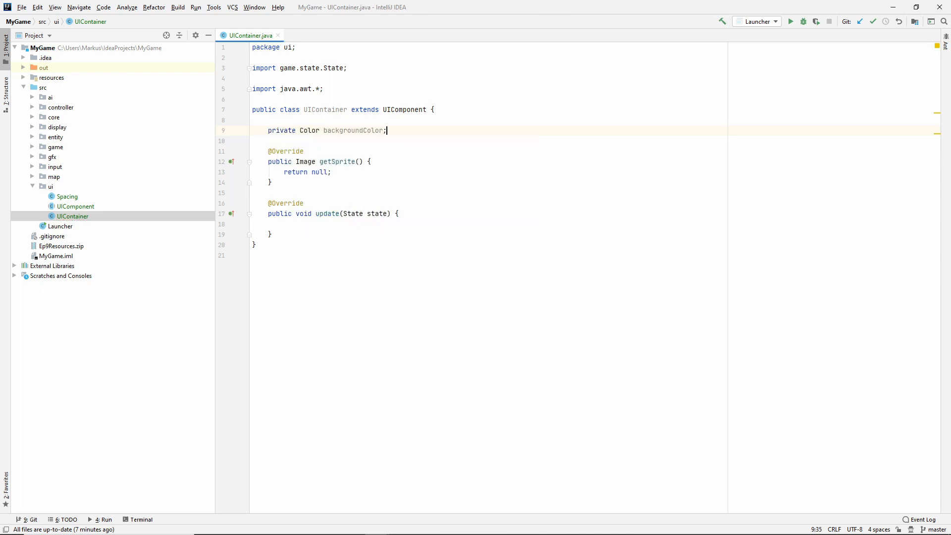
key("enter")
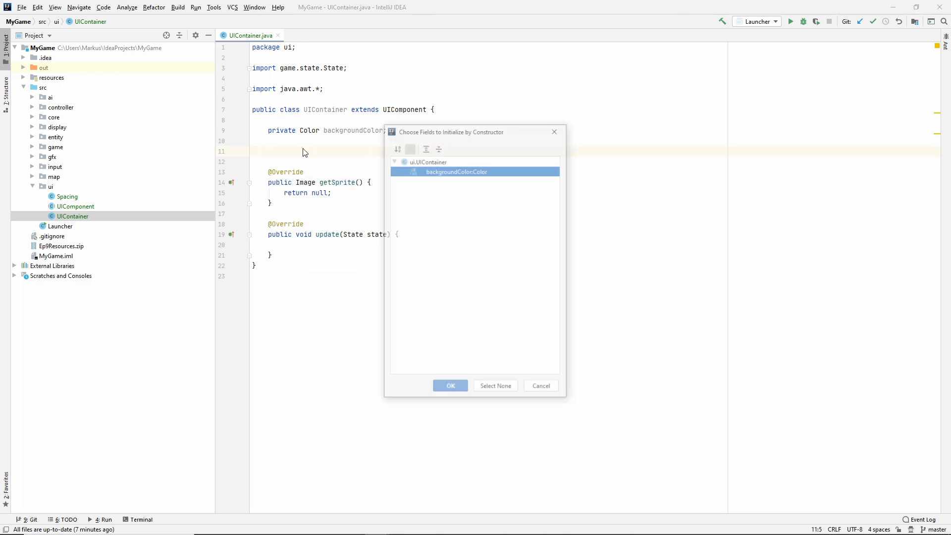
Add a no-argument UIContainer constructor calling super() and setting backgroundColor to Color.RED.
left_click(451, 386)
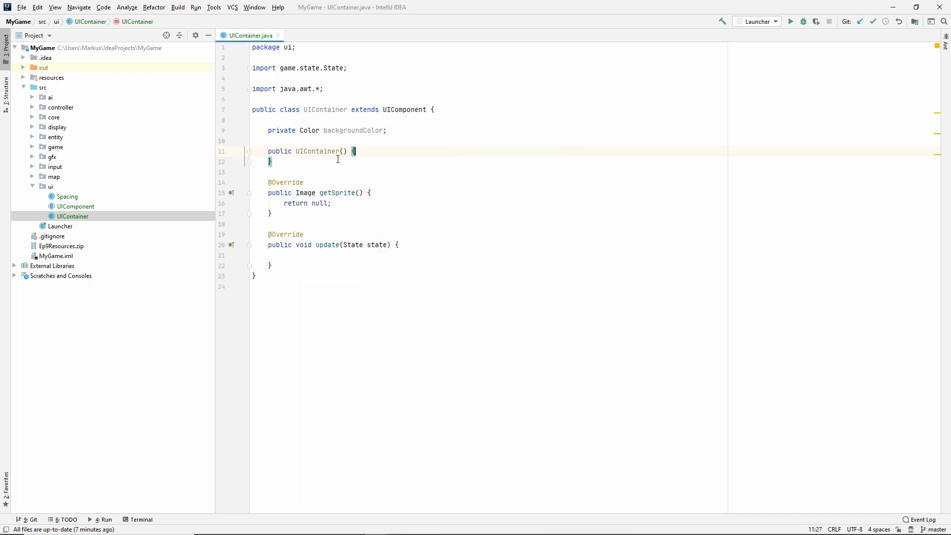
type("super();")
type("back")
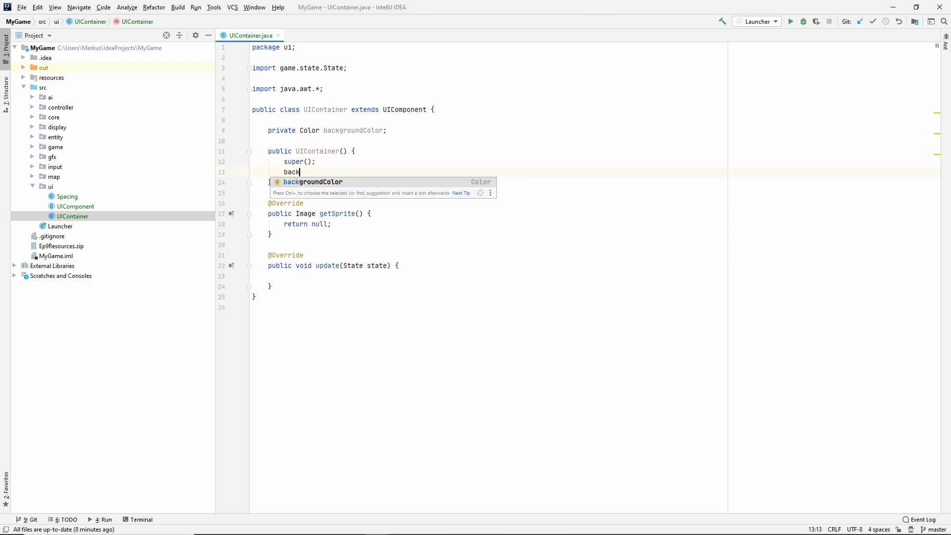
type("groundColor =")
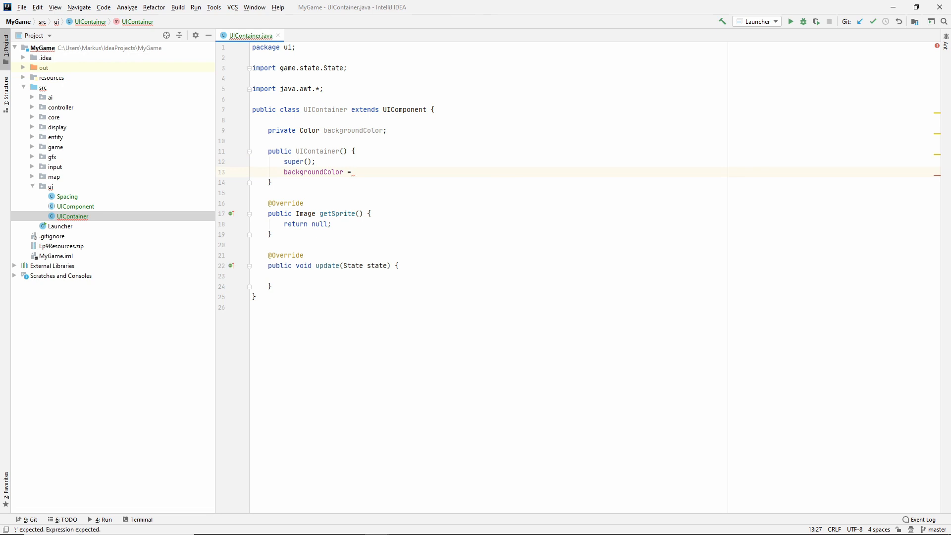
type("Color.RED;")
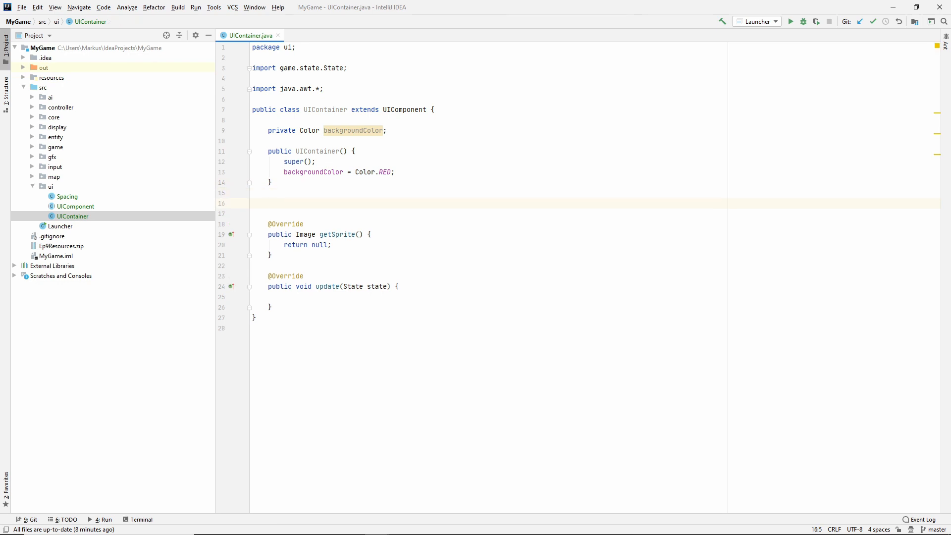
type("cal")
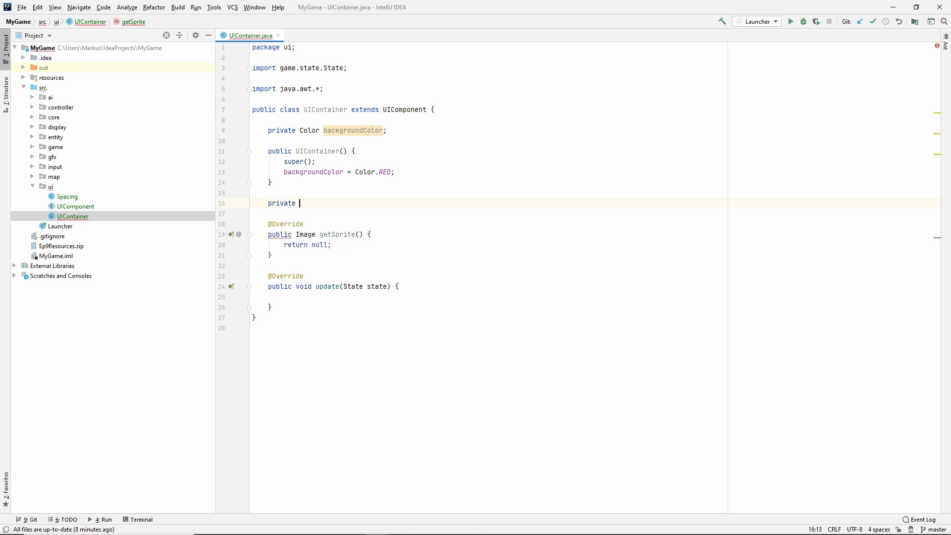
Start a calculateSize() method in UIContainer that assigns size = new Size().
type("void calculateSize() {")
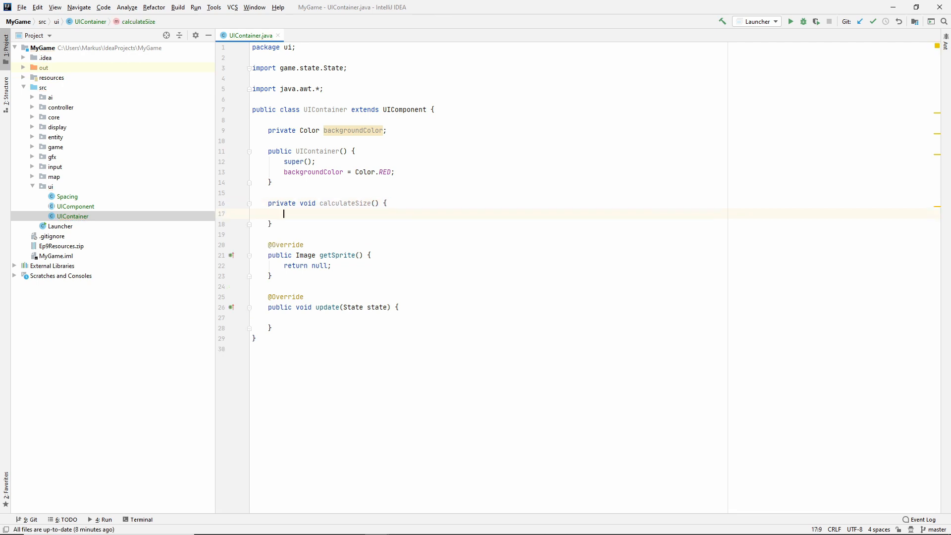
type("re")
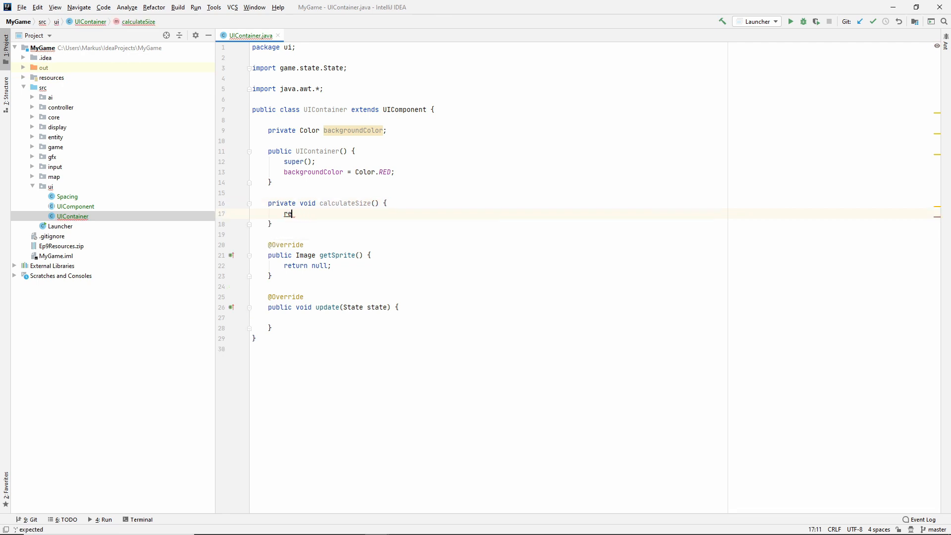
type("size =")
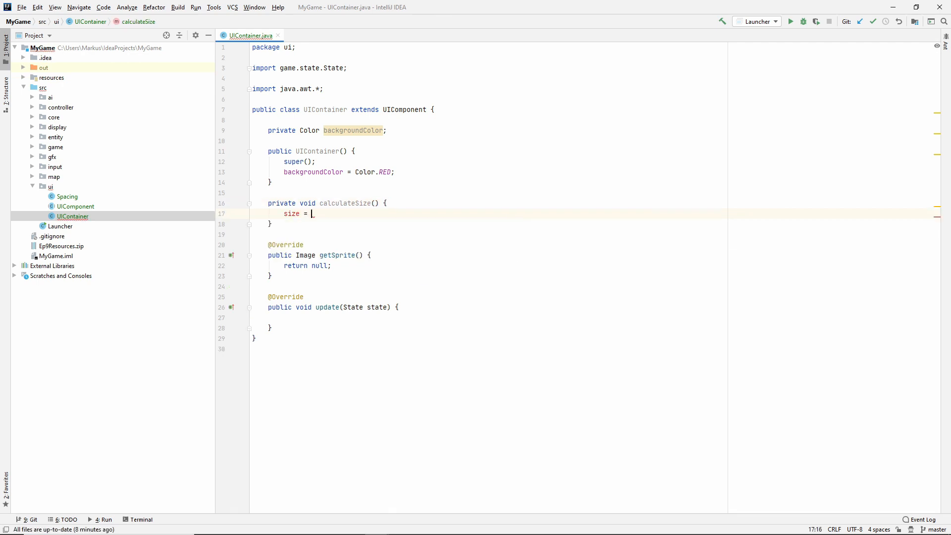
type("new Size")
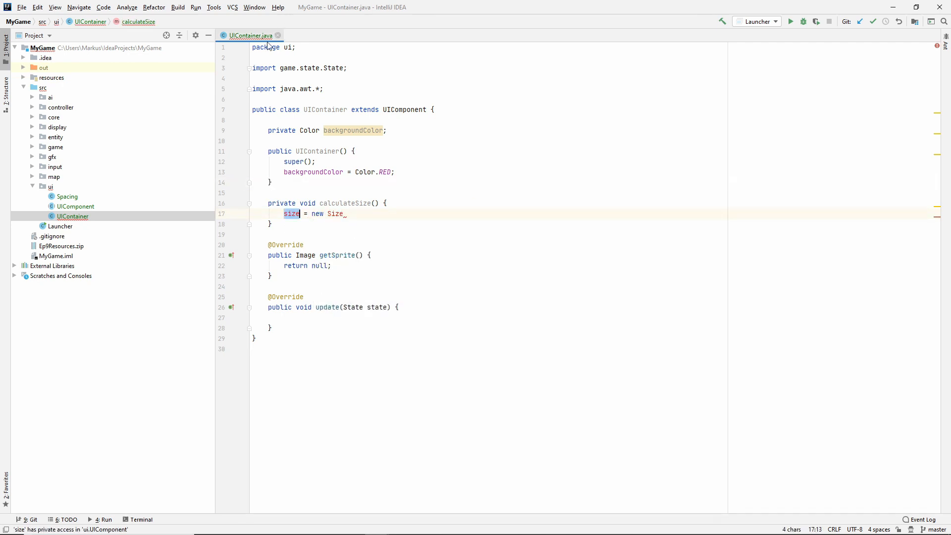
Make UIComponent's position and size fields protected.
left_click(78, 206)
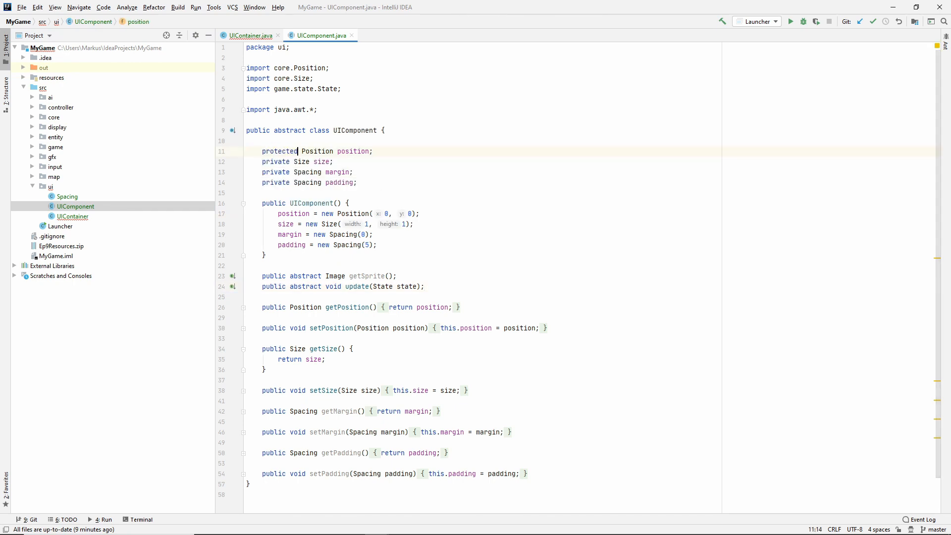
type("protected")
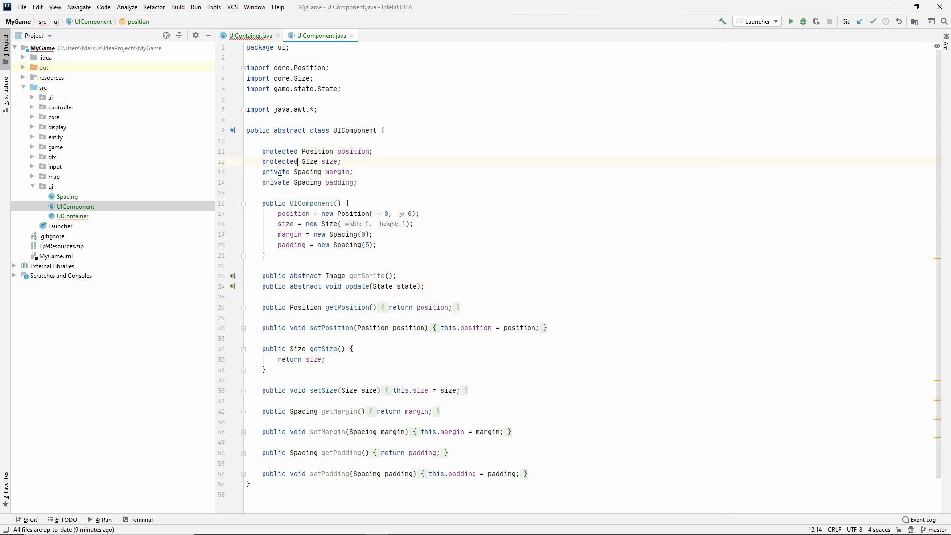
left_click(252, 35)
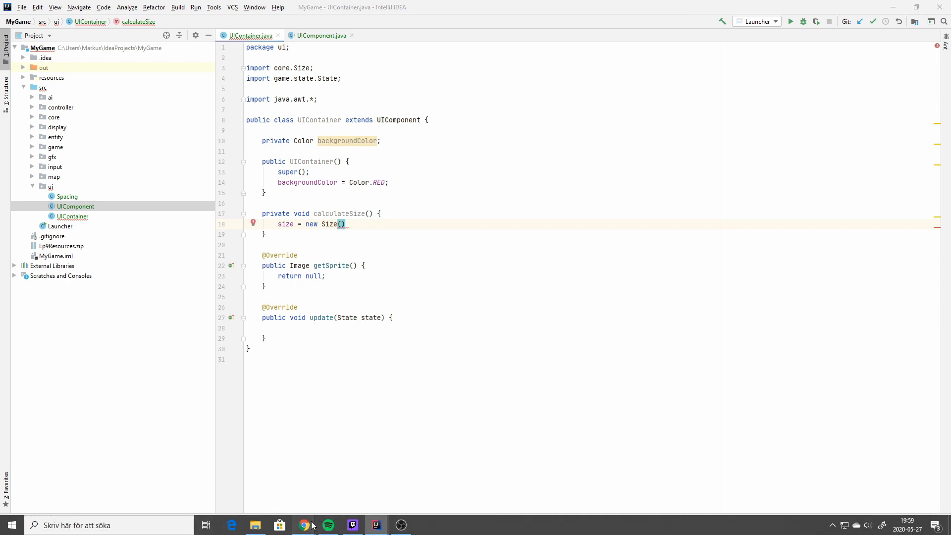
Switch to Chrome to view the GeeksforGeeks margin and padding diagram.
left_click(309, 525)
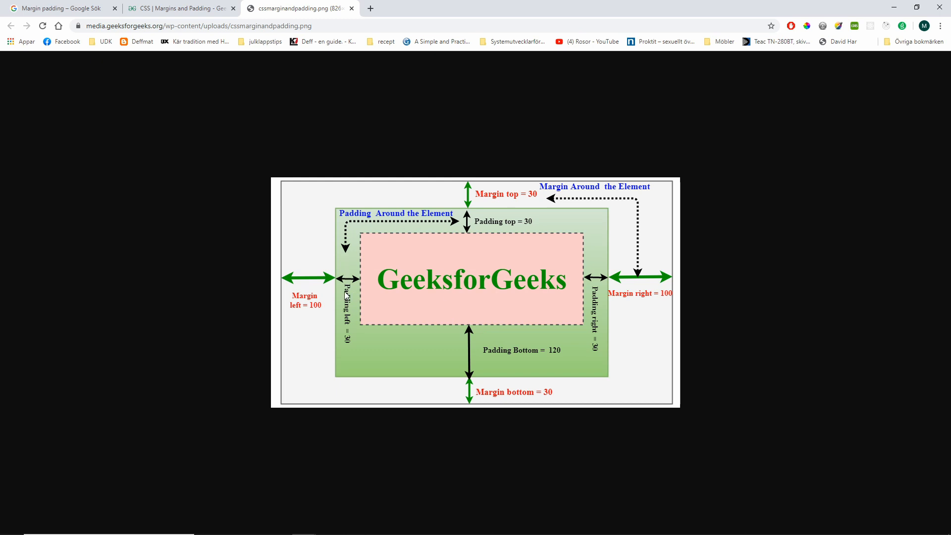
mouse_move(331, 268)
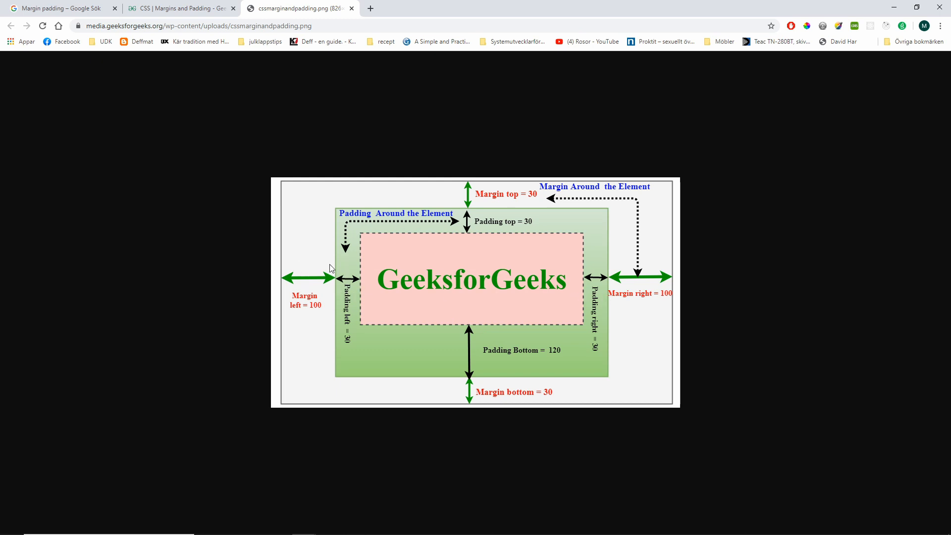
mouse_move(373, 310)
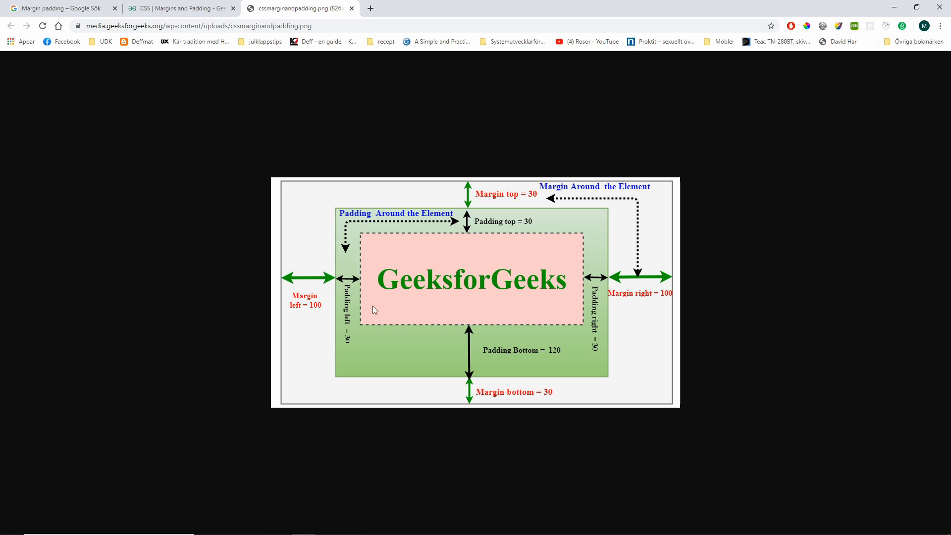
mouse_move(564, 249)
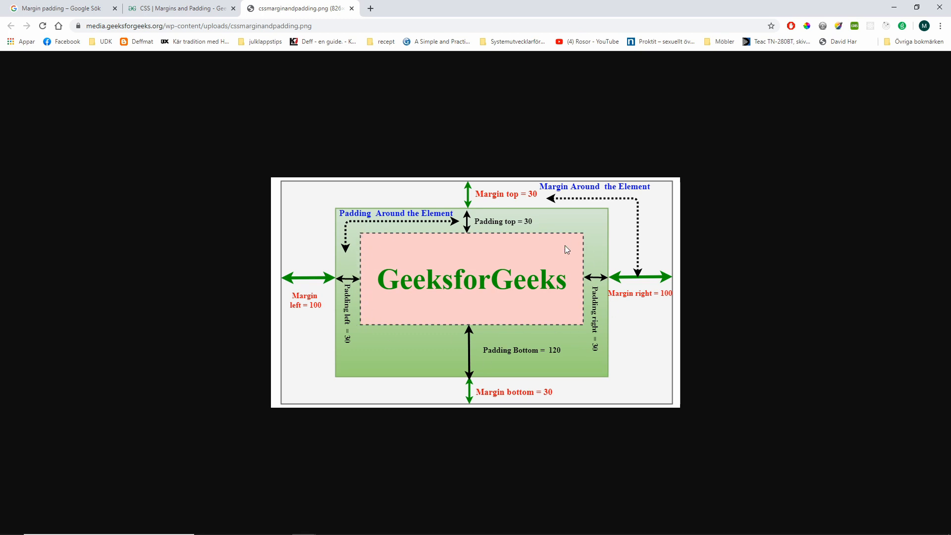
mouse_move(557, 276)
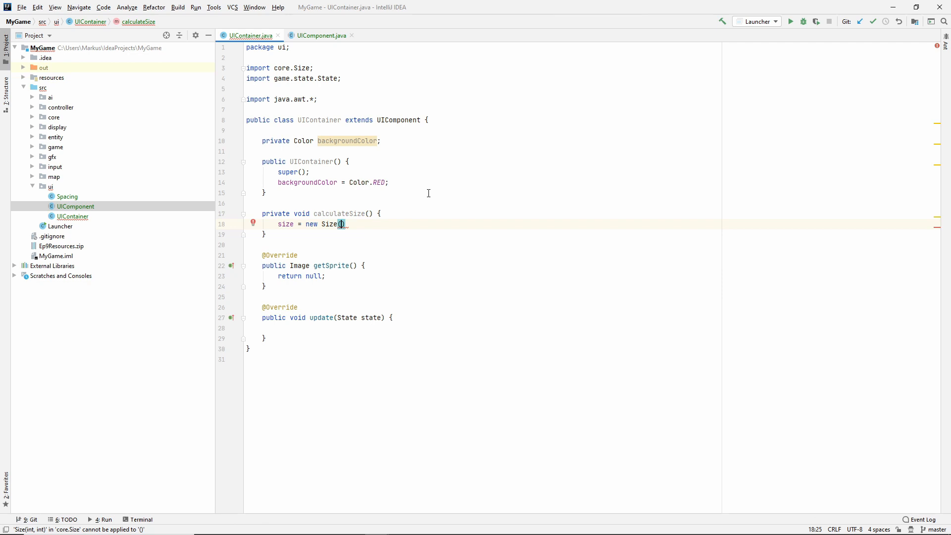
Build size as new Size(padding.getHorizontal(), padding.getVertical()).
type("padding.")
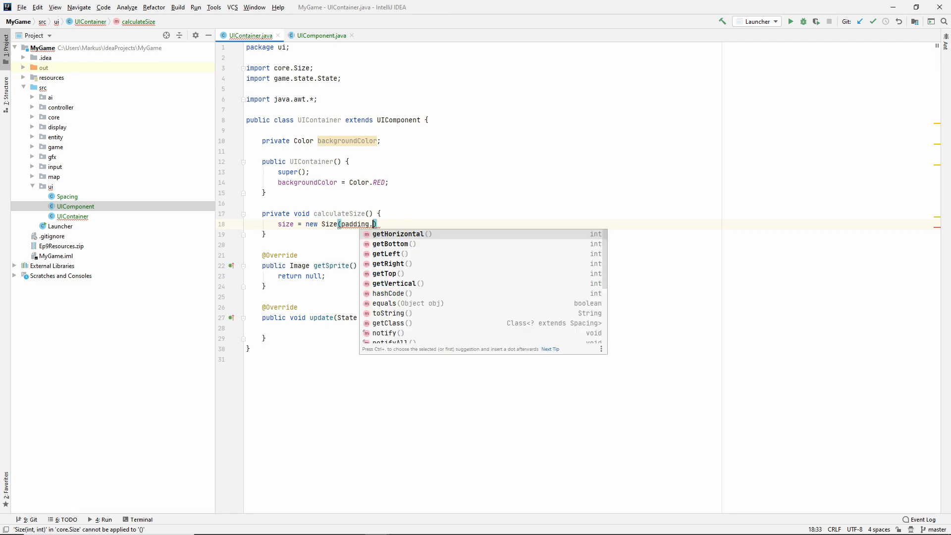
type("getHorizontal(")
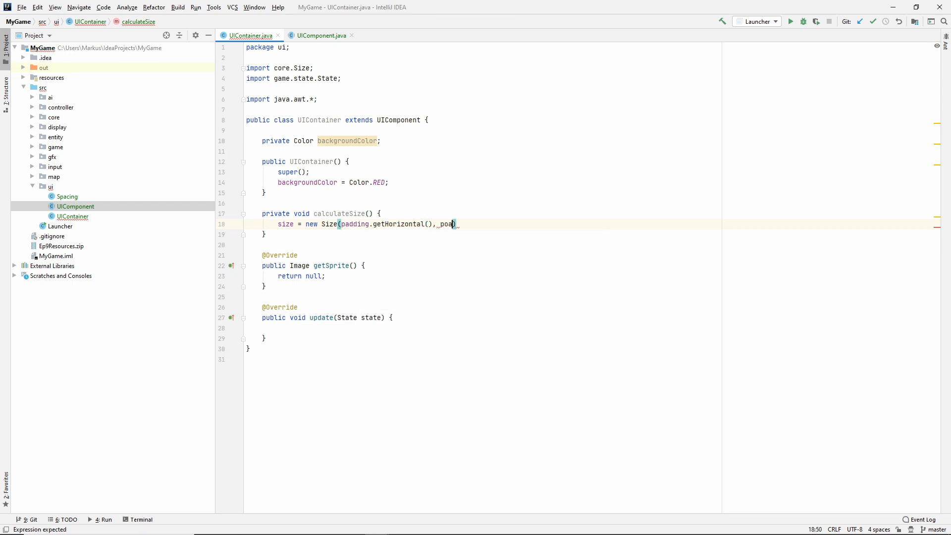
type("paddn")
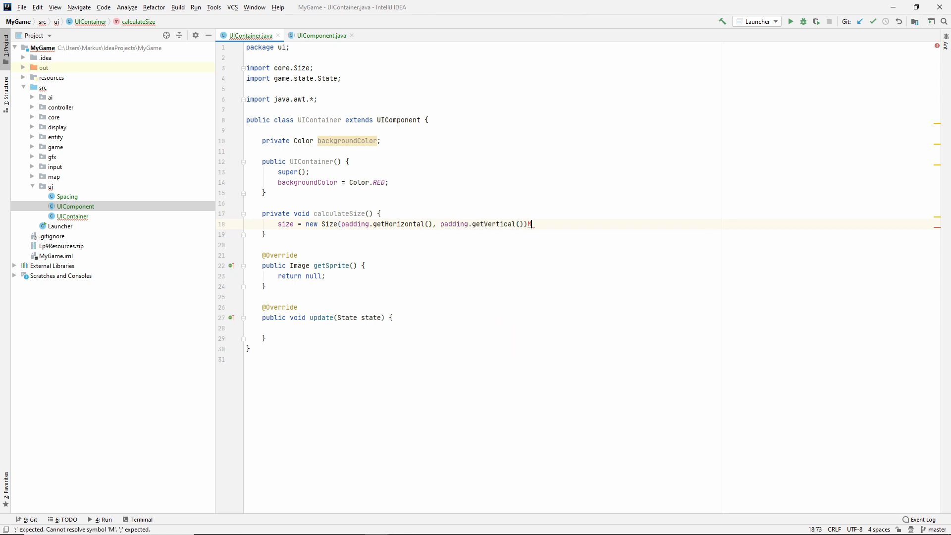
type(";")
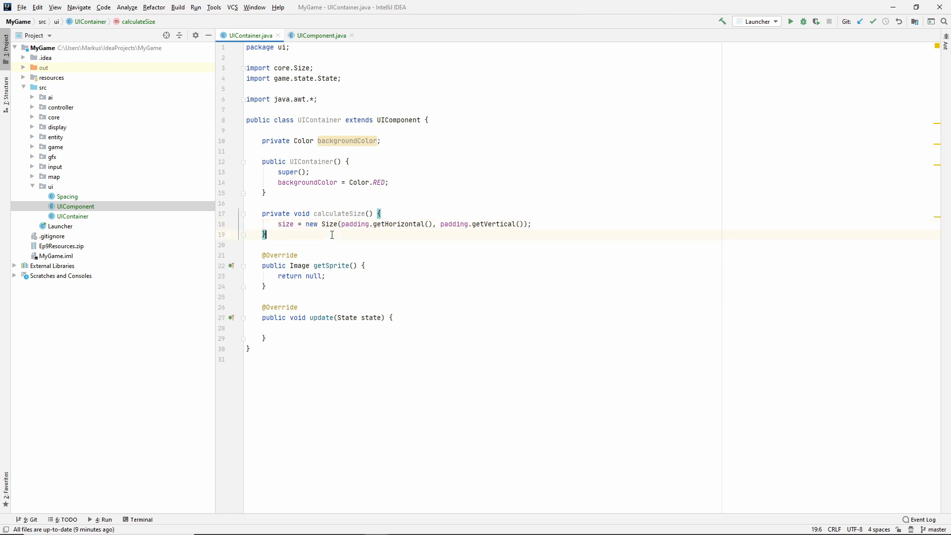
Add private calculatePosition() setting position to new Position(margin.getLeft(), margin.getTop()).
type("private")
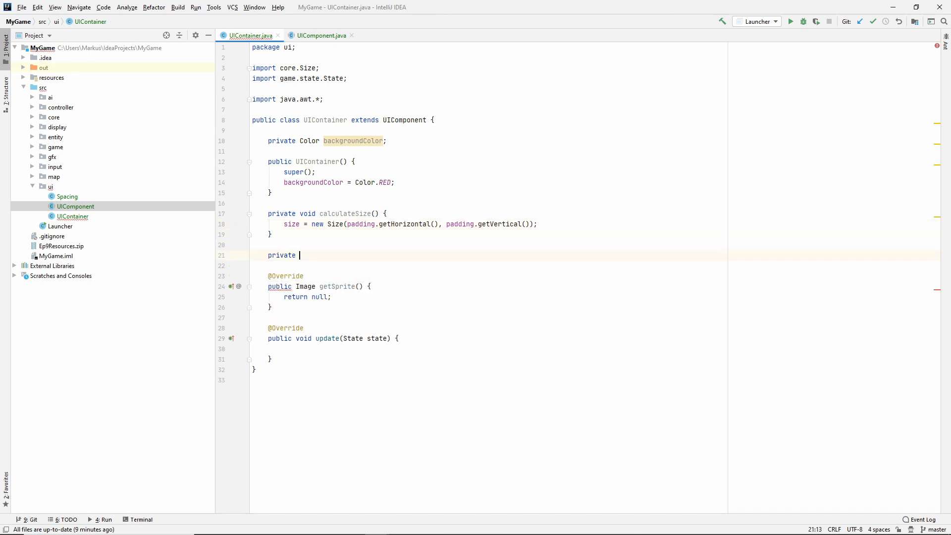
type("void calculatePosition(")
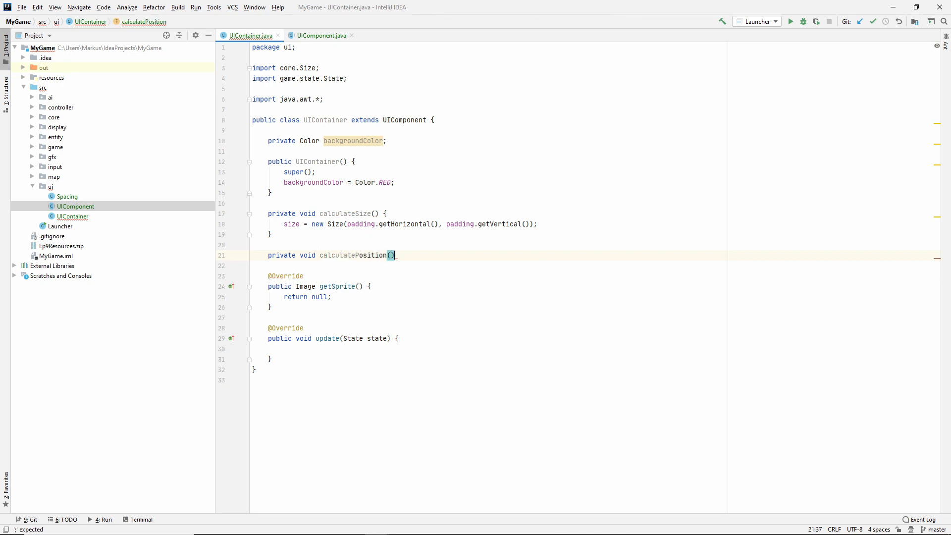
type("position = new Position(")
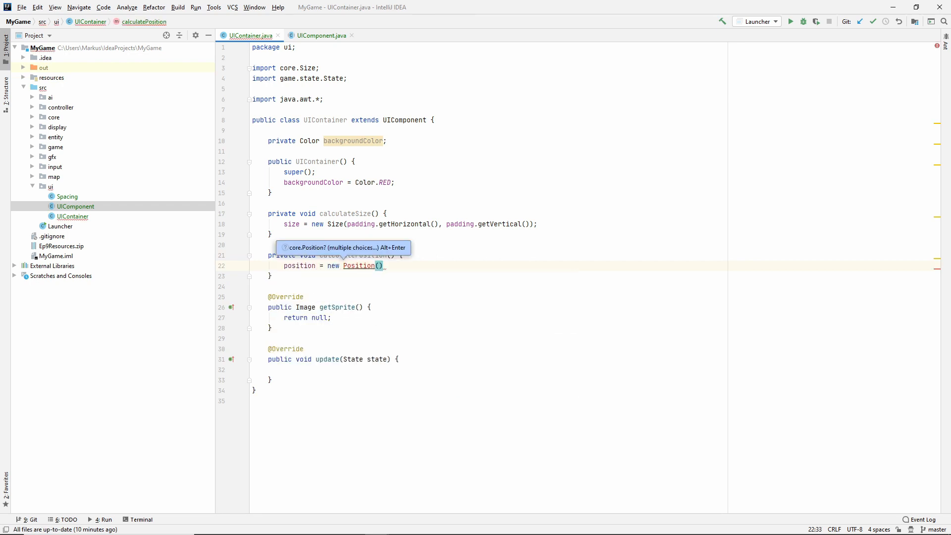
type("margin.getLeft(")
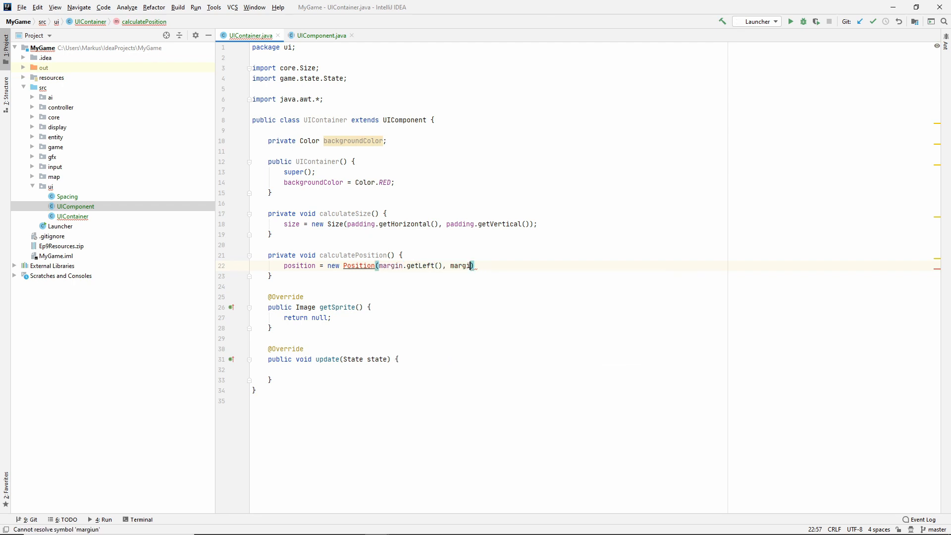
type(".getTop()")
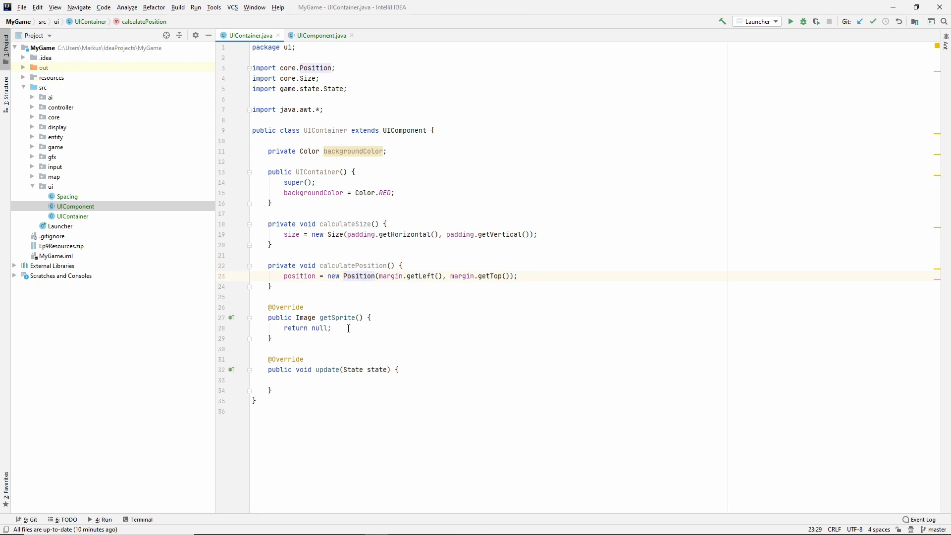
In getSprite, create a compatible BufferedImage of the container size with BITMASK transparency.
left_click(368, 317)
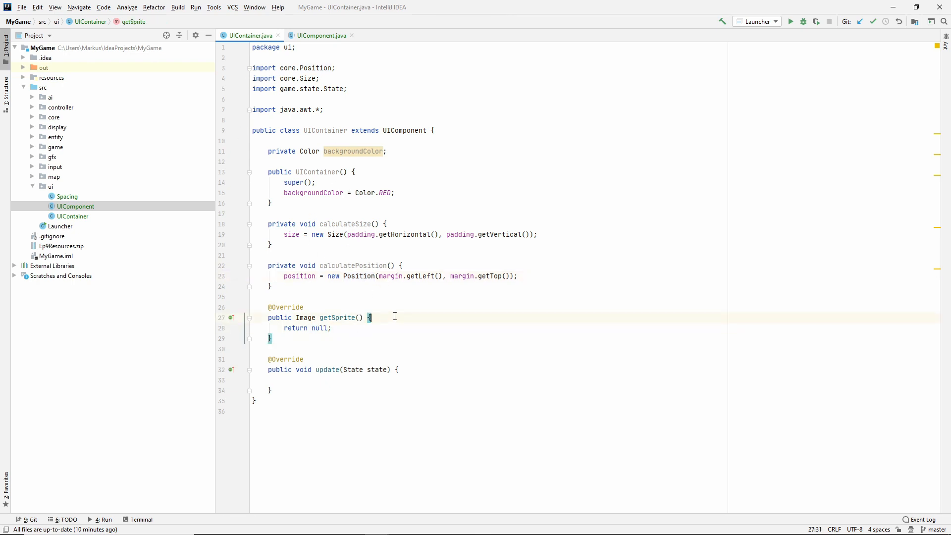
type("BufferedImage image")
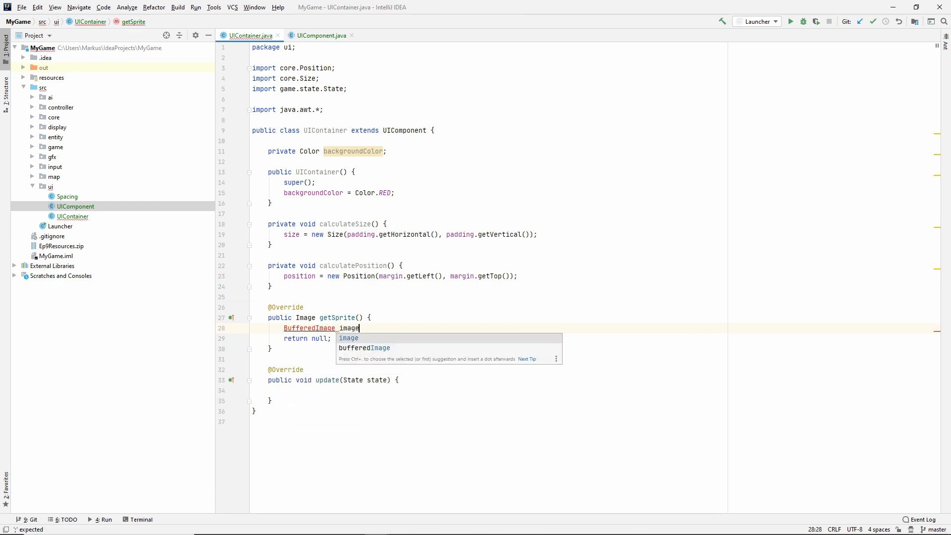
type("= ()")
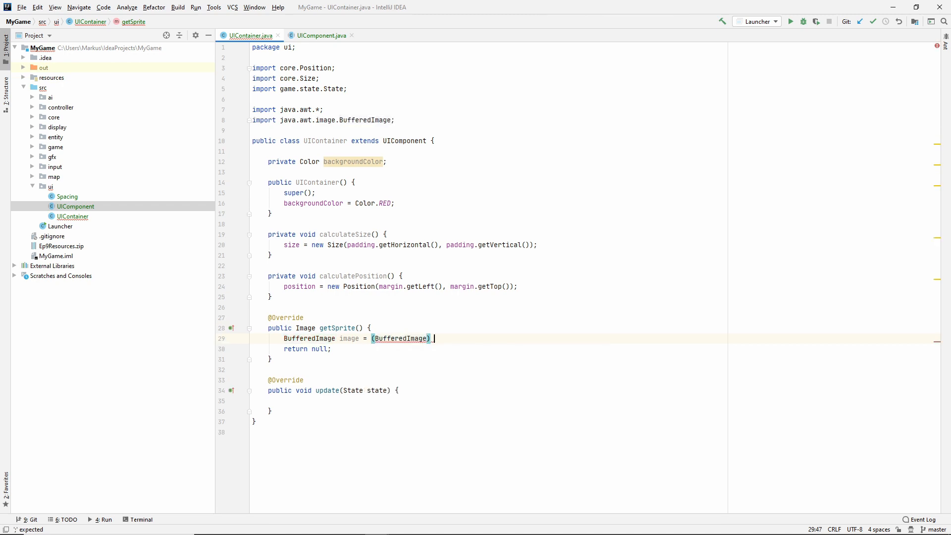
type("ImageUtils.createCompatibleImage(")
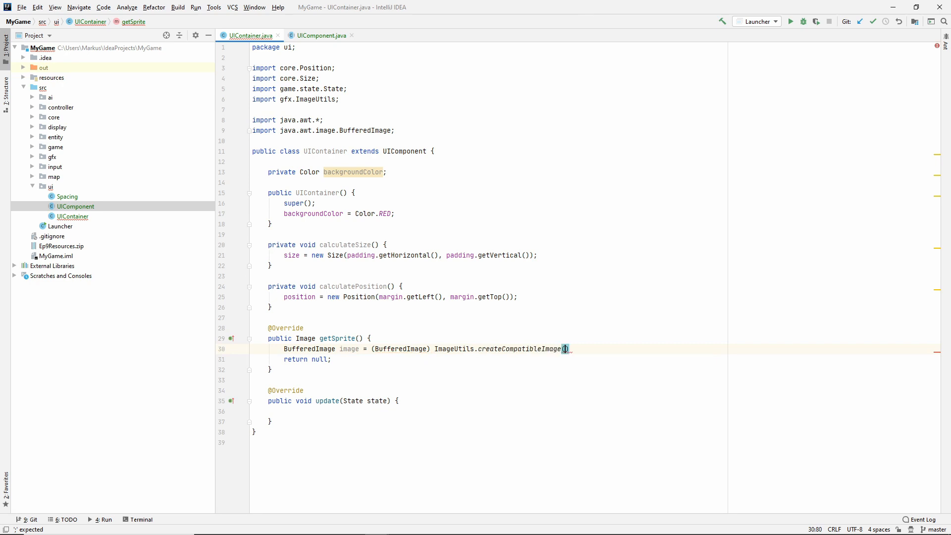
type("siz")
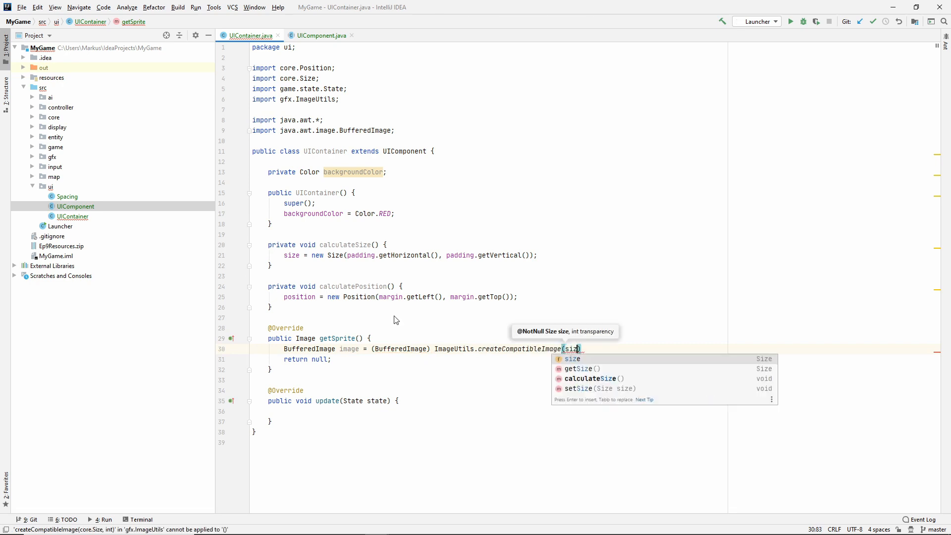
type(", Image")
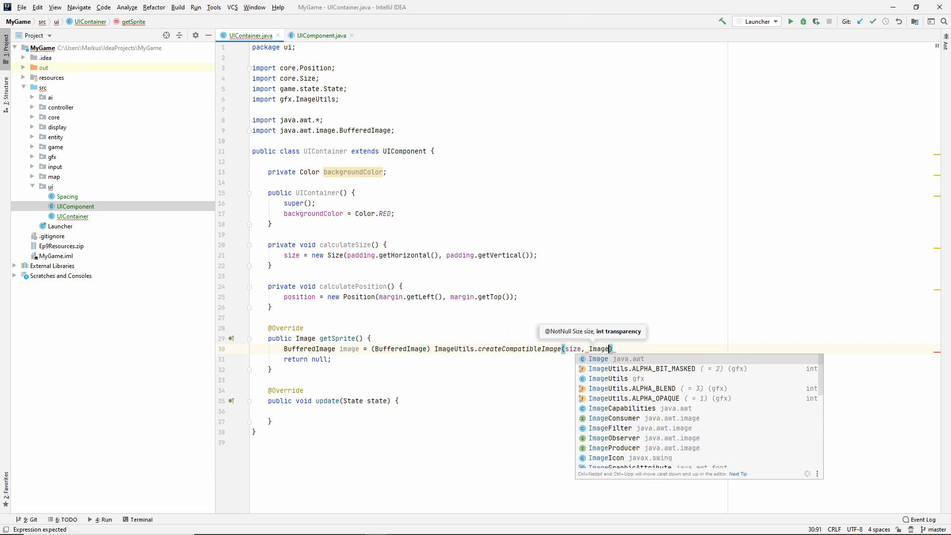
left_click(641, 368)
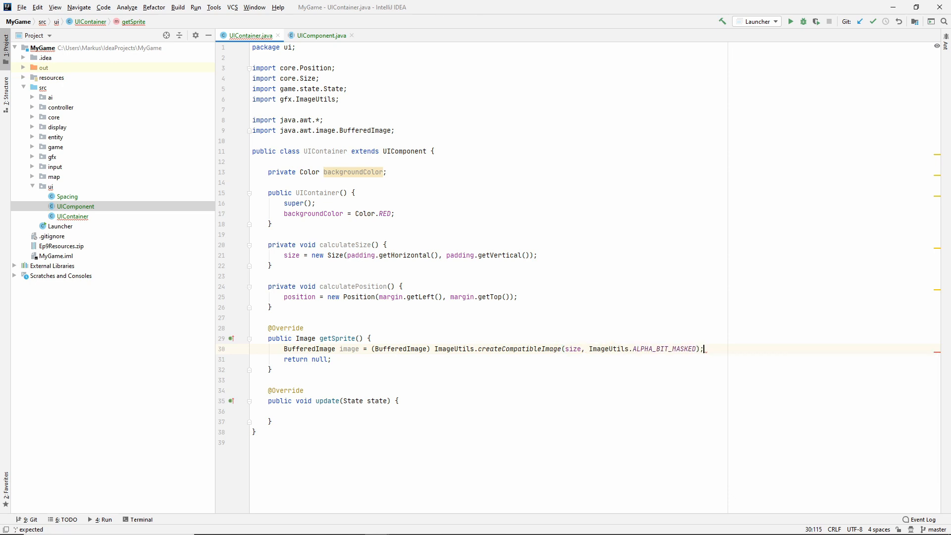
Fill the image with backgroundColor, dispose the graphics, and return the image.
key("enter")
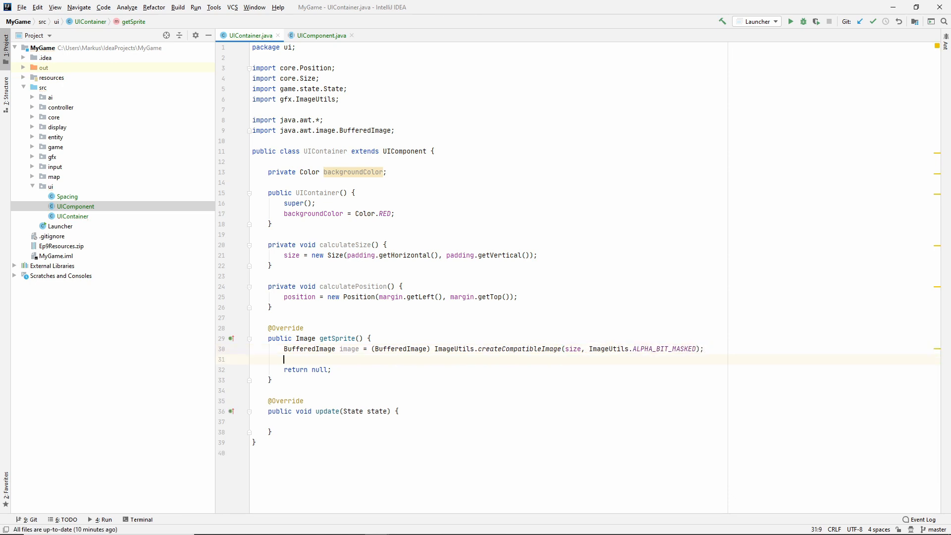
type("Graphics2D graphics")
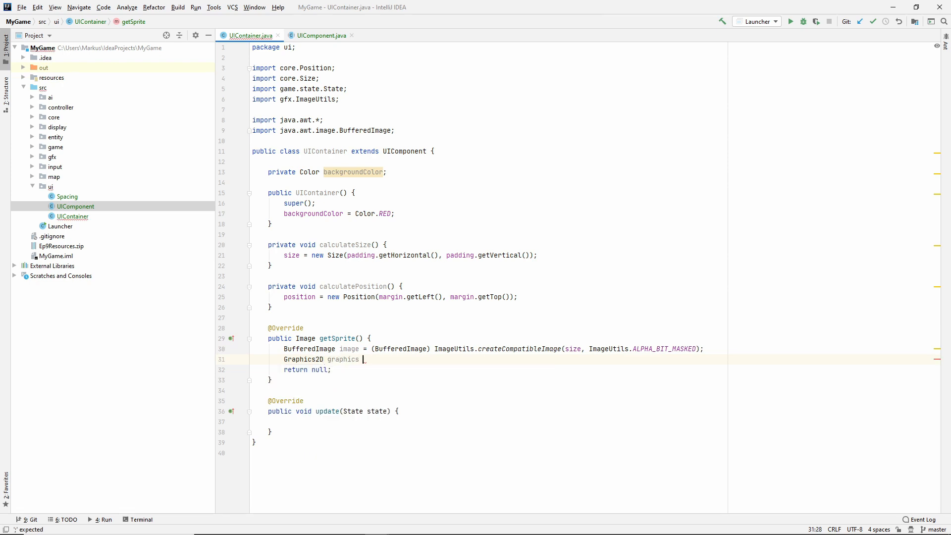
type("=_image.createGraphics();")
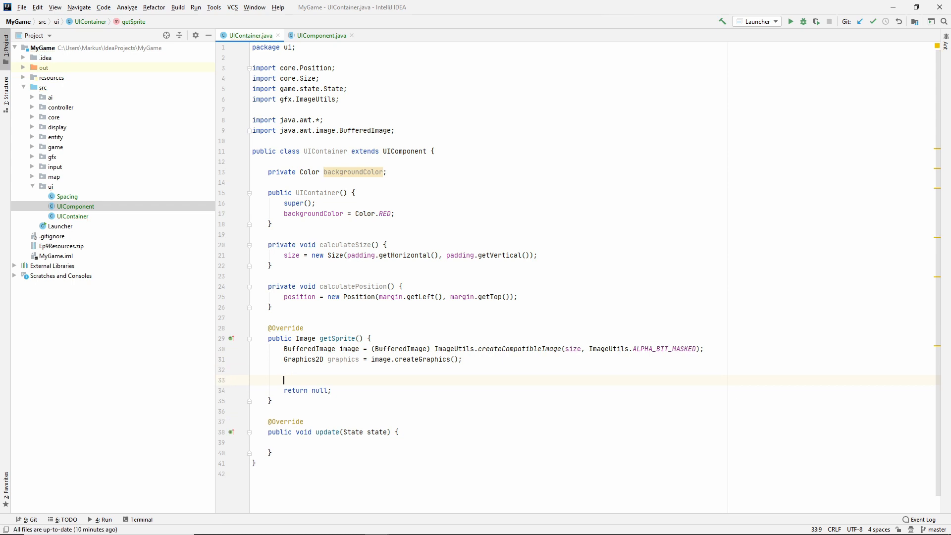
type("graphics.")
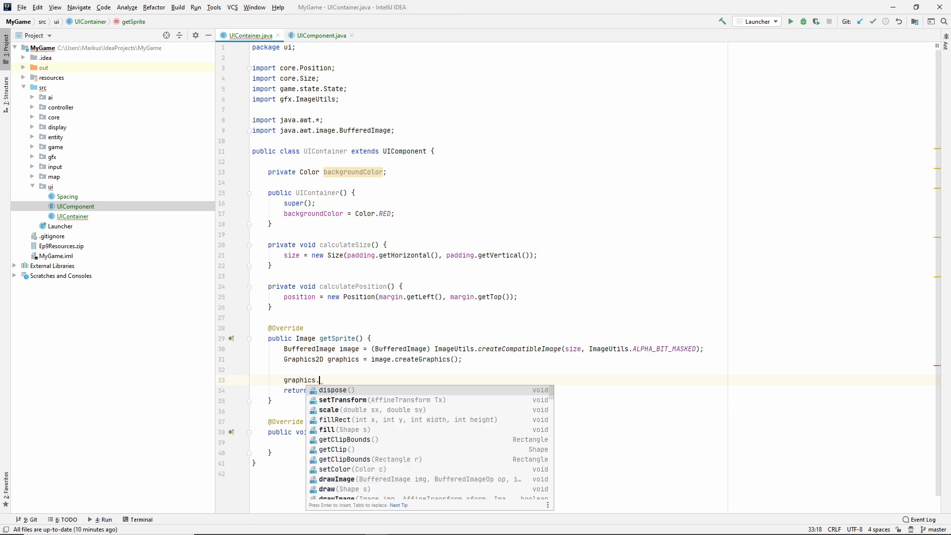
type("s")
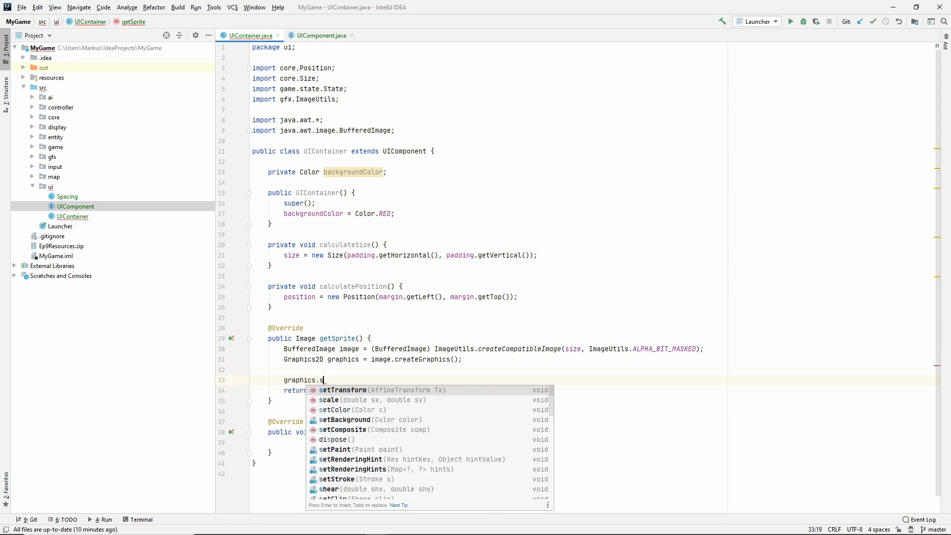
type("etColor(backgroundColor);")
type("graphics.fil")
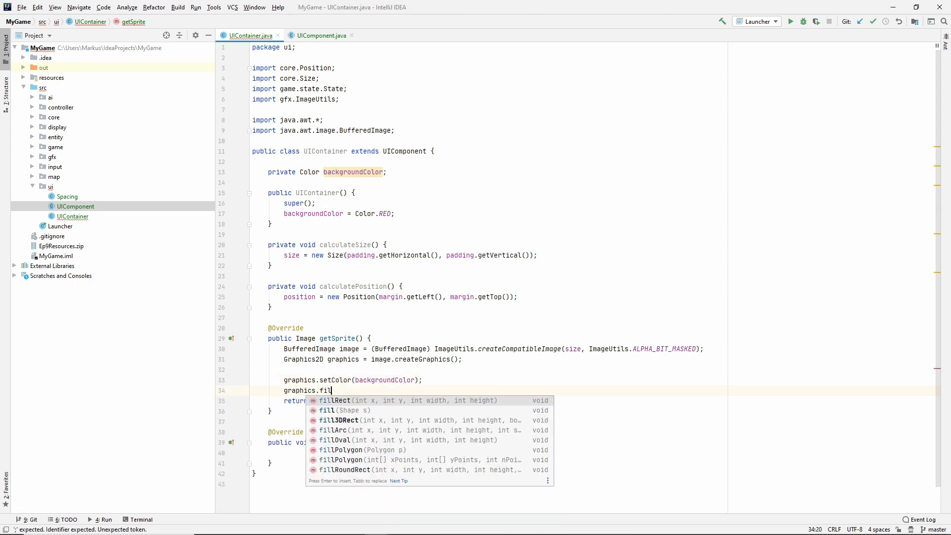
key("Enter")
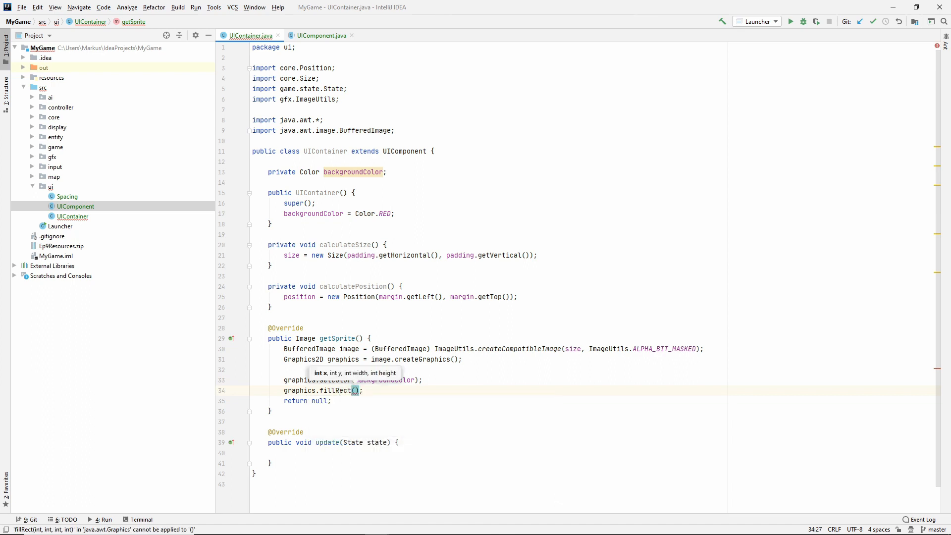
type("0, 0,")
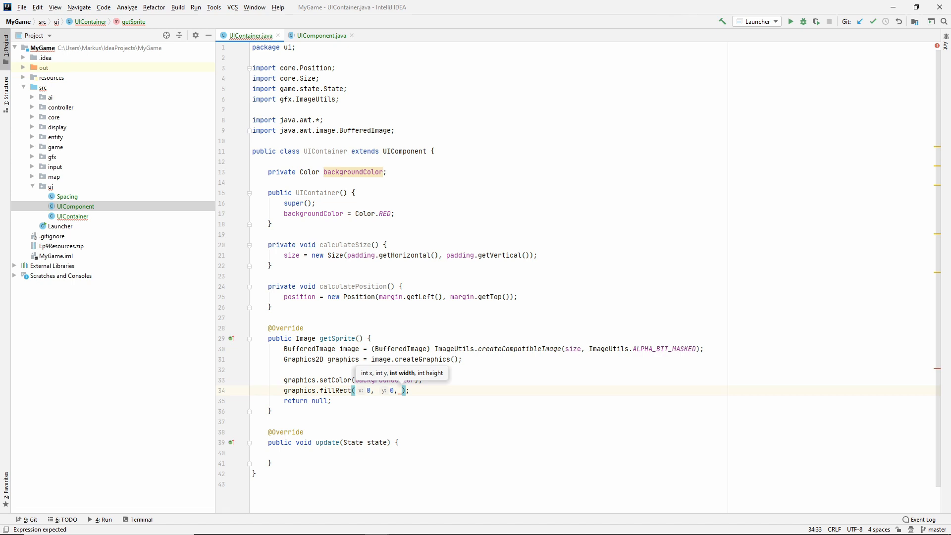
type("size.getWidth(), size.getHeight(")
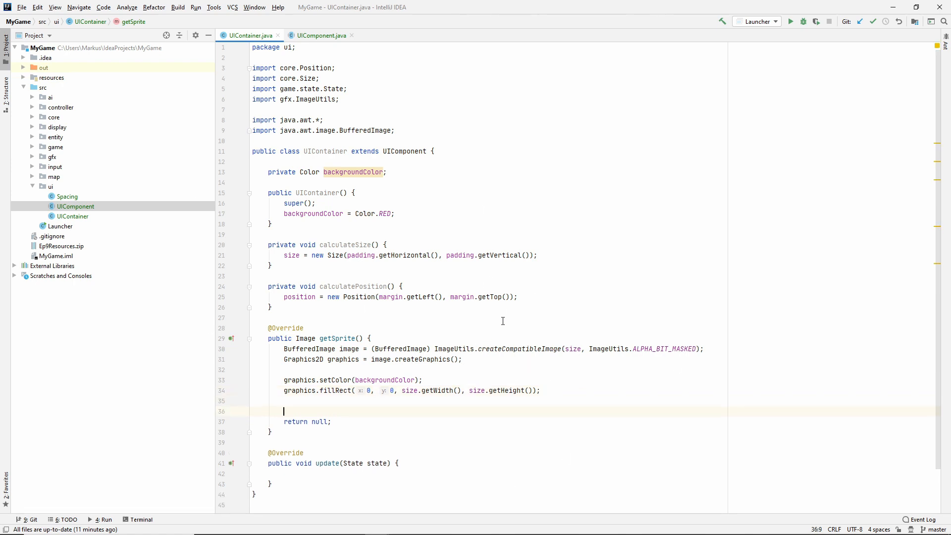
mouse_move(291, 385)
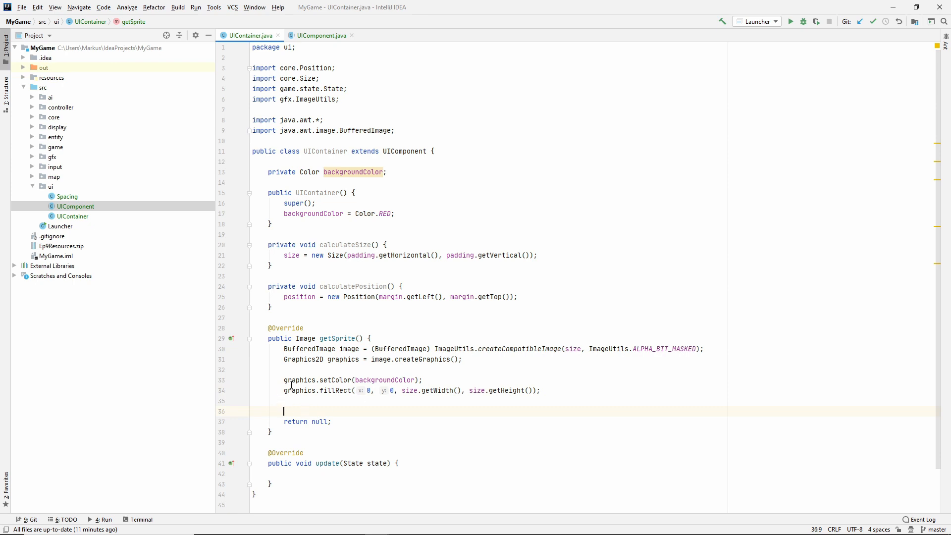
mouse_move(300, 413)
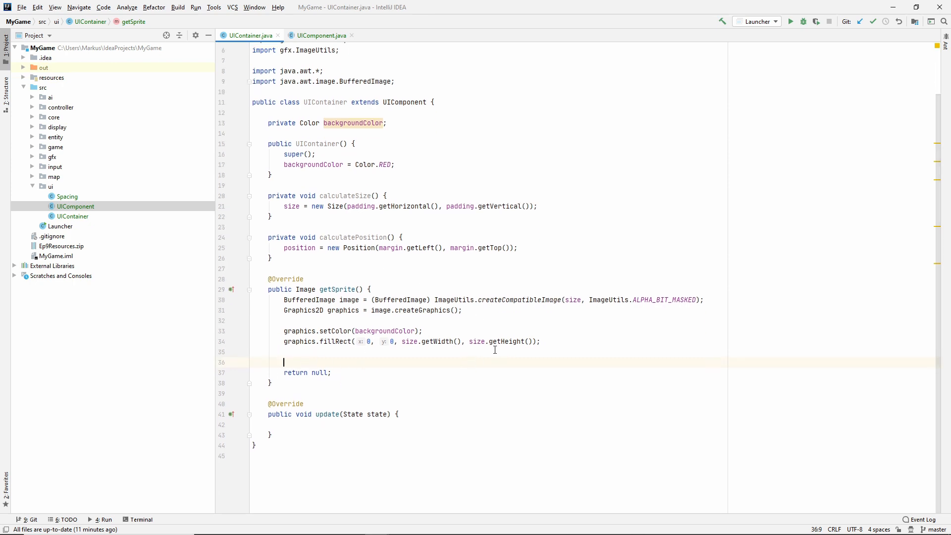
type("graphics.dispose();")
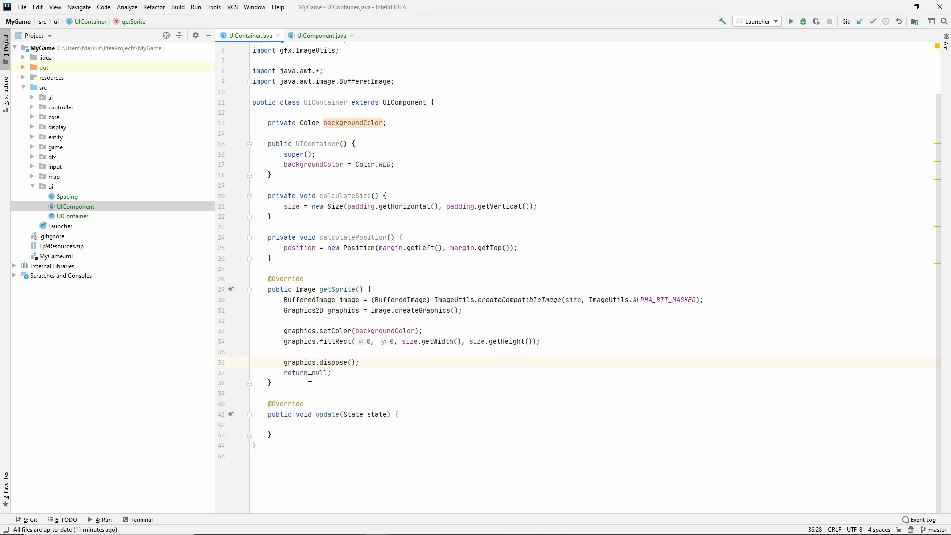
type("image")
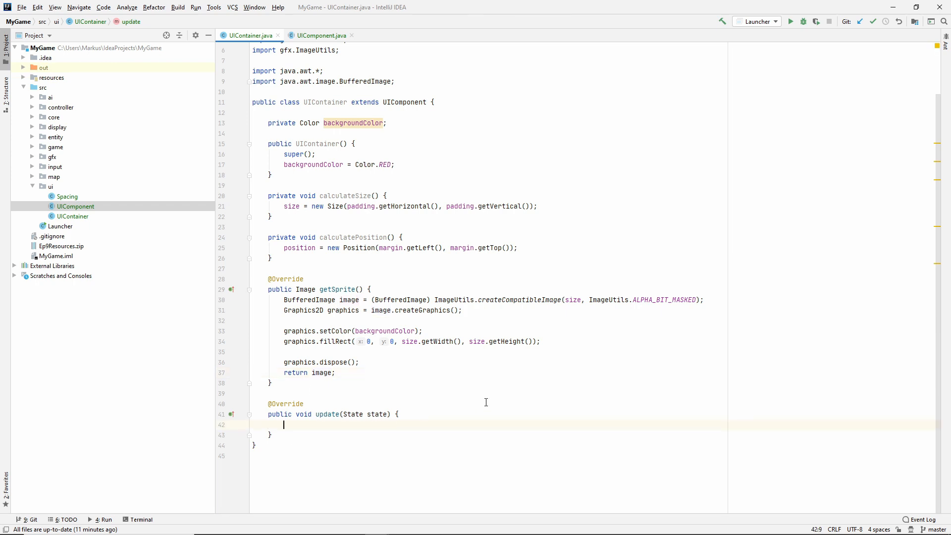
Call calculateSize() and calculatePosition() in both update() and the UIContainer constructor.
type("calculateSize();")
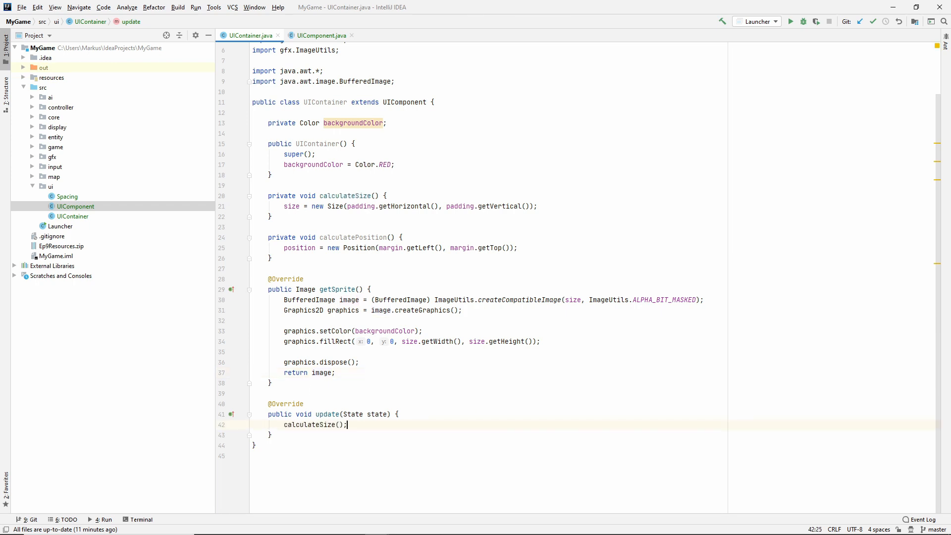
type("calculatePosition();")
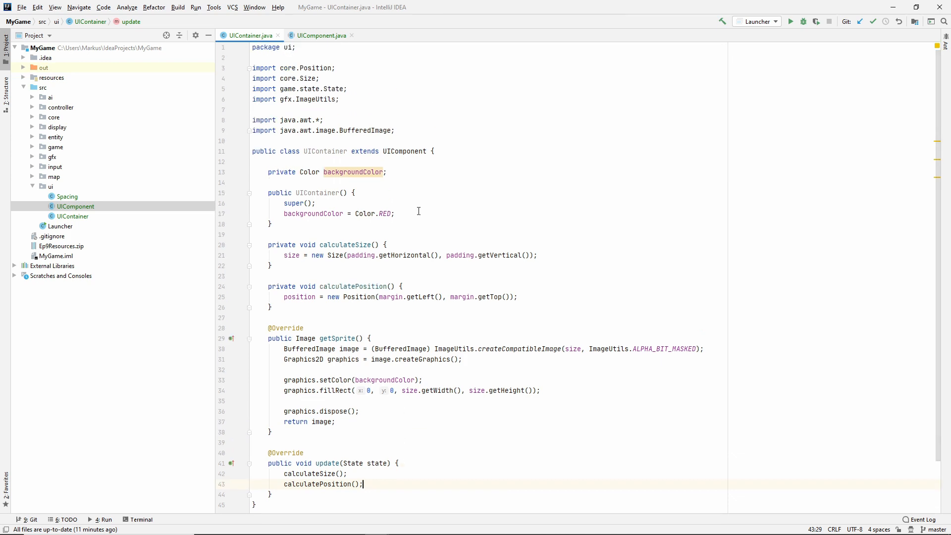
type("cal")
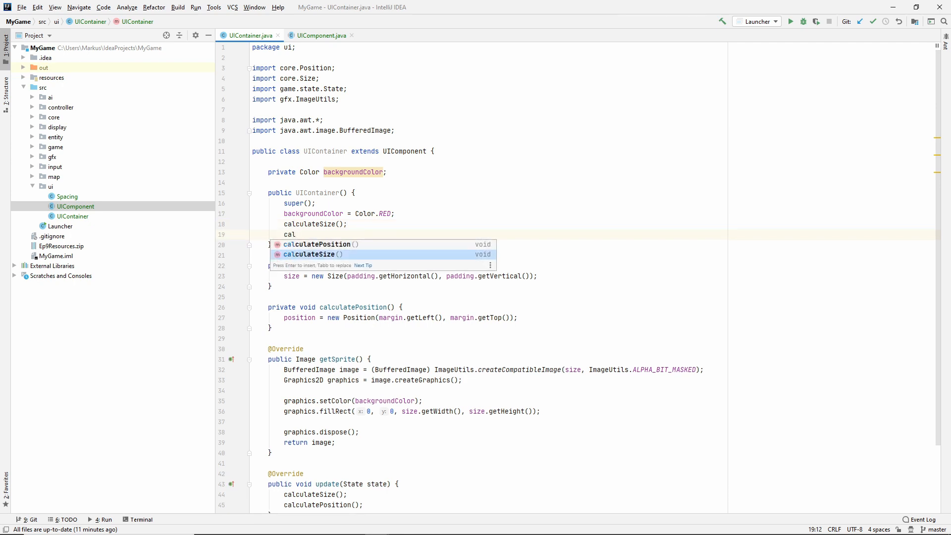
key("Enter")
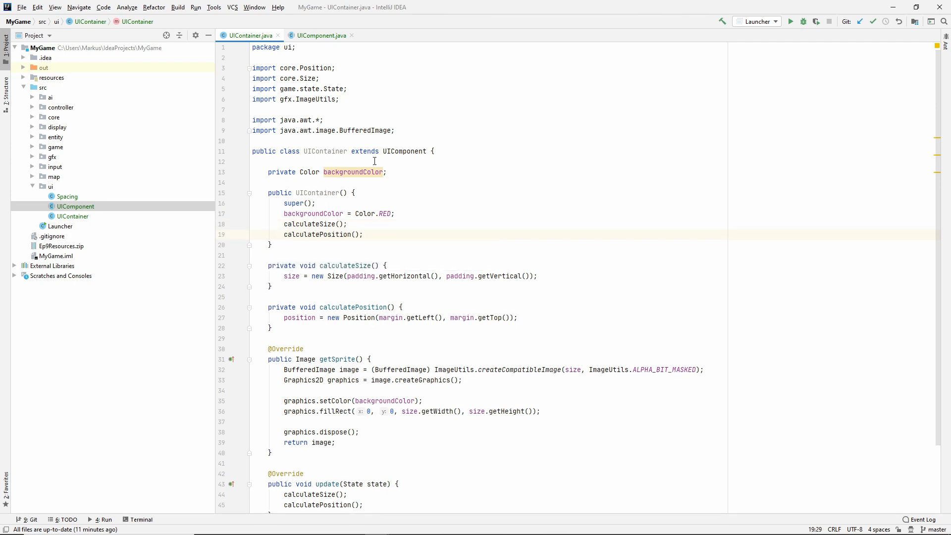
scroll("down", 3)
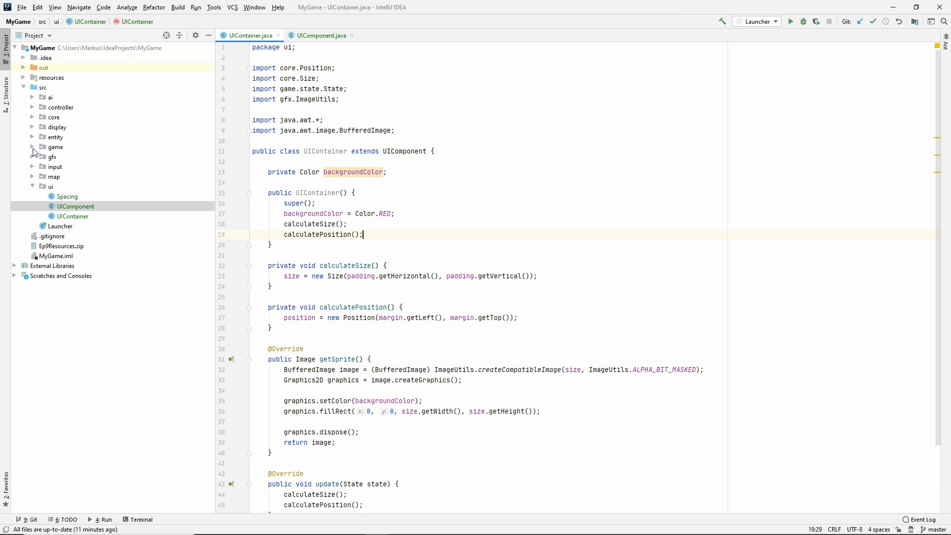
Open State.java and declare a protected List<UIContainer> uiContainers field.
left_click(33, 147)
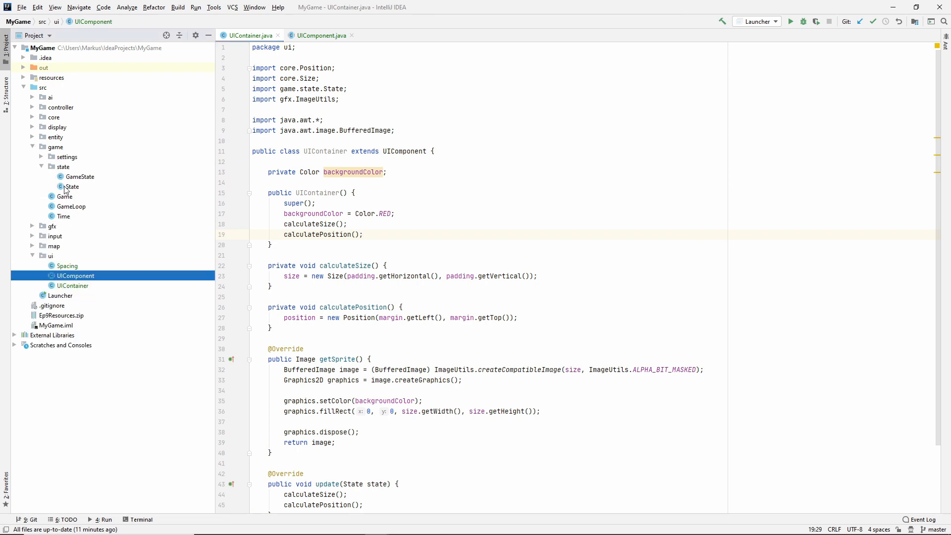
double_click(73, 186)
type("protected")
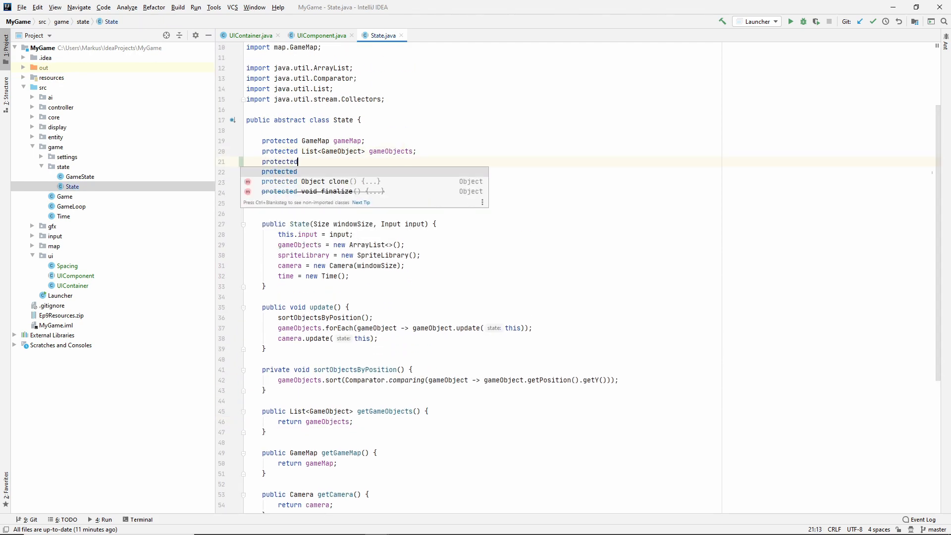
type("List<UIContainer>")
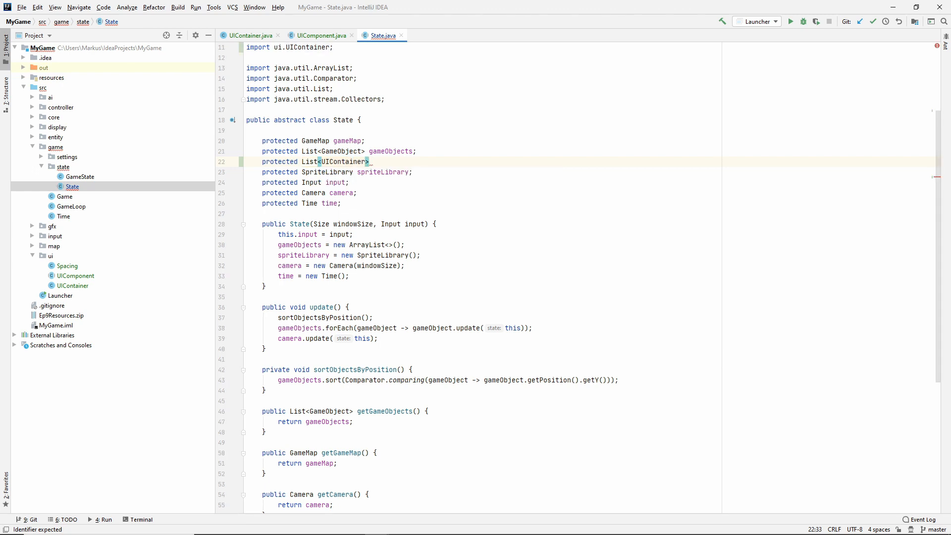
type("uiContainers;")
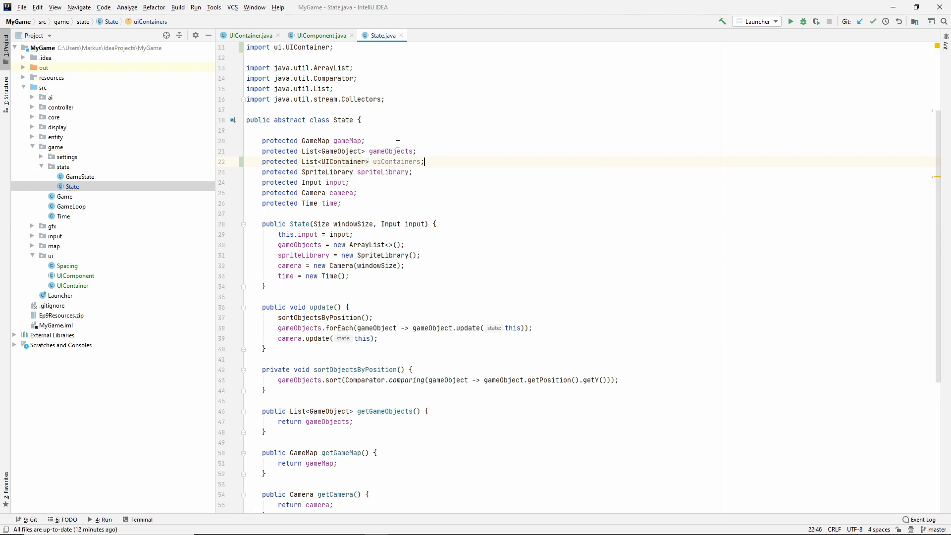
double_click(399, 162)
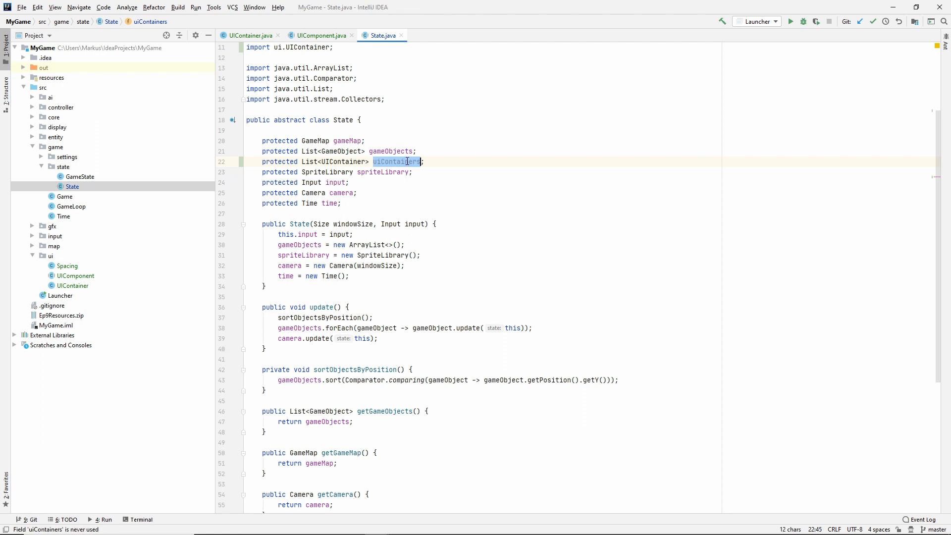
mouse_move(332, 162)
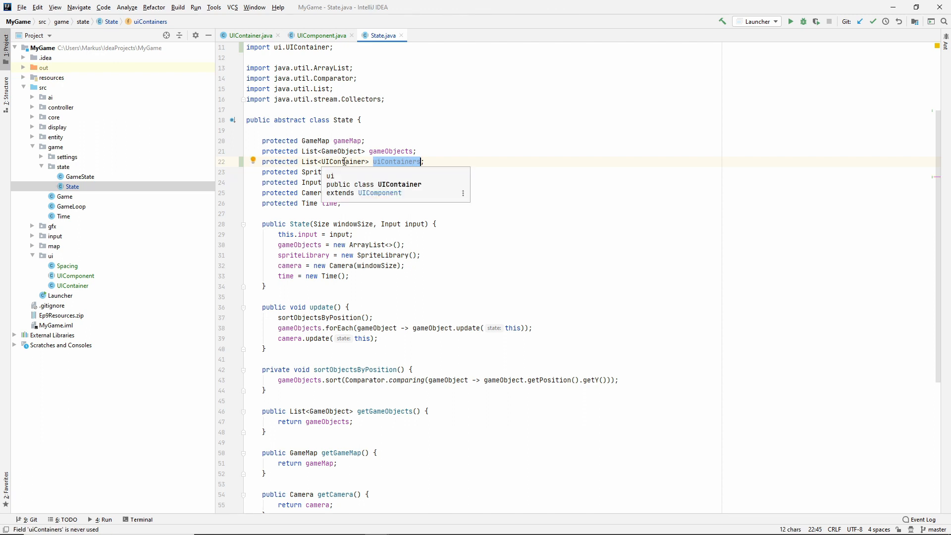
Initialise uiContainers to new ArrayList<>() in the State constructor.
left_click(319, 35)
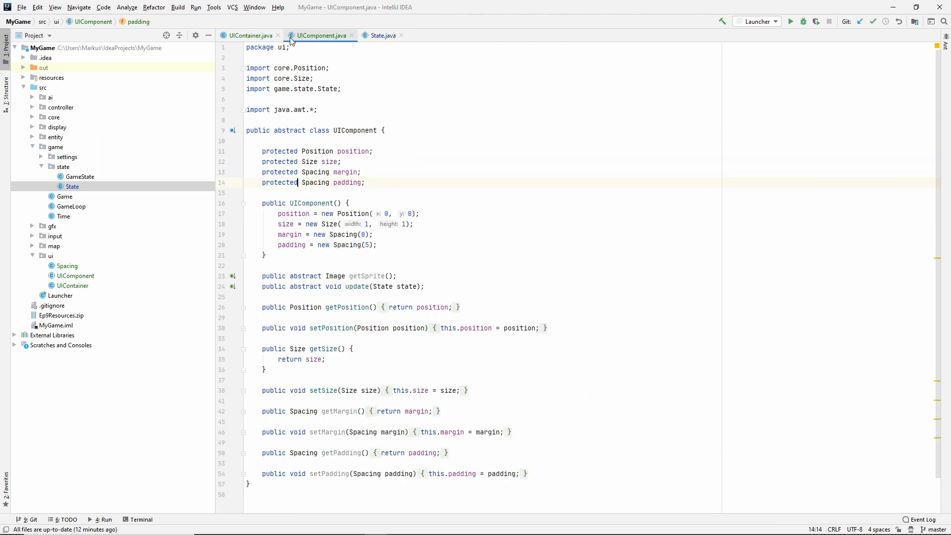
left_click(249, 35)
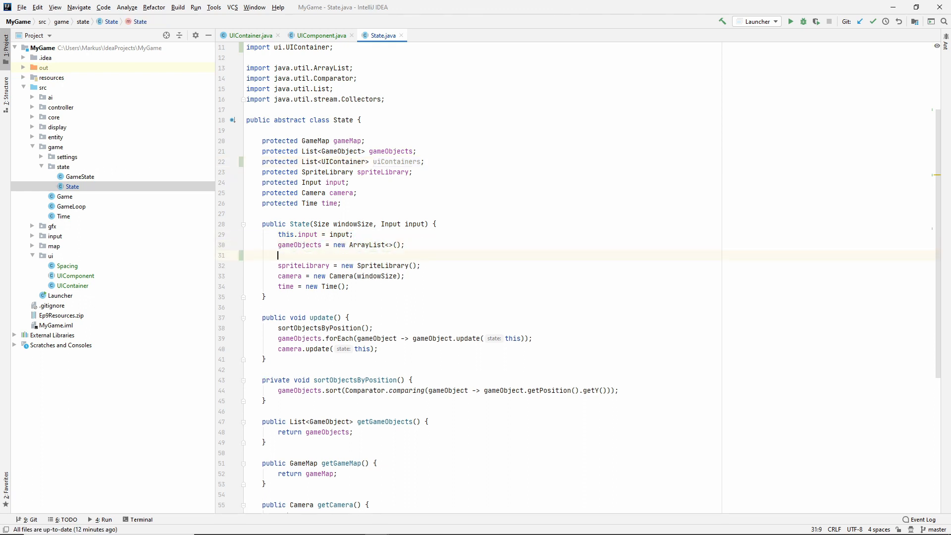
type("uiContainers = new")
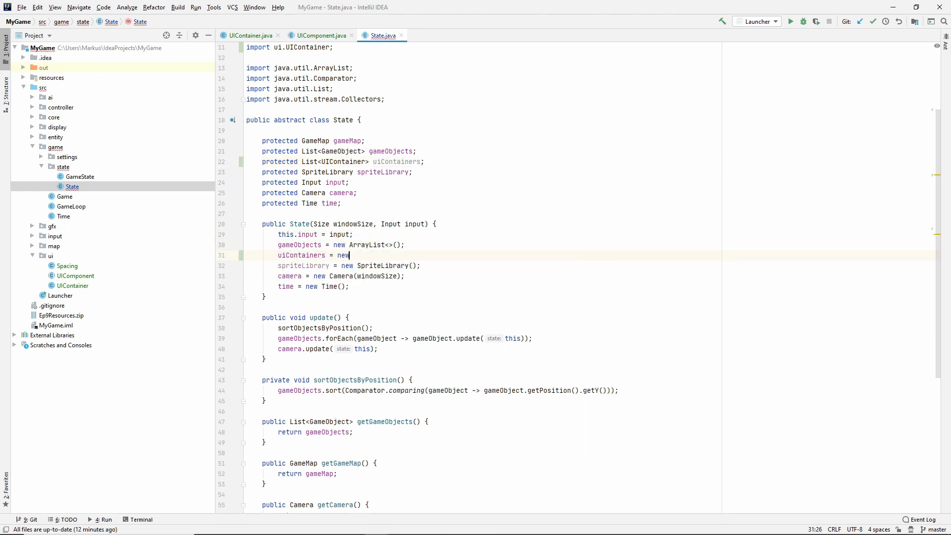
type("ArrayList<>();")
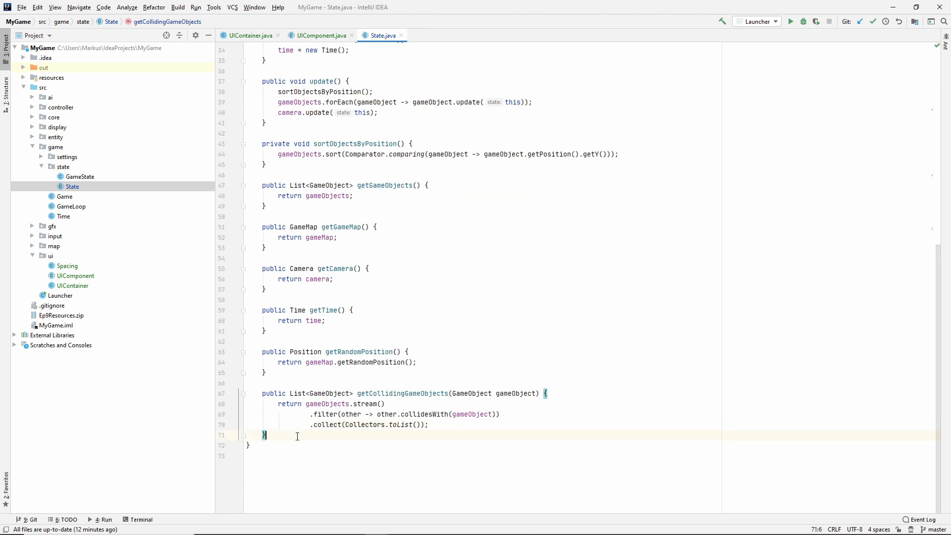
Generate a getUiContainers getter and update each container via uiContainers.forEach in update().
key("enter")
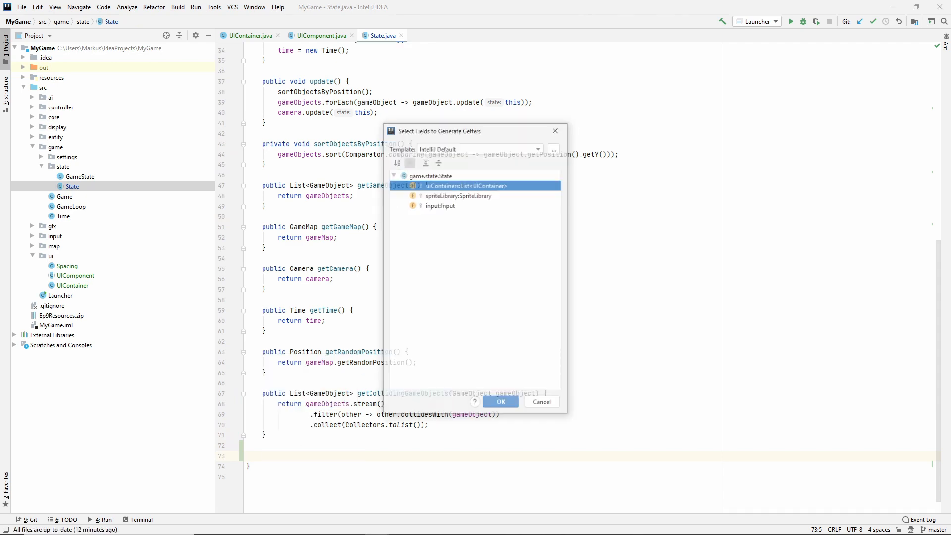
left_click(501, 402)
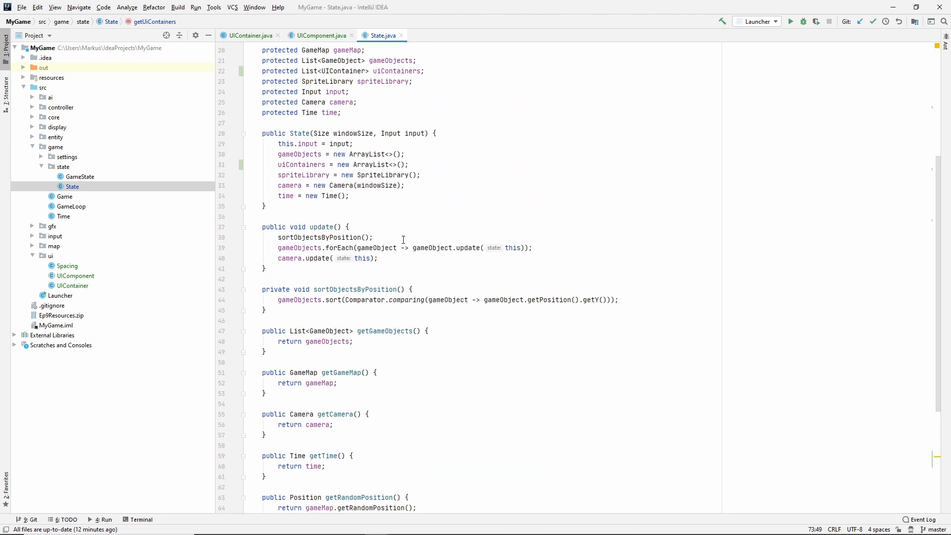
type("ui")
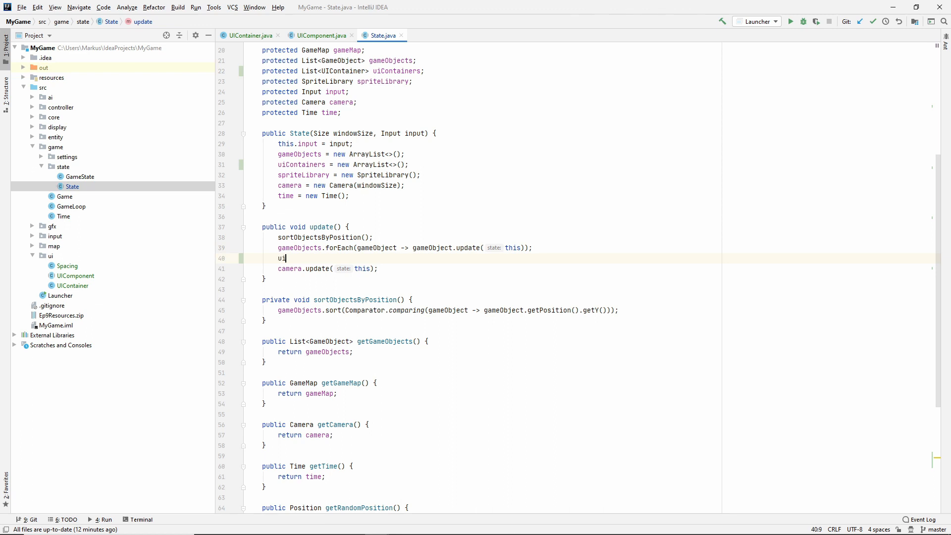
type("Containers.forEach(uiContainer -> uiContainer.update(this));")
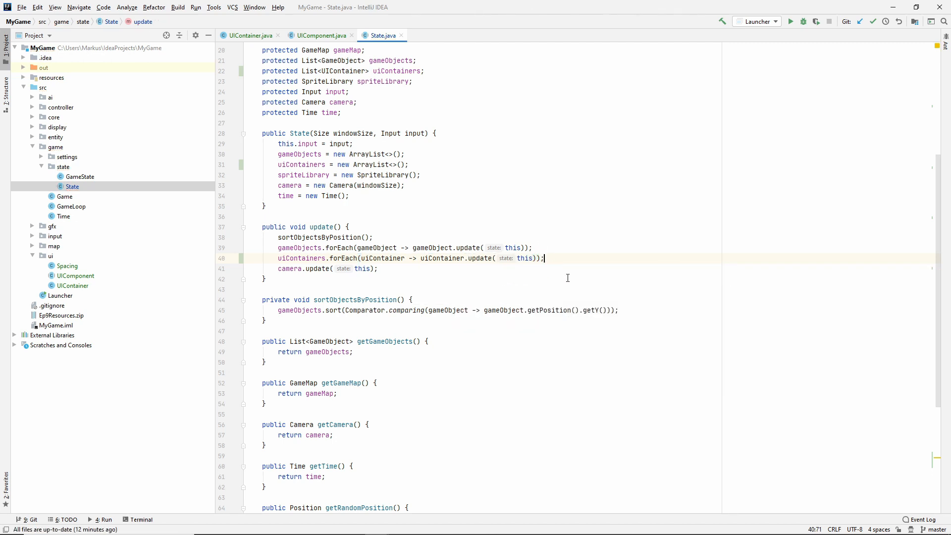
In GameState, call initializeUI(), which creates a new UIContainer and adds it to uiContainers.
left_click(79, 176)
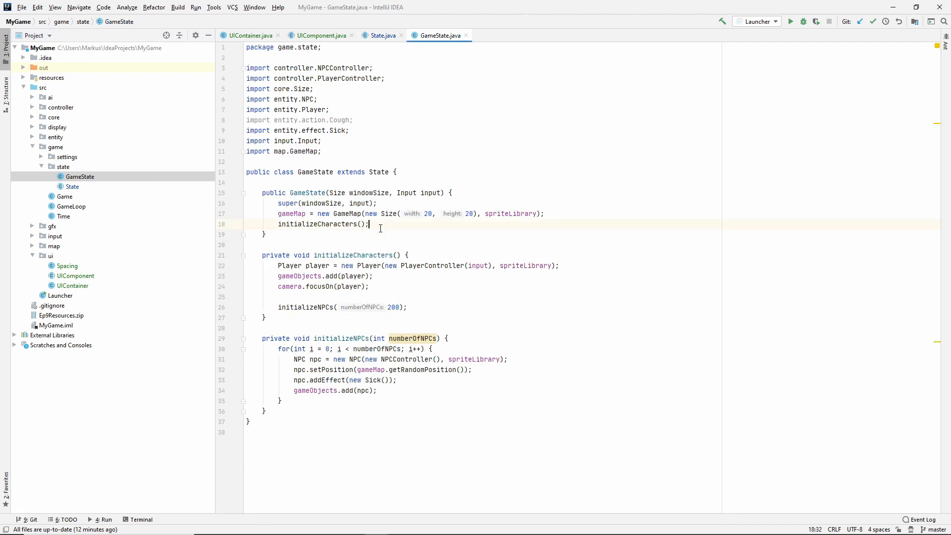
type("initi")
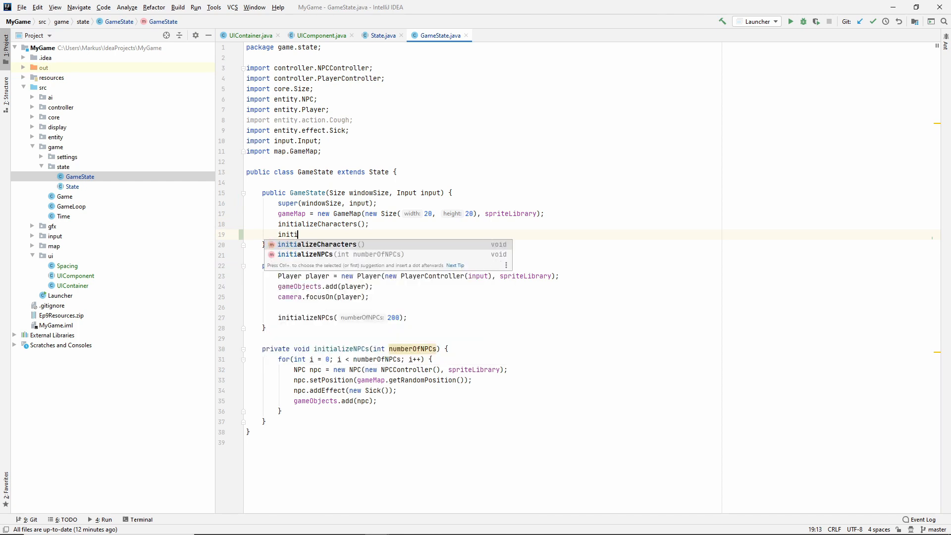
type("ializeUI();")
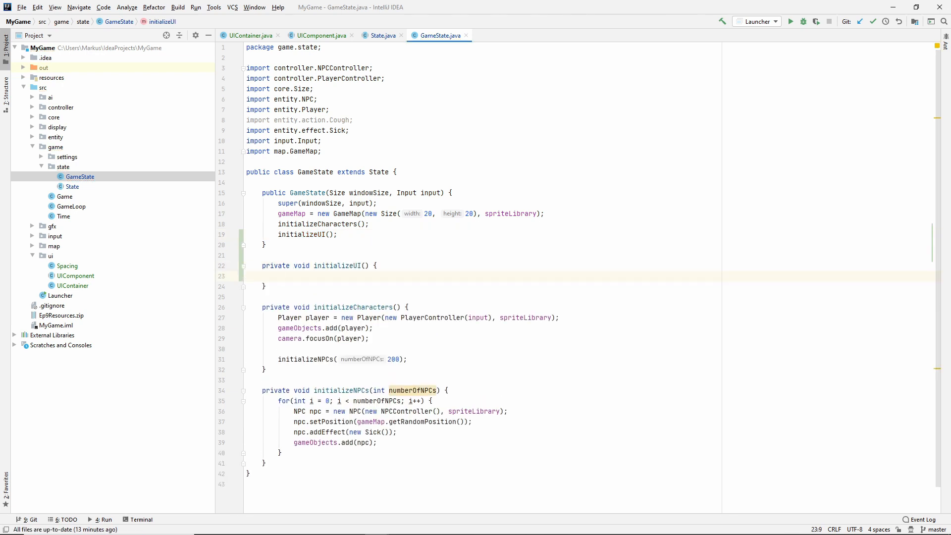
left_click(278, 276)
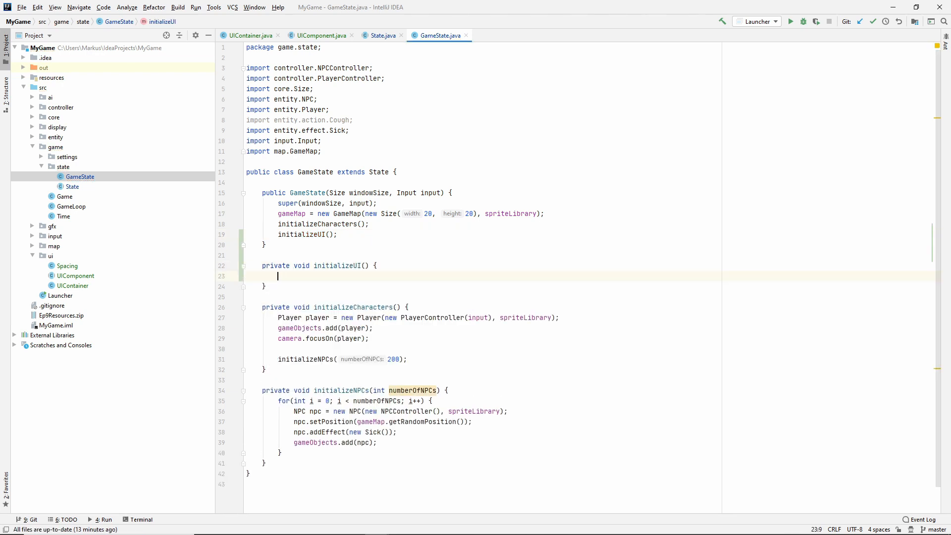
type("UICon")
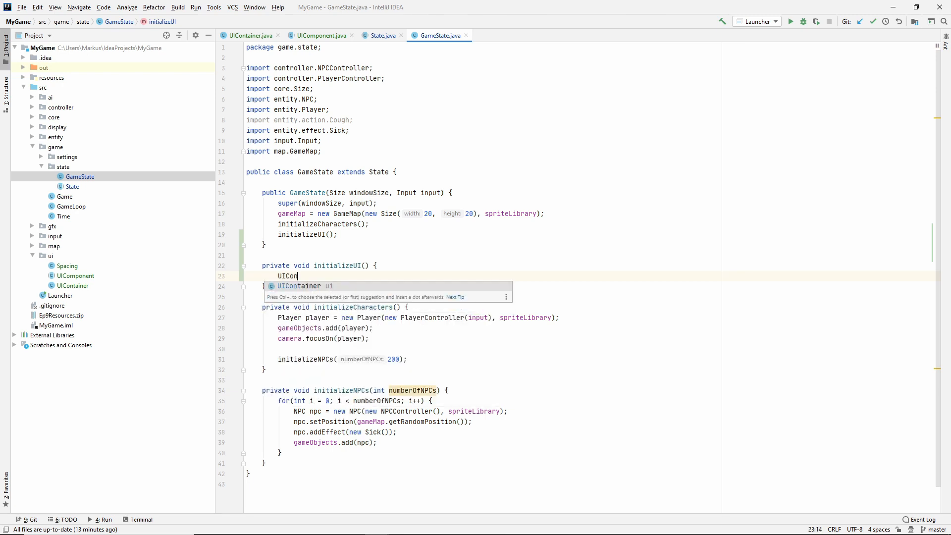
type("container = new")
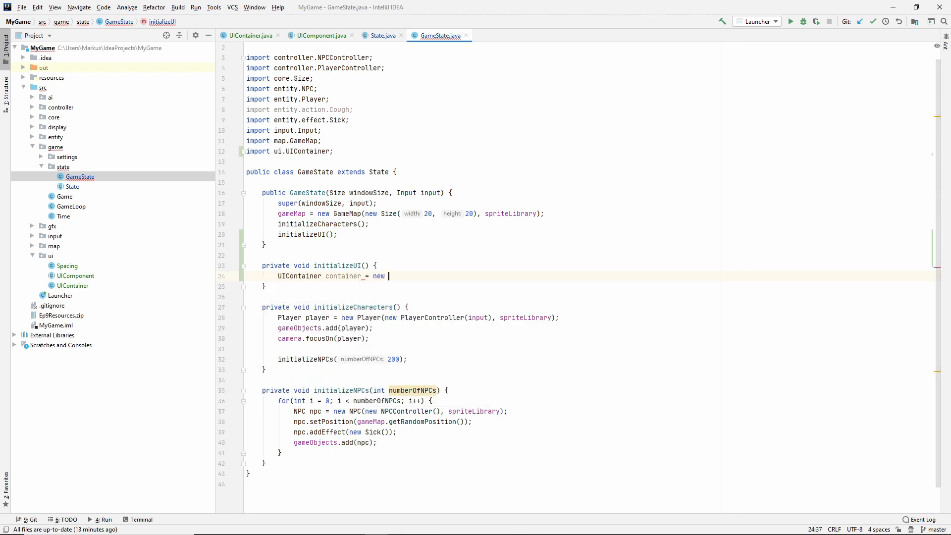
type("UIContainer();")
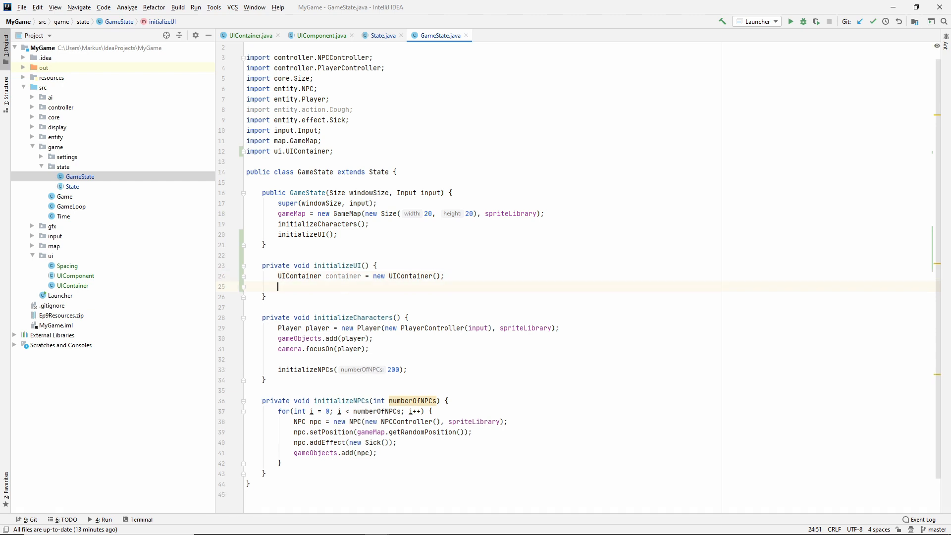
type("ui")
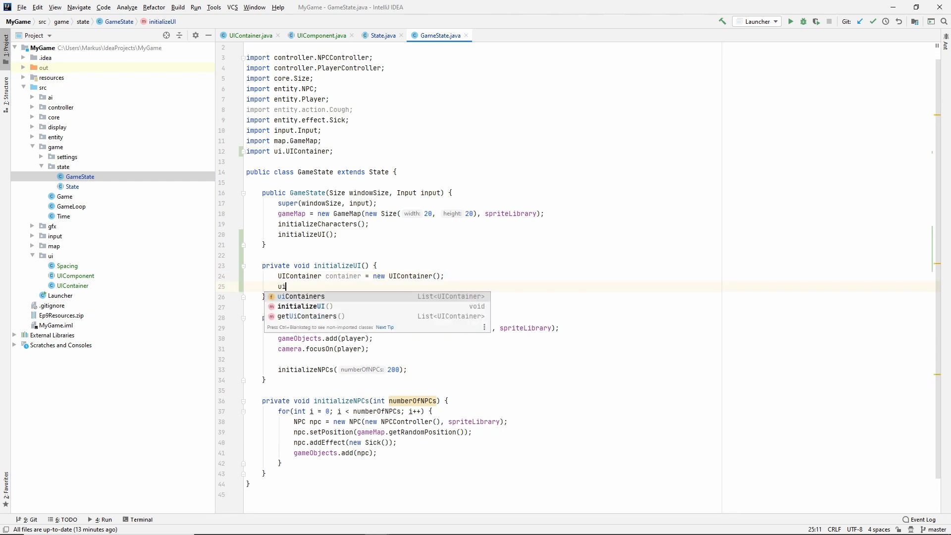
type("Containers.add(container);")
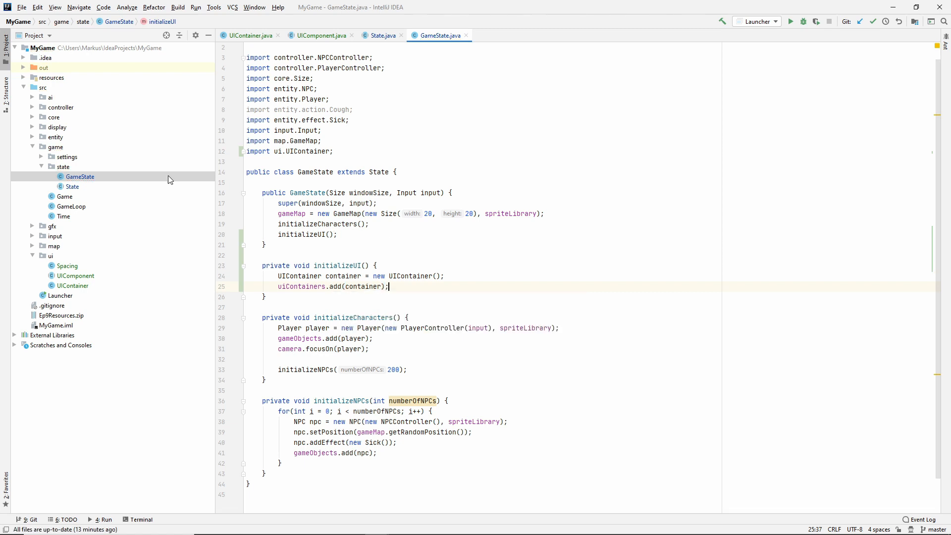
left_click(41, 167)
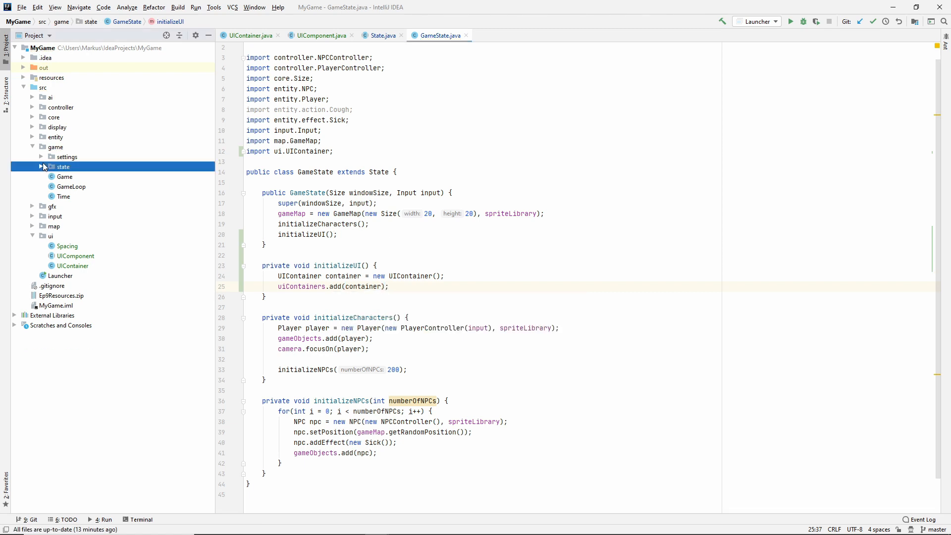
Move Renderer's game-object drawing into a private renderGameObjects(State state, Graphics graphics) method.
left_click(33, 127)
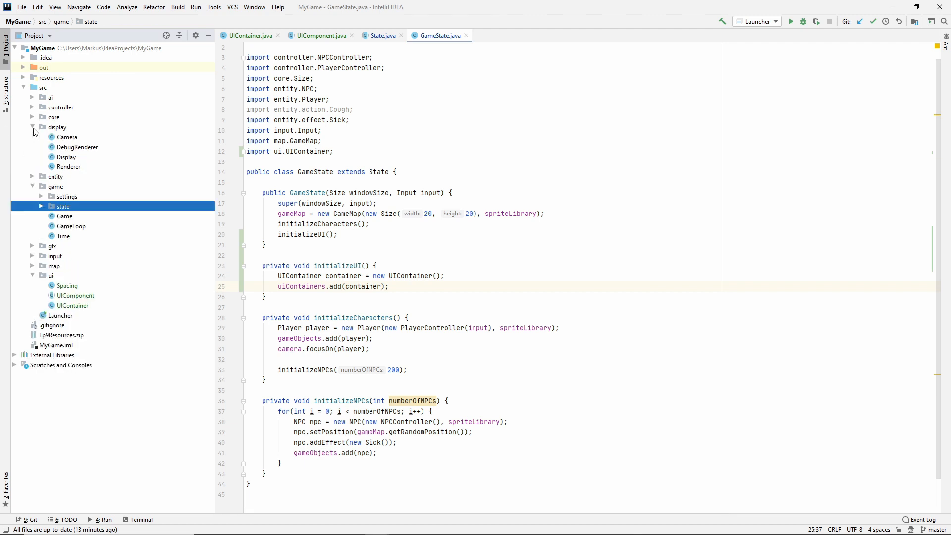
left_click(69, 167)
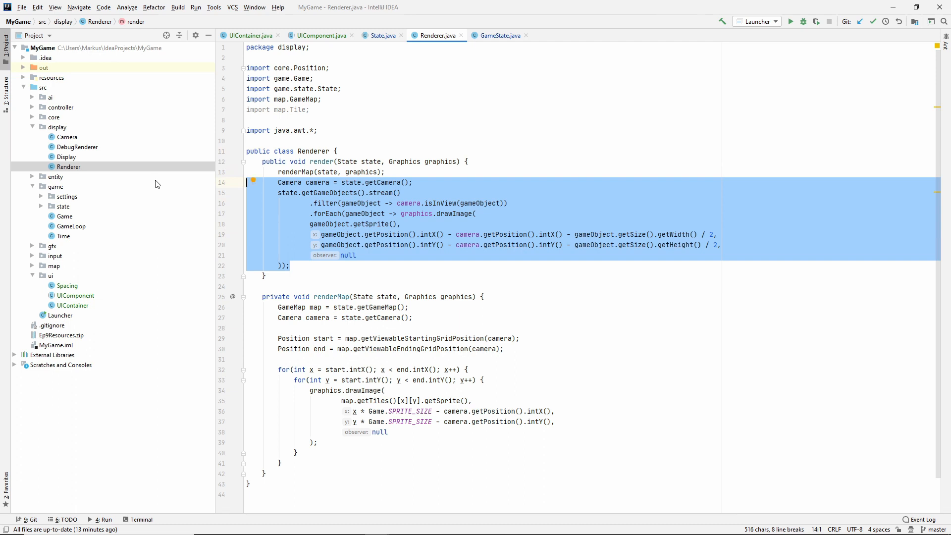
key("Delete")
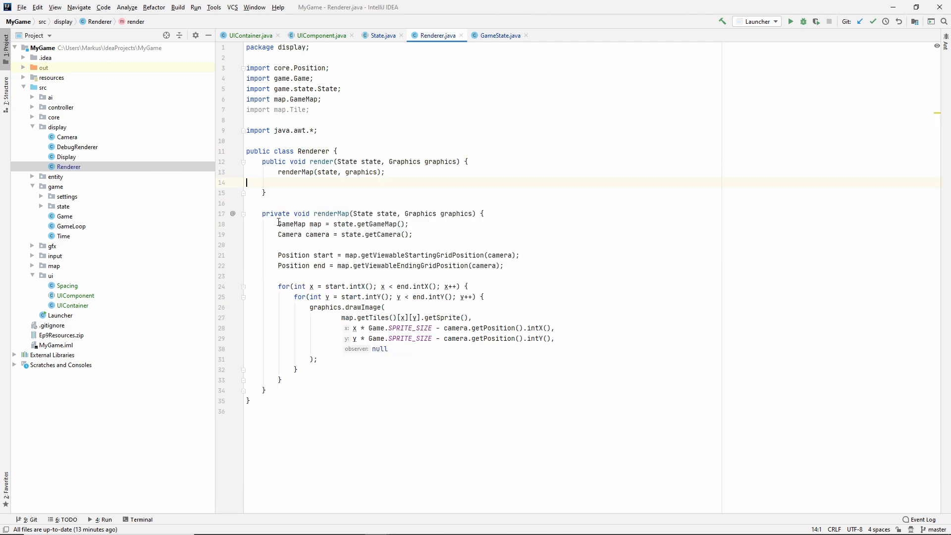
type("private void")
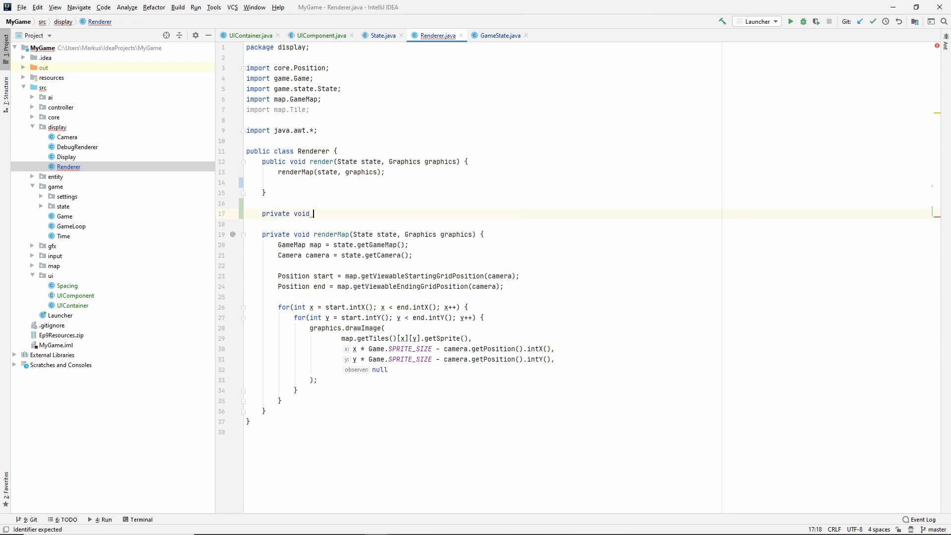
type("renderGameObjects")
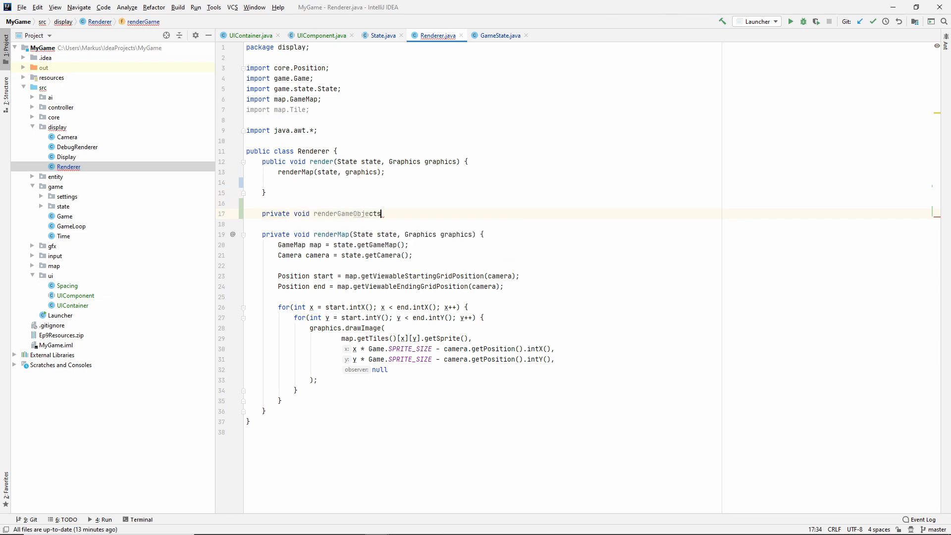
type("()")
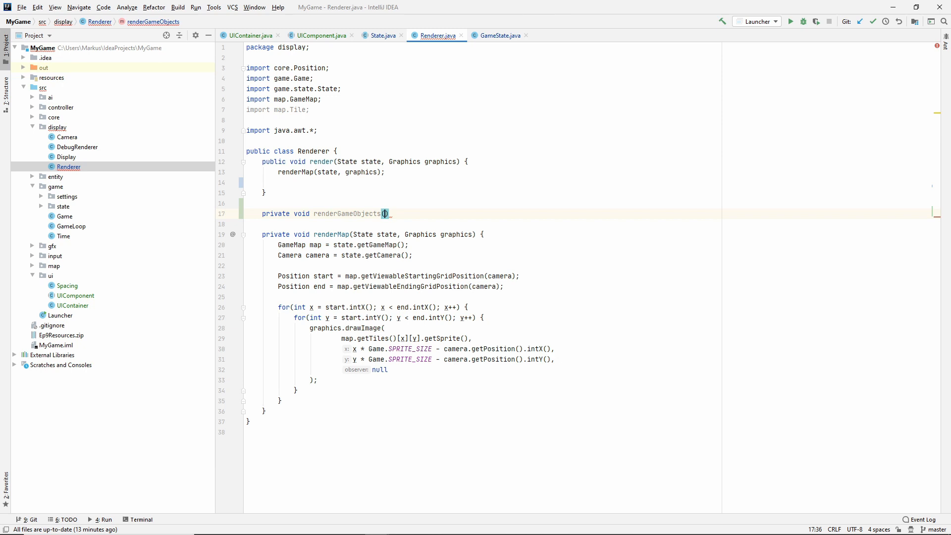
type("State state, Graphics graphics")
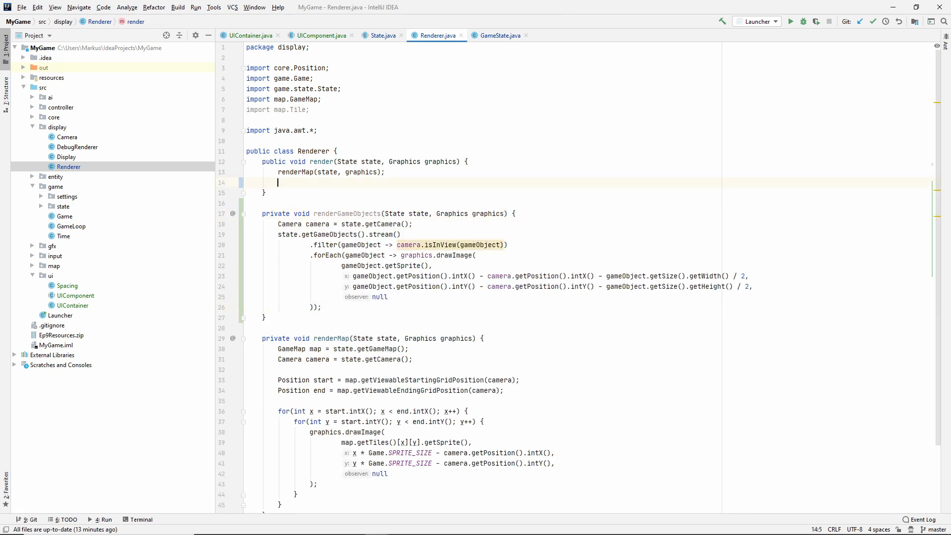
Call renderGameObjects(state, graphics) and renderUI(state, graphics) from render().
type("renderGameObjects();")
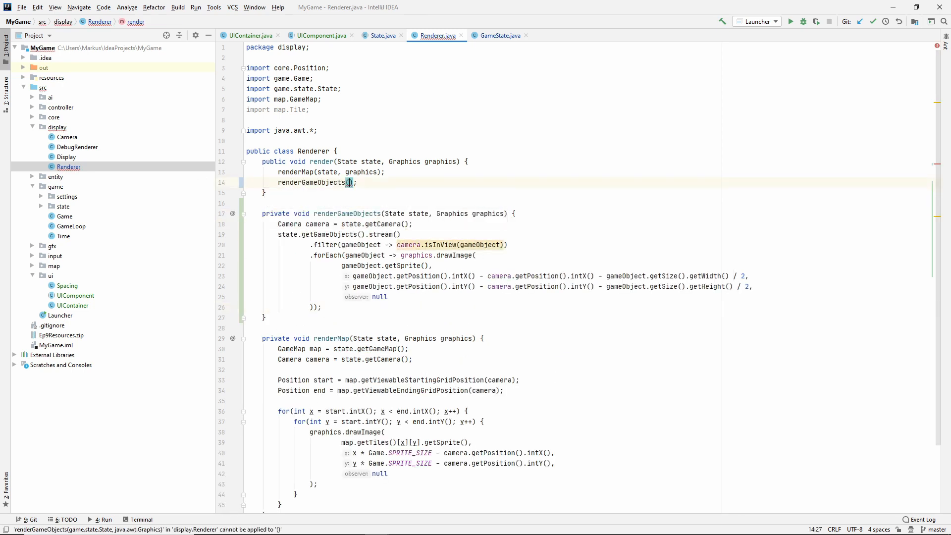
type("state, s")
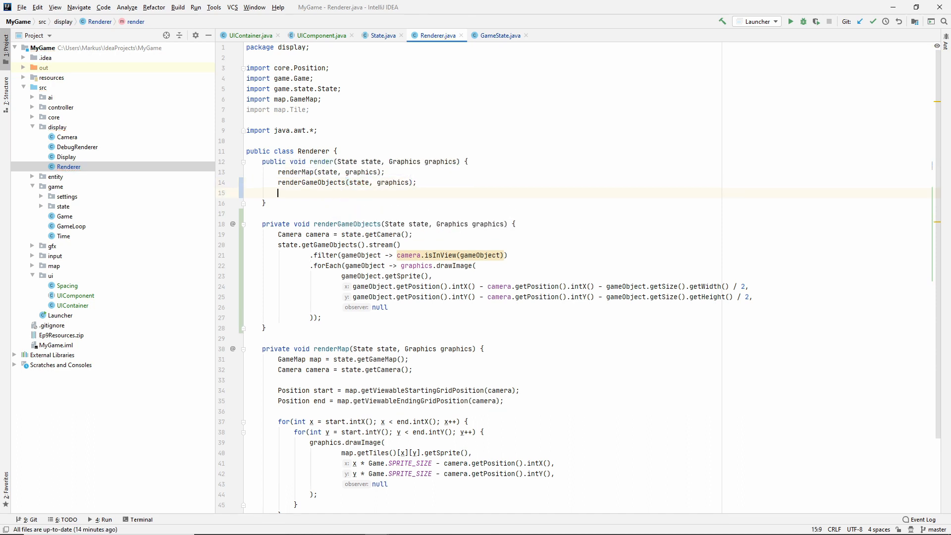
type("renderUI")
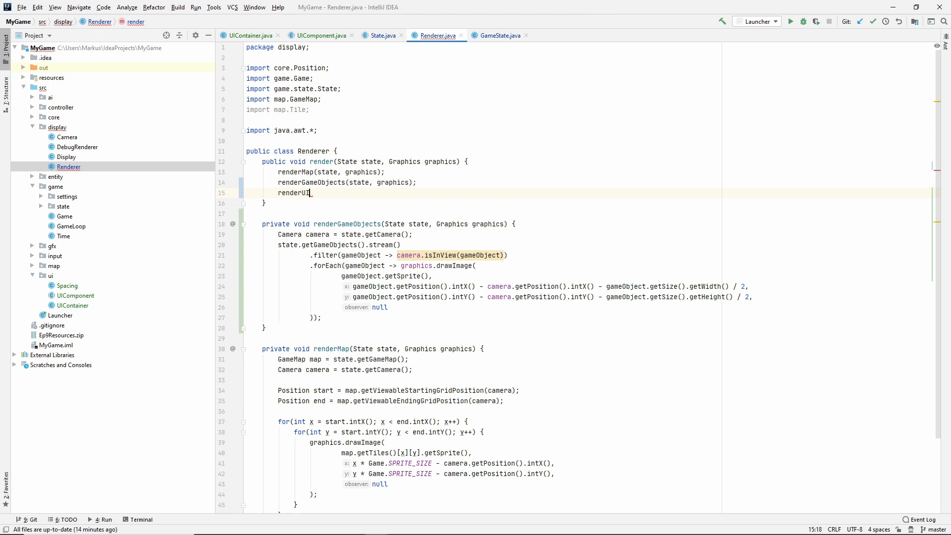
type("(state, graphics);")
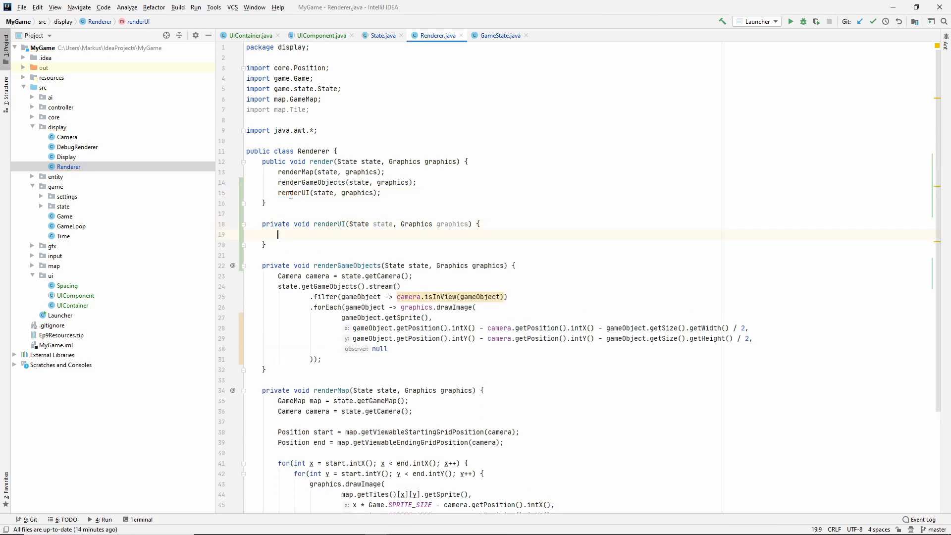
Make renderUI loop over state.getUiContainers(), drawing each sprite at its x, y with drawImage.
type("state.getUiContainers(")
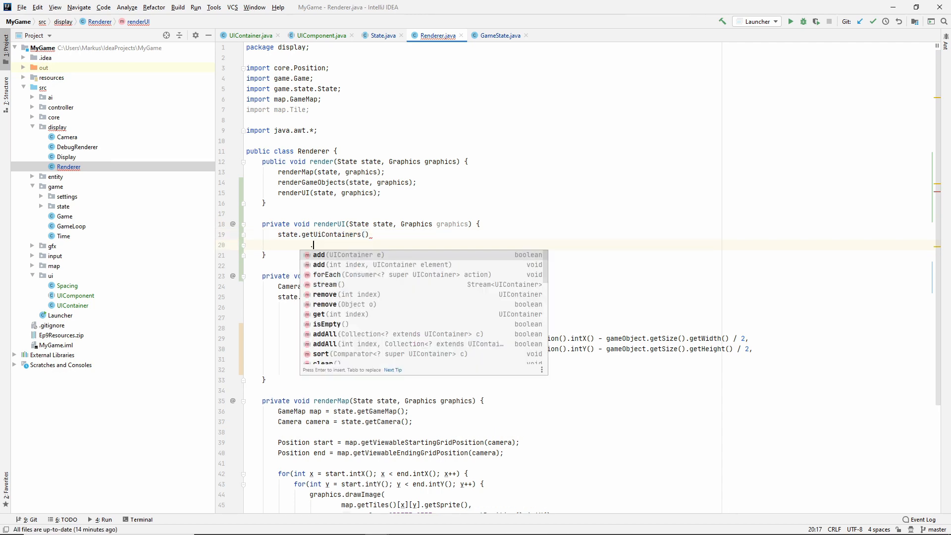
type(".forEach")
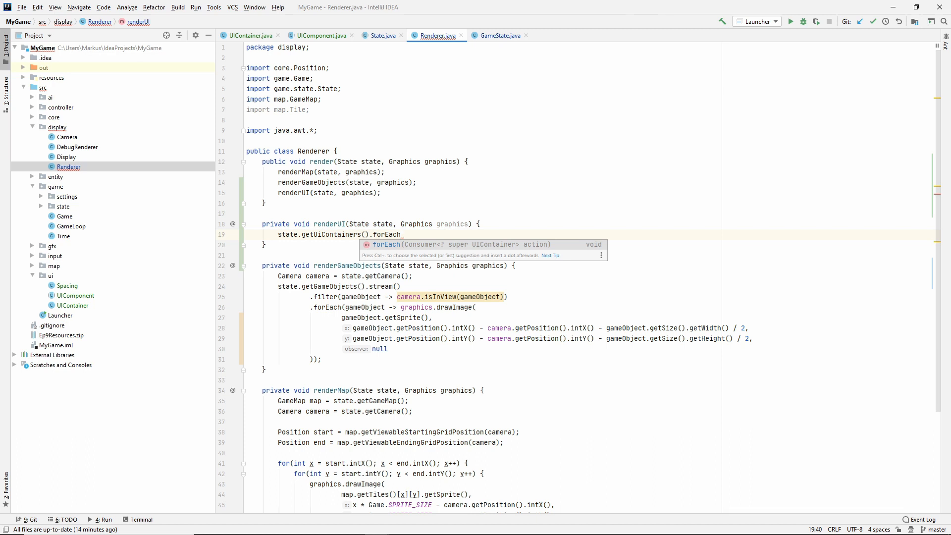
type("()")
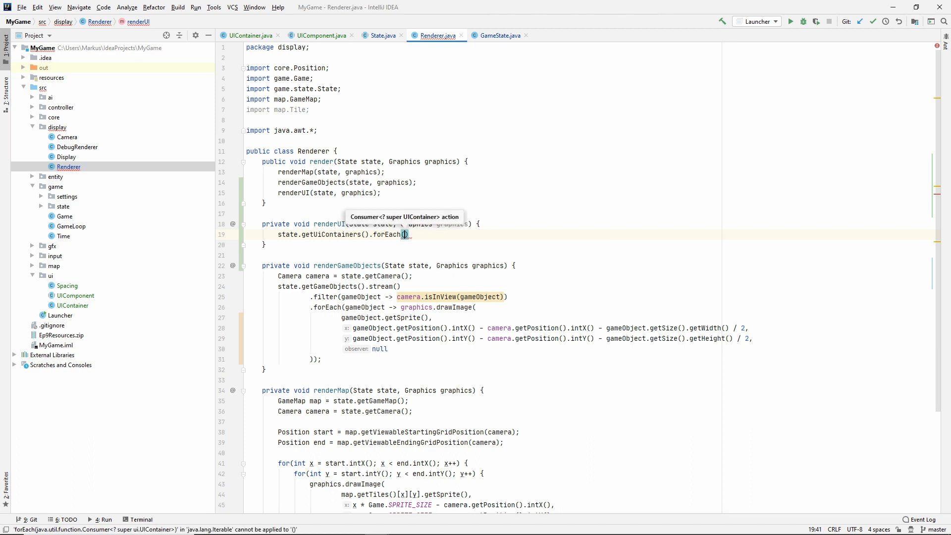
type("uiContainer ->")
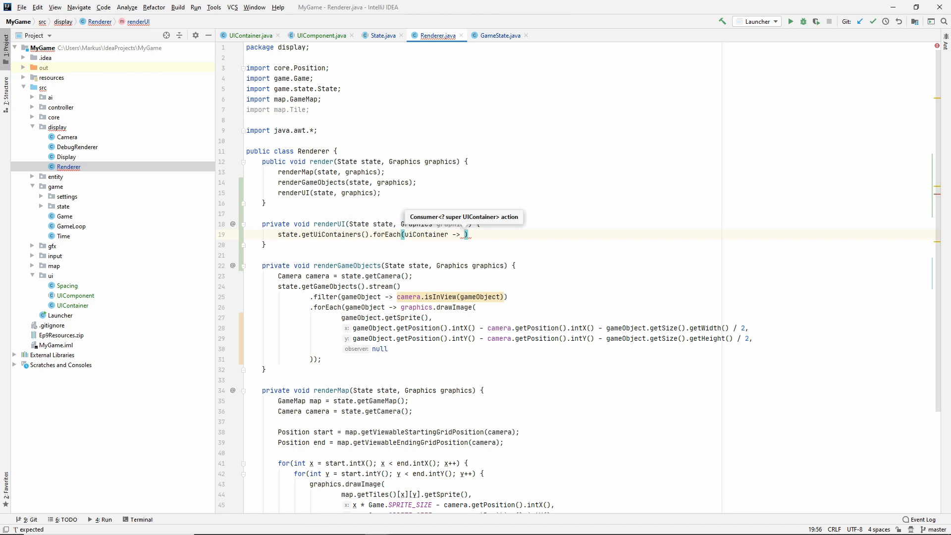
type("graphics.drawImage(")
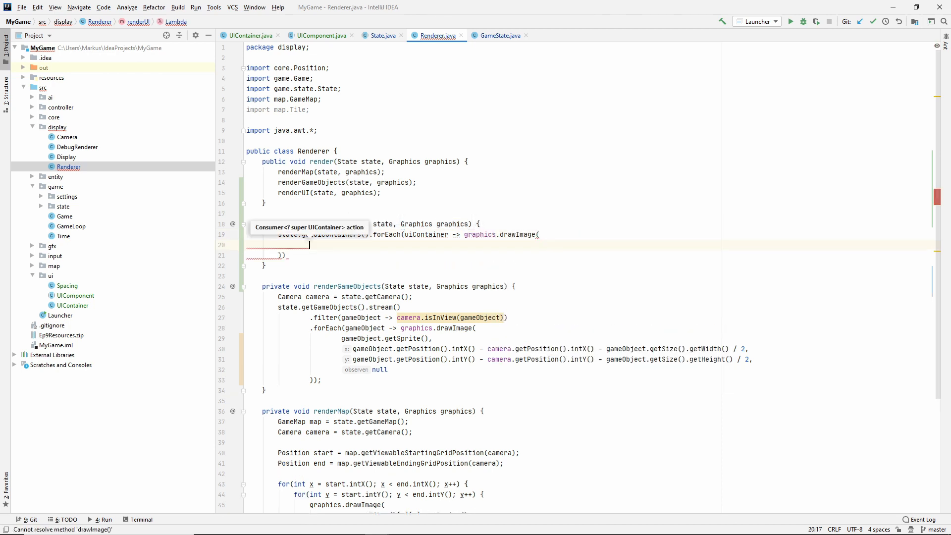
type("uiContainer.getPosition(")
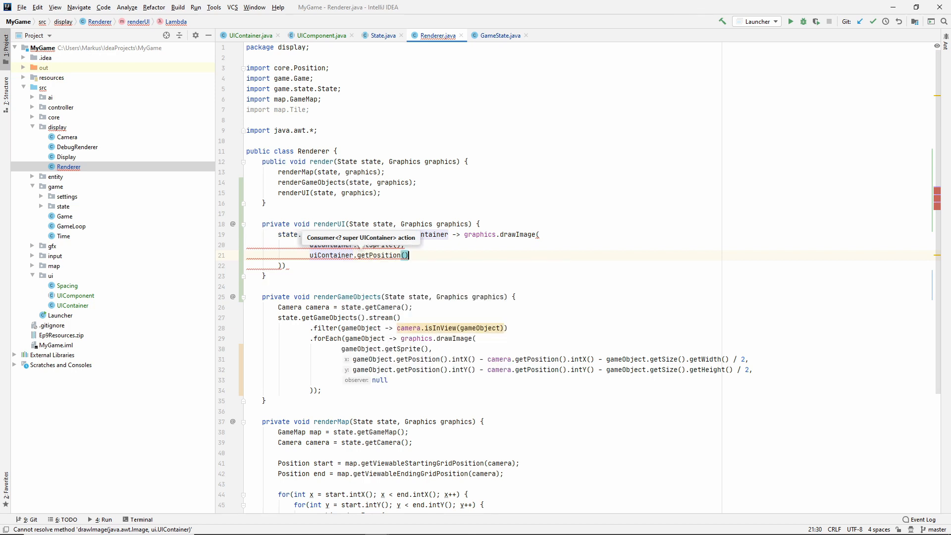
type(".intX(),")
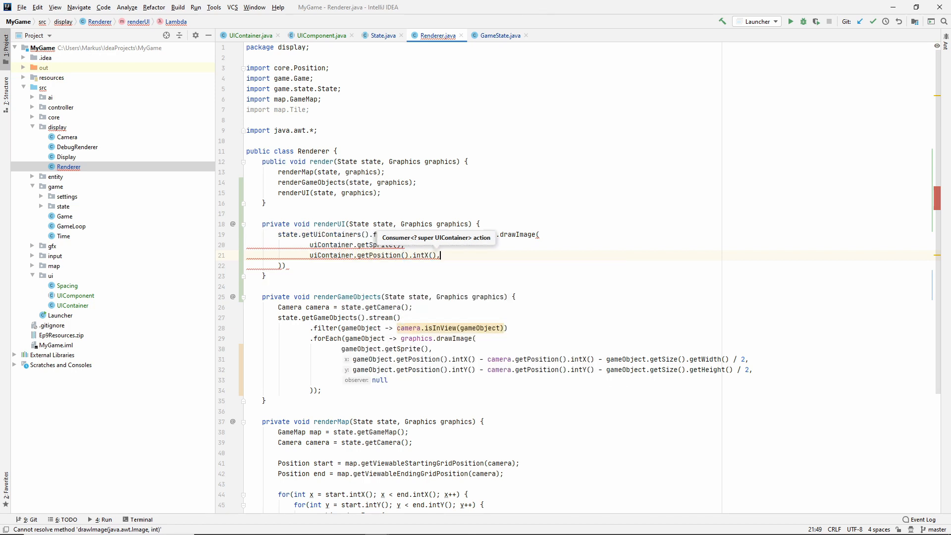
type("uiContainer.getPosition().intY(),")
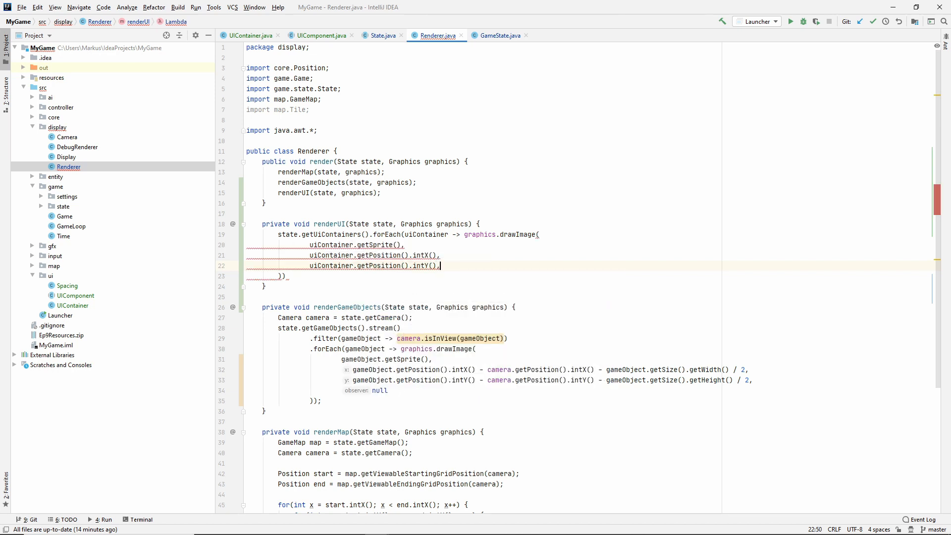
type("null")
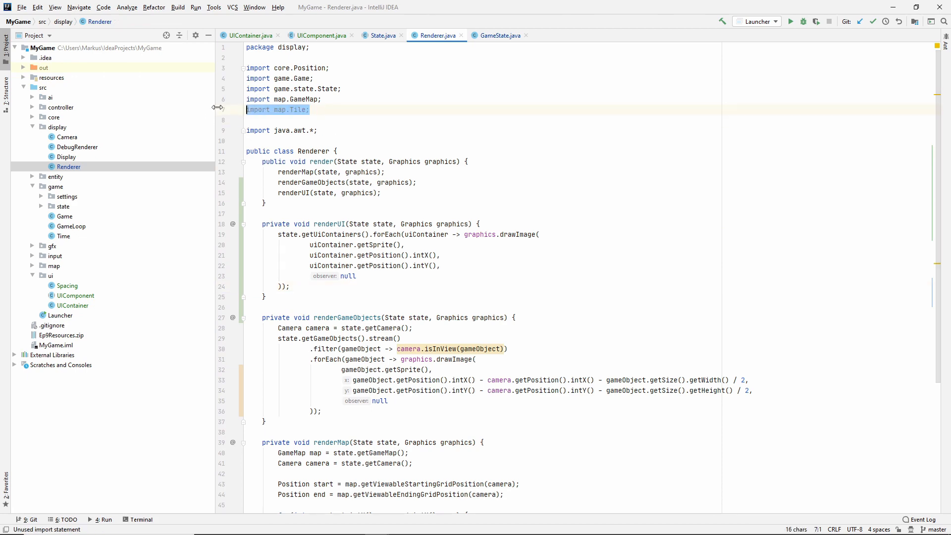
scroll("down", 3)
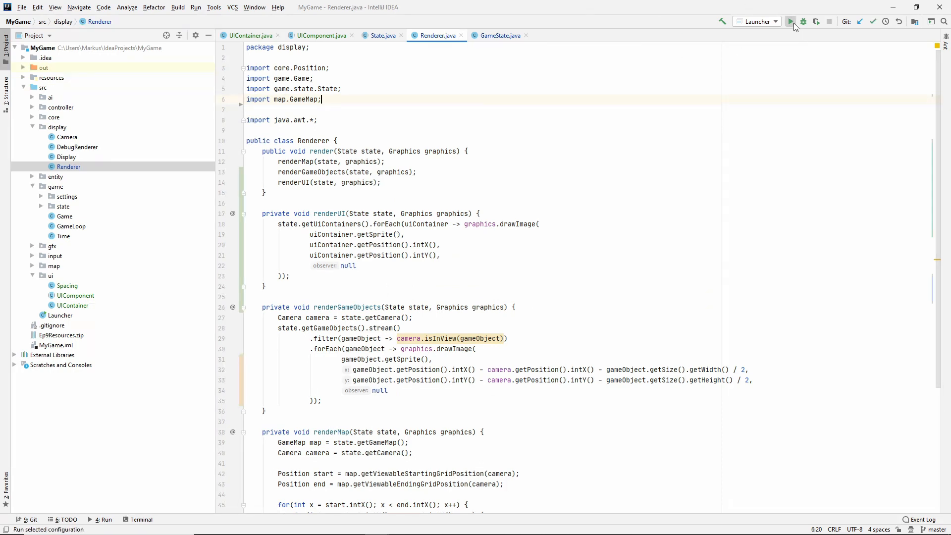
Run Launcher, close the game window, and return to GameState.java.
left_click(791, 21)
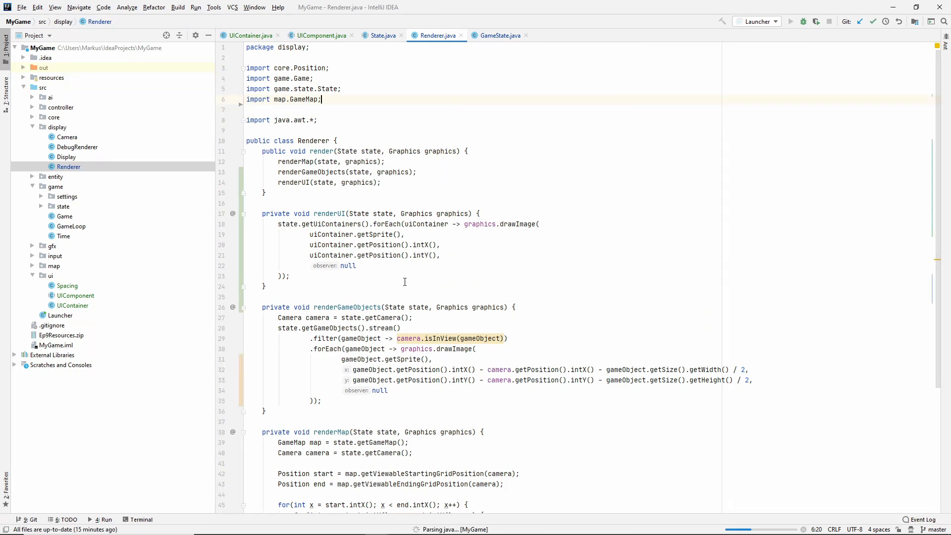
left_click(790, 21)
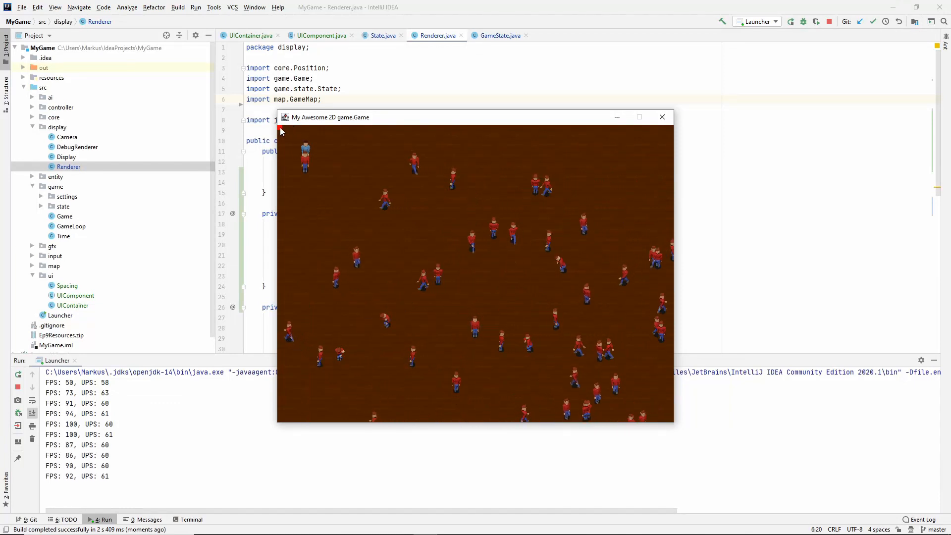
left_click(662, 117)
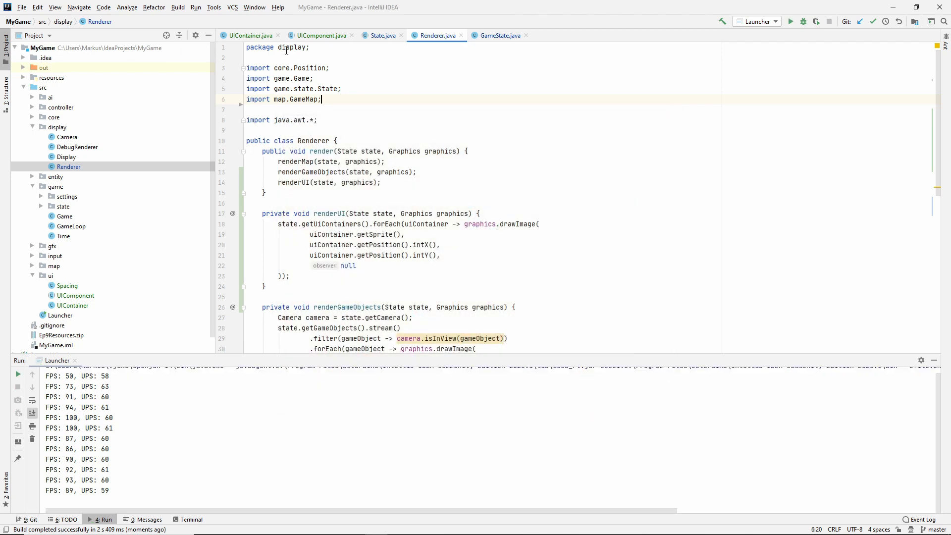
left_click(501, 36)
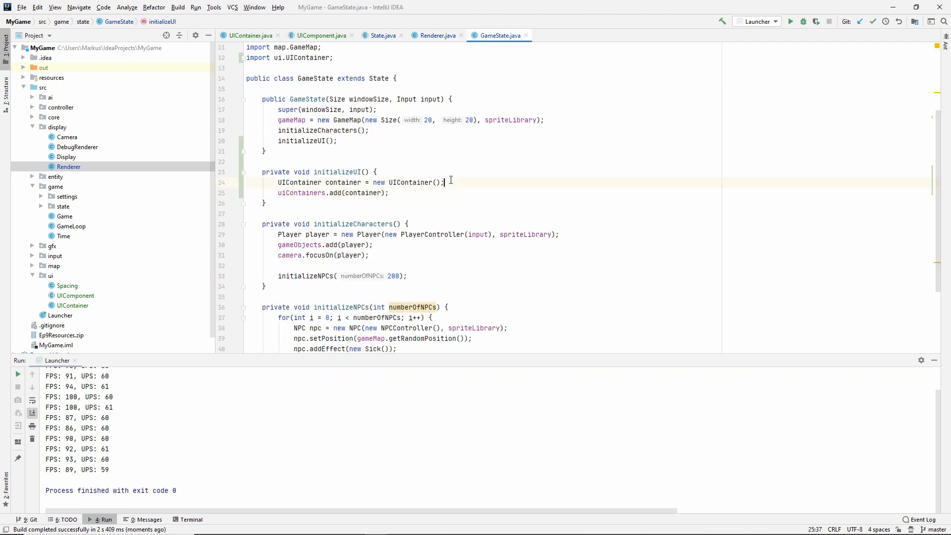
Add container padding Spacing(50), rerun the game, then add margin Spacing(10).
type("container.")
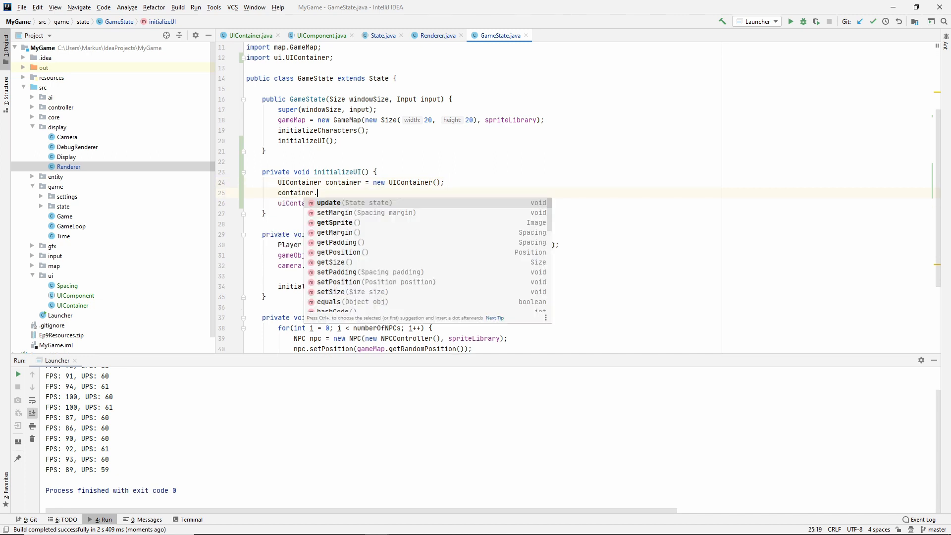
type("setPadding(new Spacing(50));")
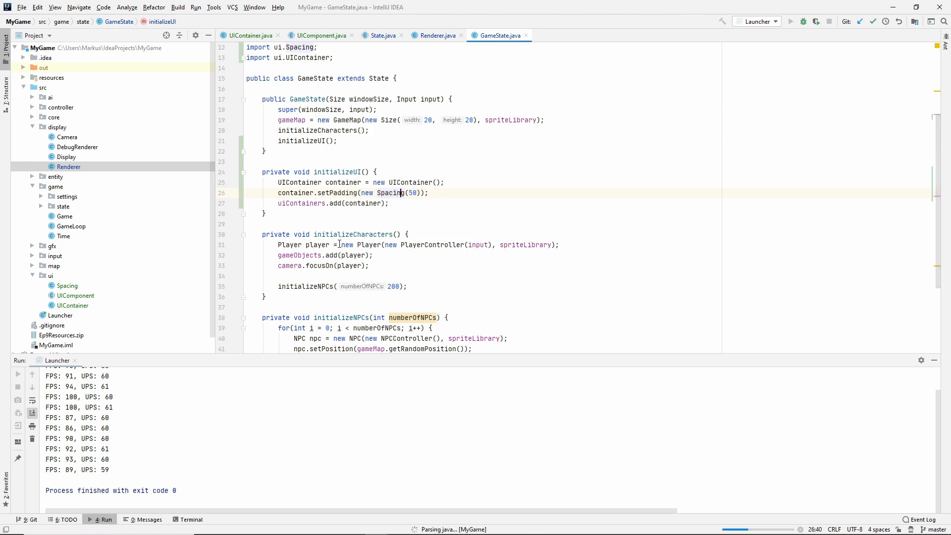
left_click(791, 21)
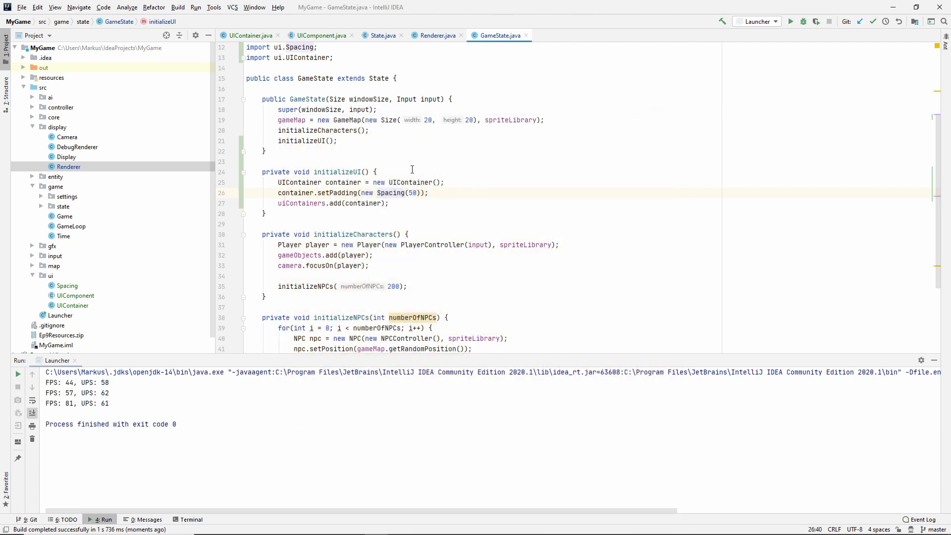
type("c")
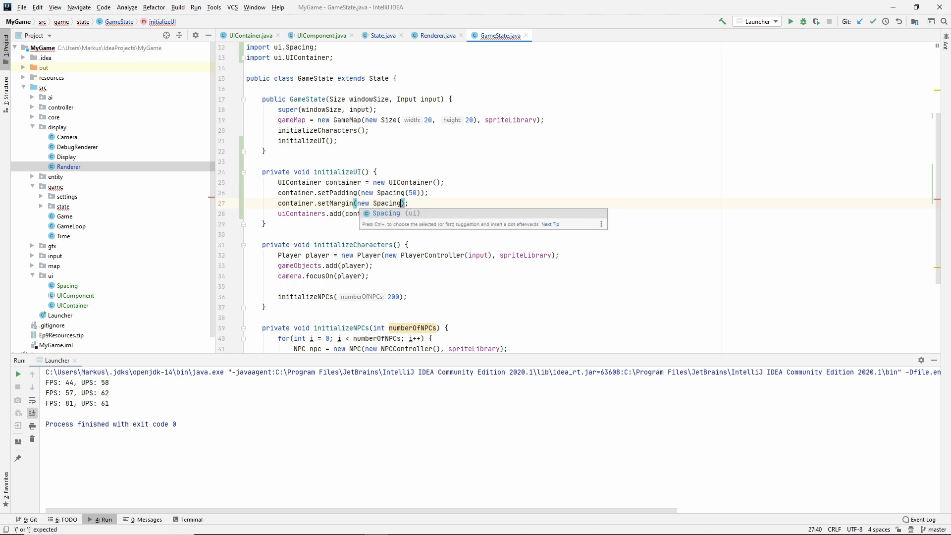
type("10)")
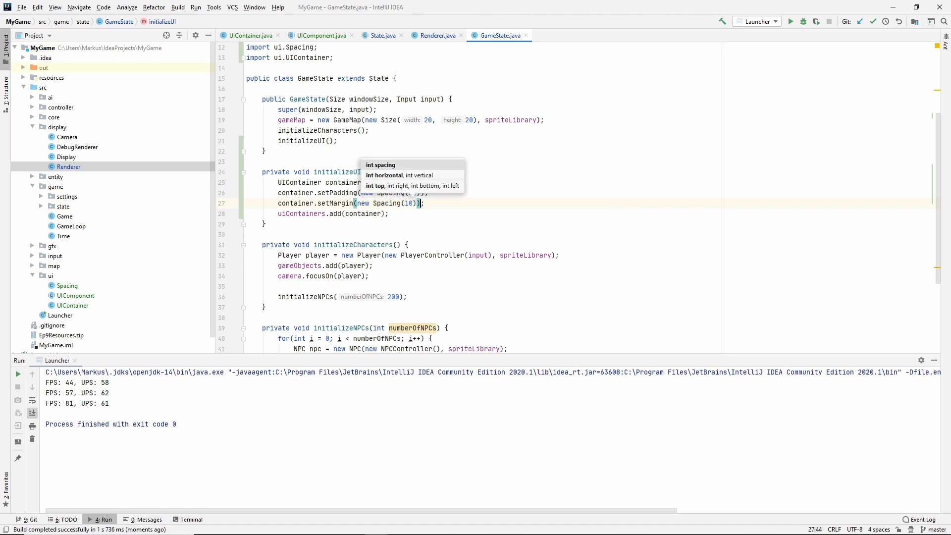